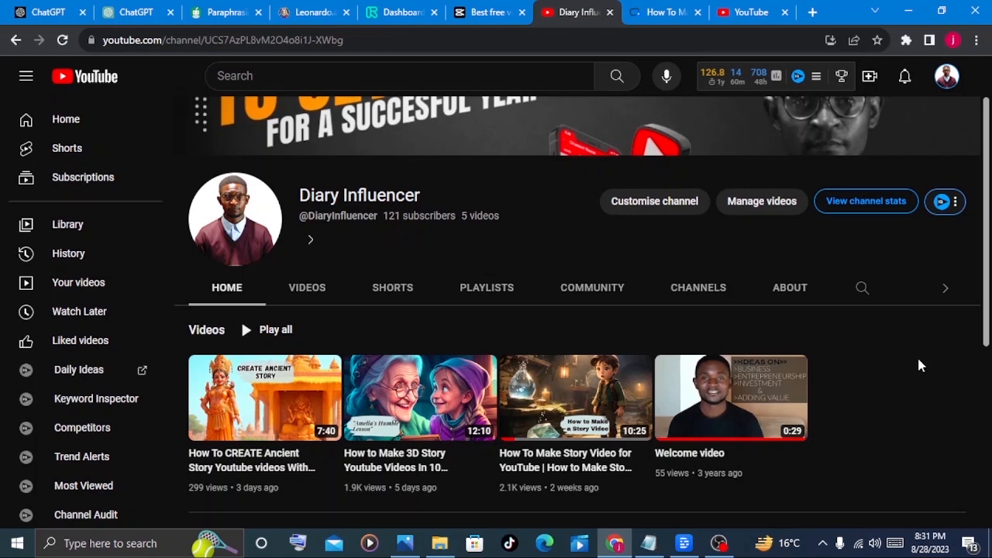
# Step: Send ChatGPT a prompt for a heart-touching story about two boys loving the same girl
pyautogui.click(127, 12)
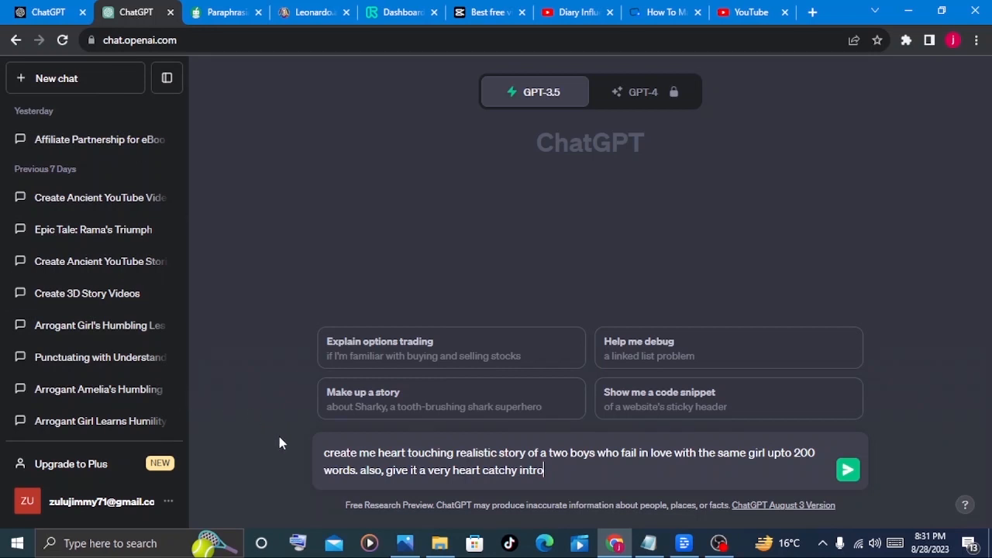
pyautogui.moveTo(412, 465)
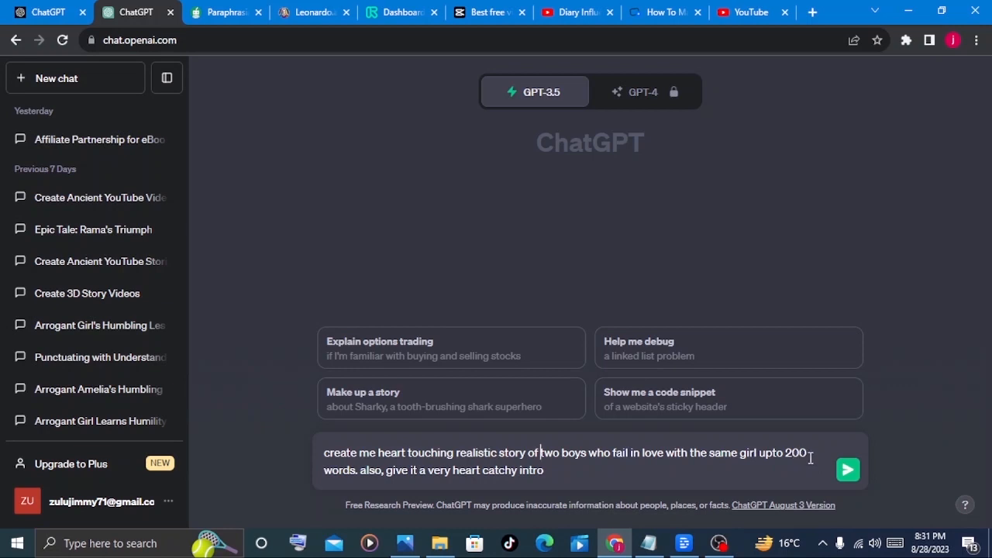
pyautogui.moveTo(846, 468)
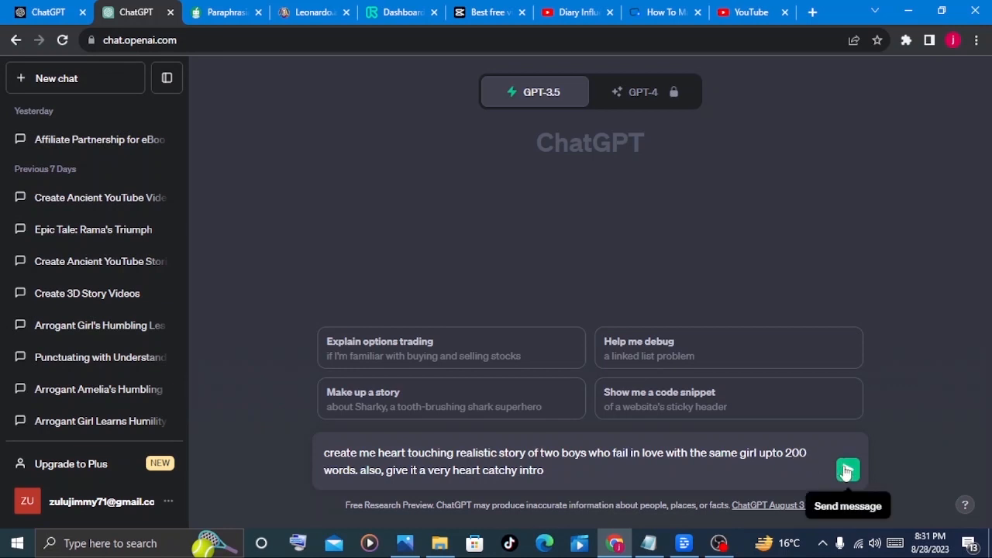
pyautogui.click(847, 470)
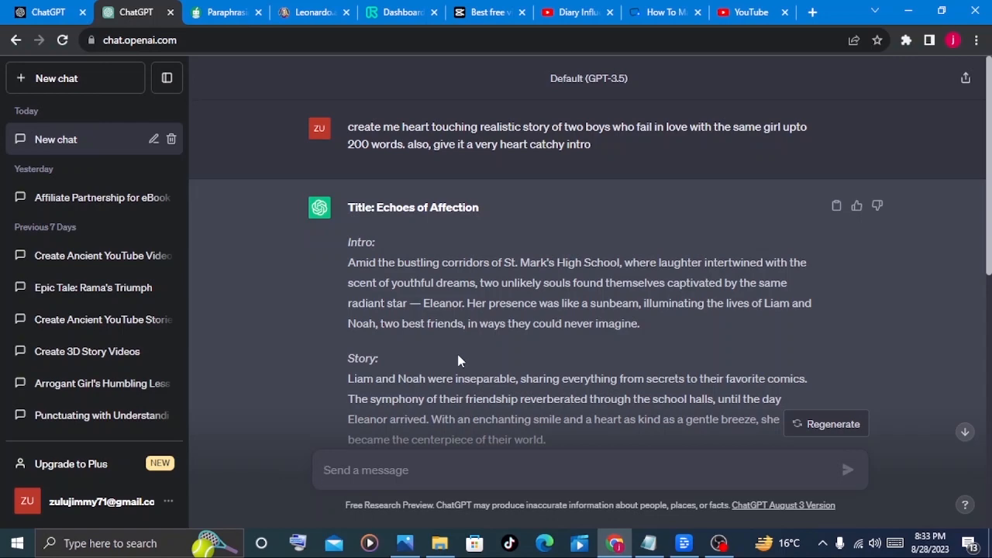
# Step: Ask ChatGPT for image prompts for the story and review the numbered reply
pyautogui.click(847, 471)
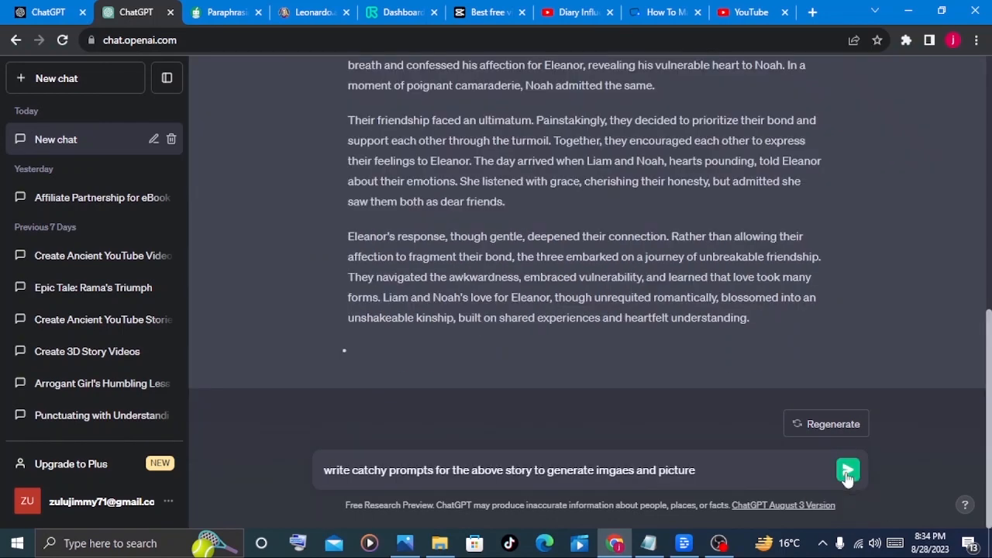
pyautogui.click(847, 471)
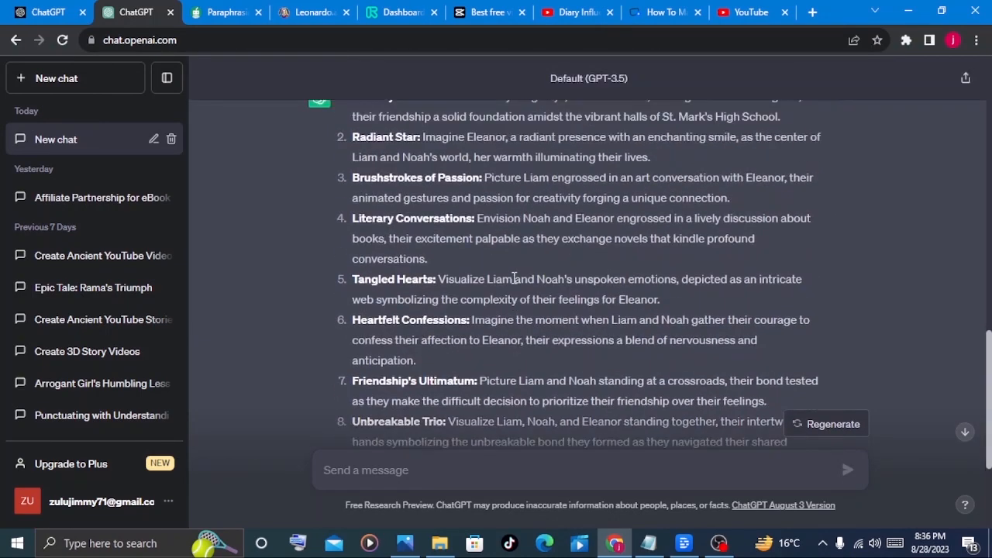
pyautogui.scroll(3)
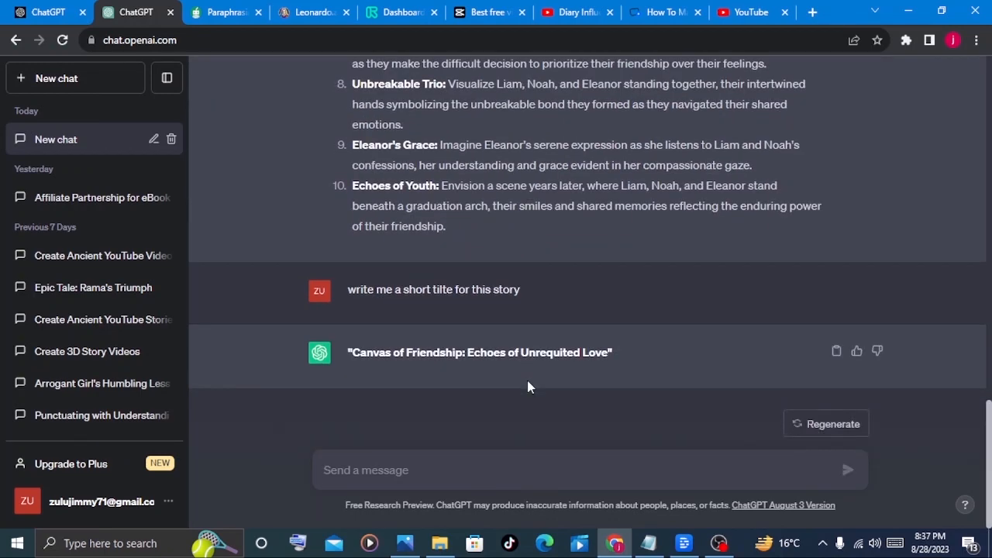
pyautogui.moveTo(356, 358)
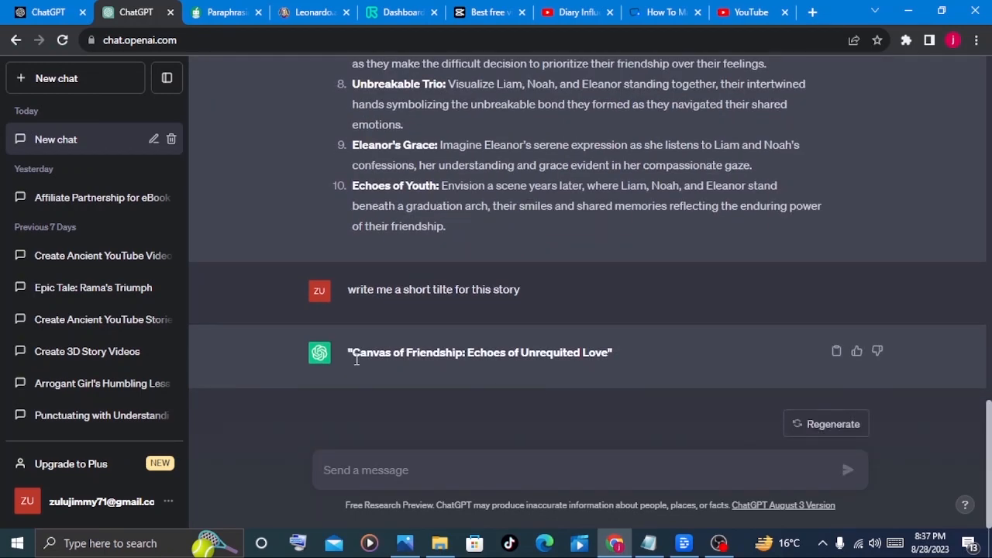
# Step: Ask ChatGPT for 5 interesting catchy YouTube thumbnail prompts for the story
pyautogui.click(462, 470)
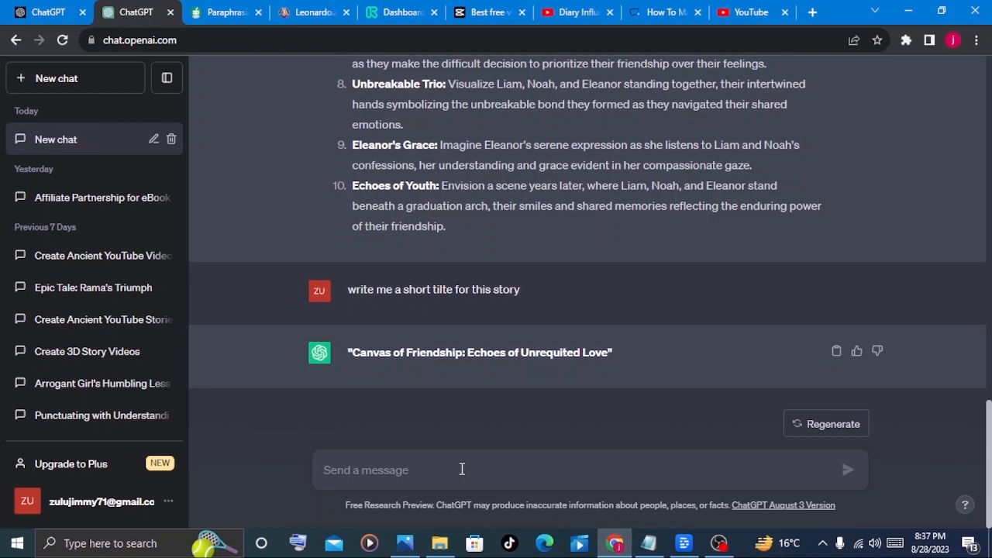
pyautogui.write('write me 5 intersting catchy prompts to generate youtube thumbnail for the above story')
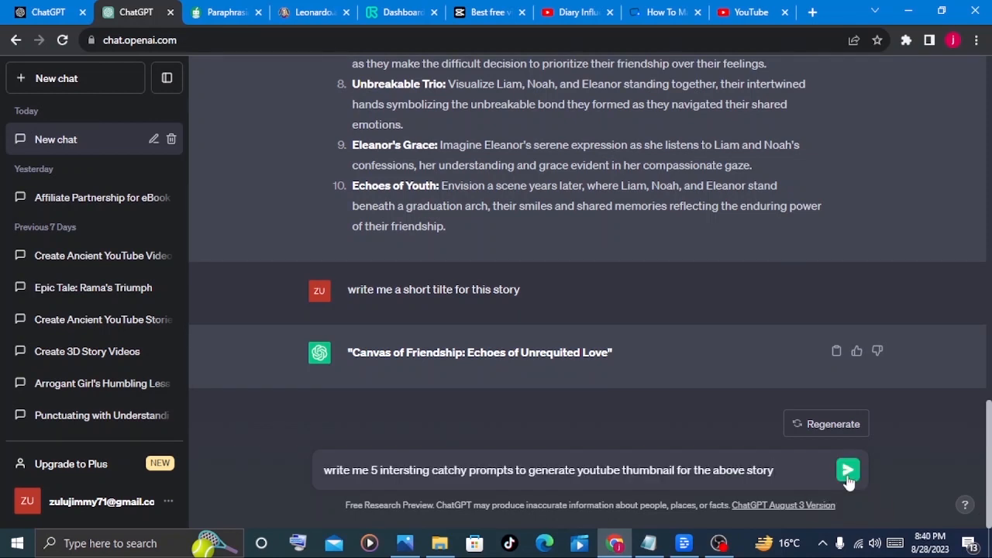
pyautogui.click(847, 471)
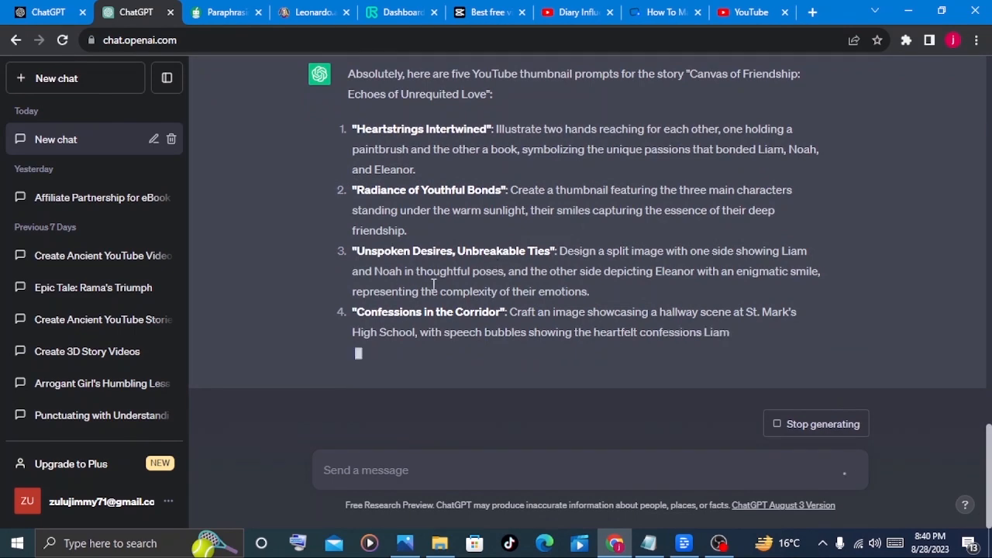
pyautogui.scroll(-3)
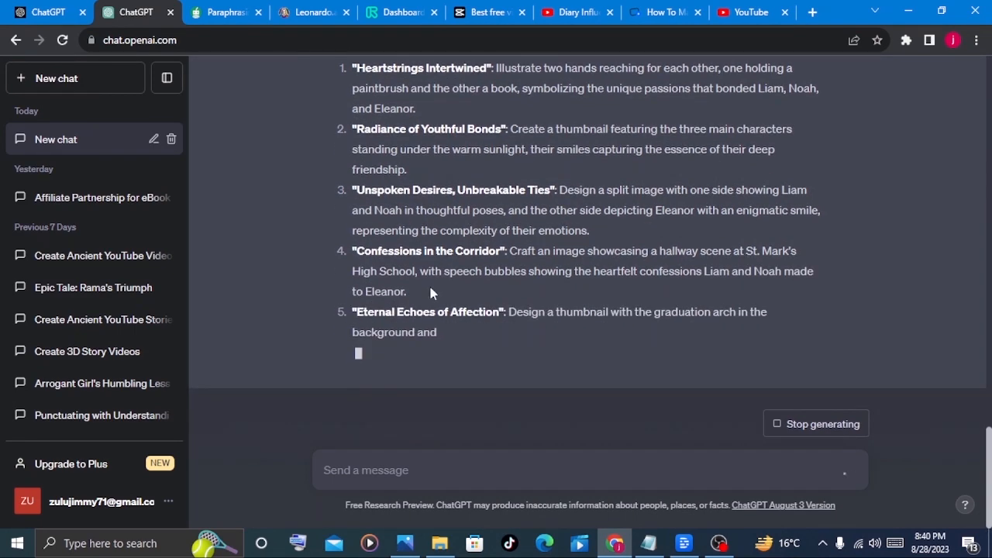
pyautogui.scroll(3)
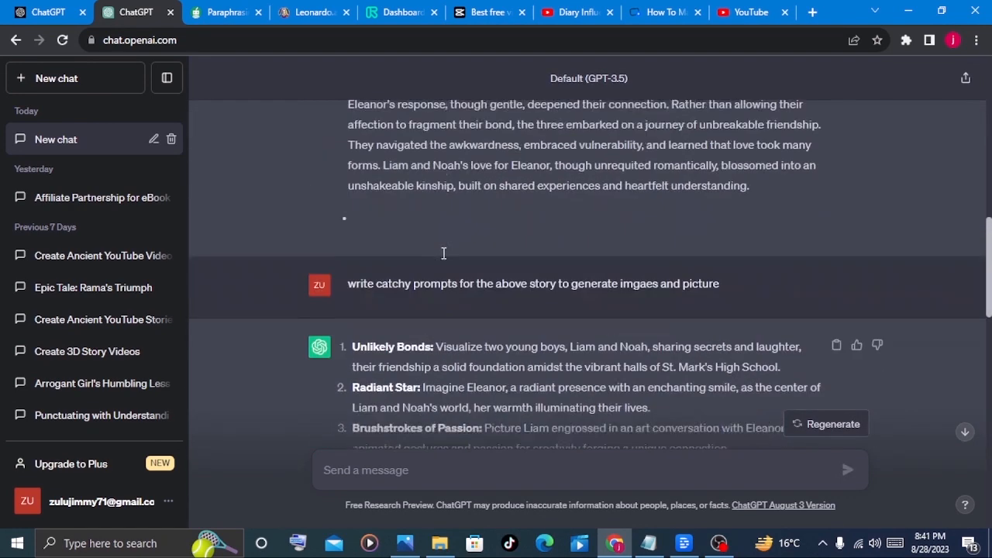
# Step: Select the Echoes of Affection intro and first story paragraph in the chat
pyautogui.scroll(3)
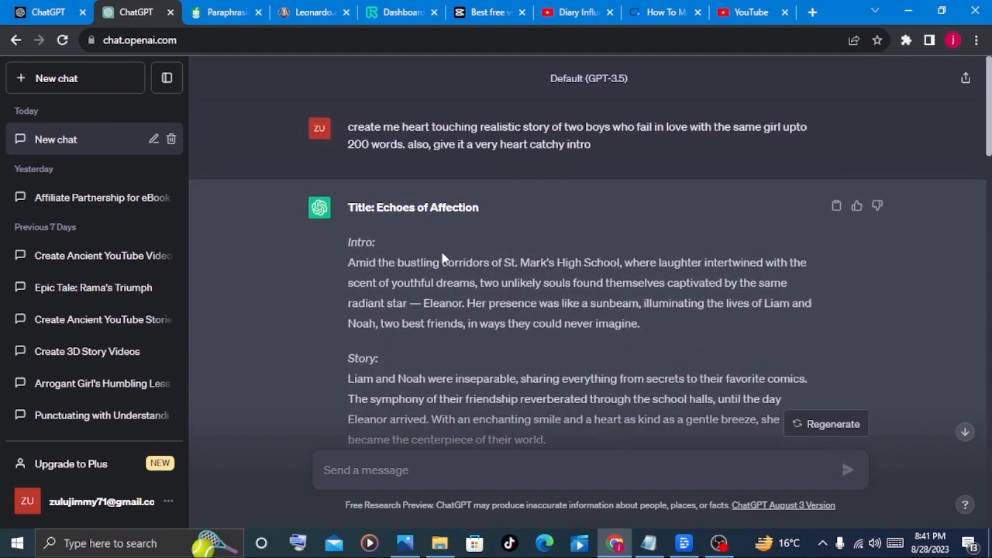
pyautogui.moveTo(559, 258)
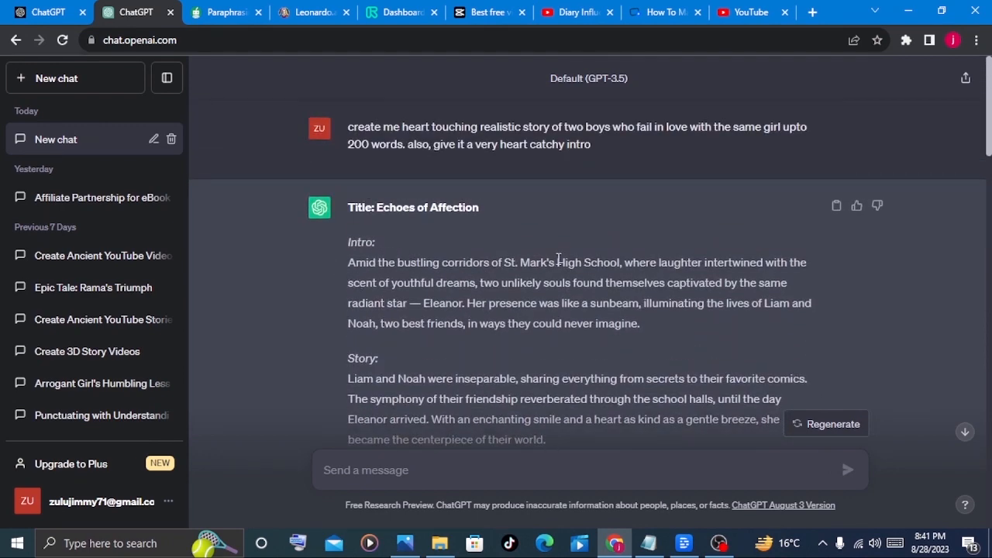
pyautogui.moveTo(654, 328)
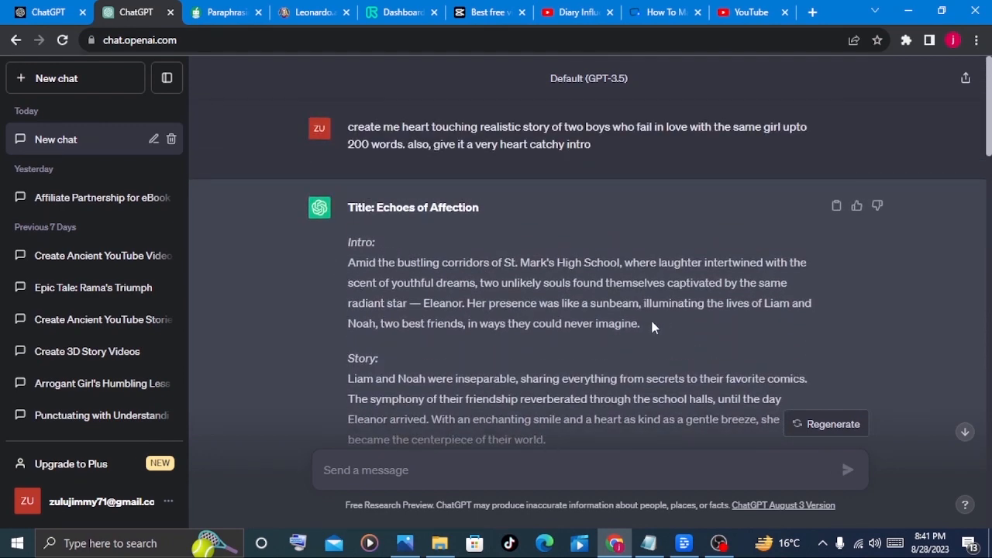
pyautogui.scroll(-3)
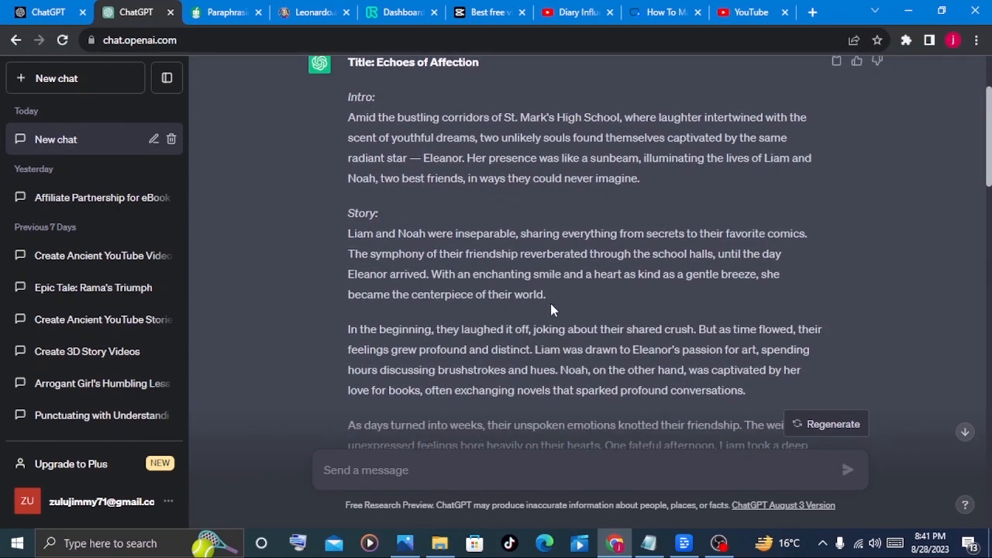
pyautogui.moveTo(561, 305)
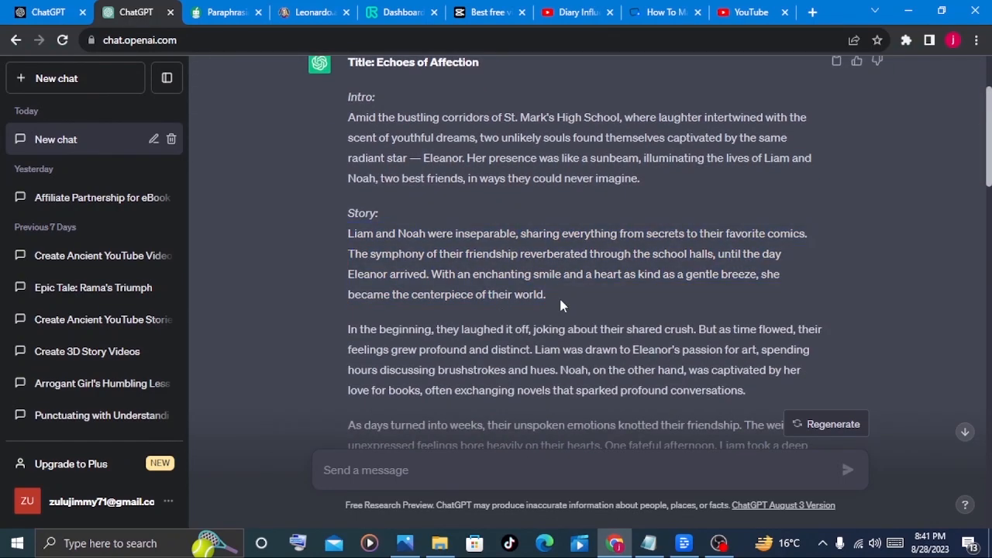
pyautogui.moveTo(347, 118); pyautogui.dragTo(546, 295)
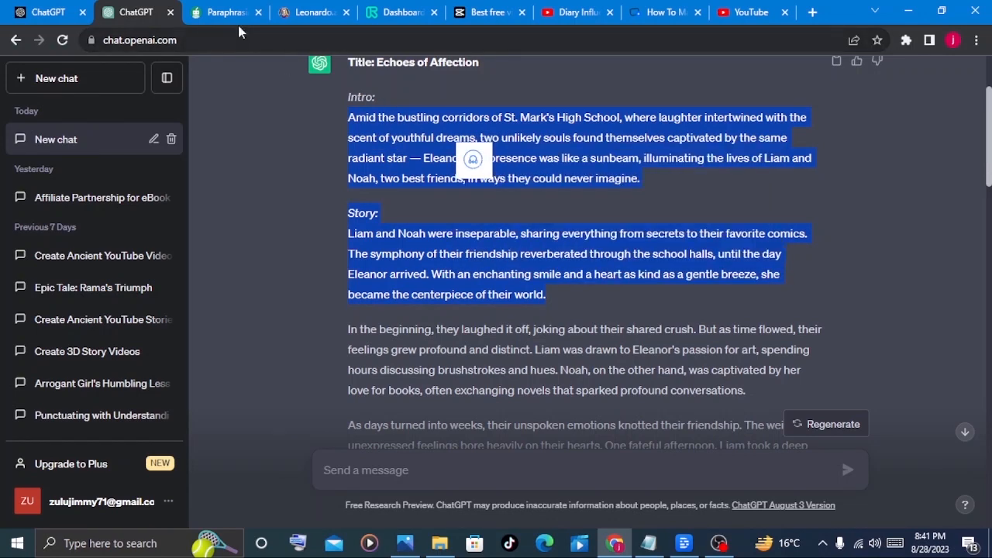
# Step: Paste the 101-word intro and opening paragraph into QuillBot's Paraphraser in Standard mode
pyautogui.click(225, 12)
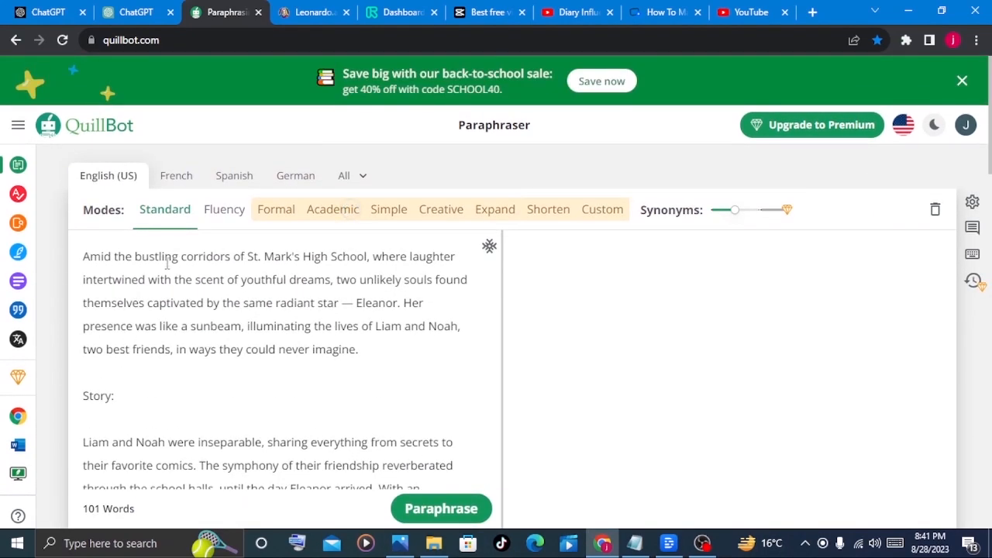
pyautogui.moveTo(332, 209)
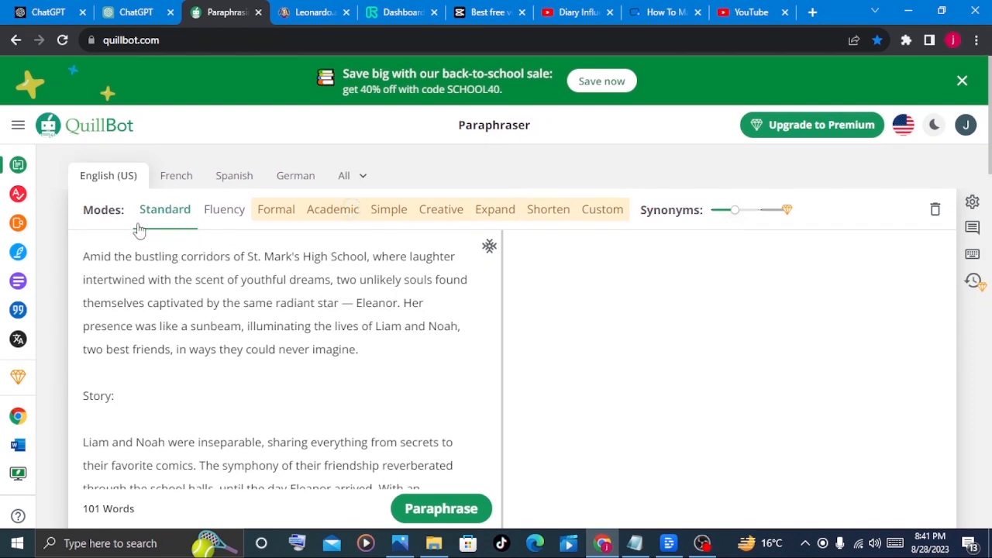
pyautogui.moveTo(223, 210)
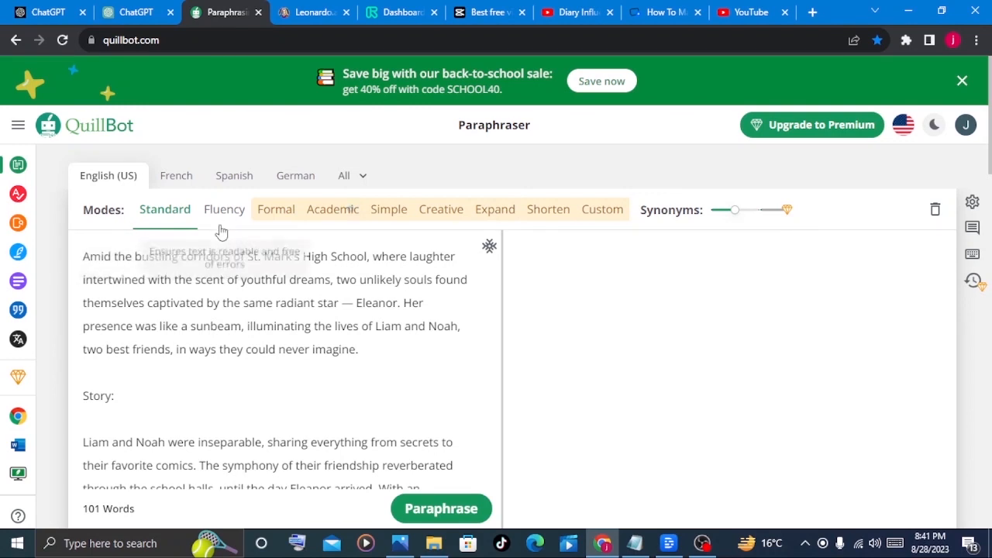
pyautogui.moveTo(540, 223)
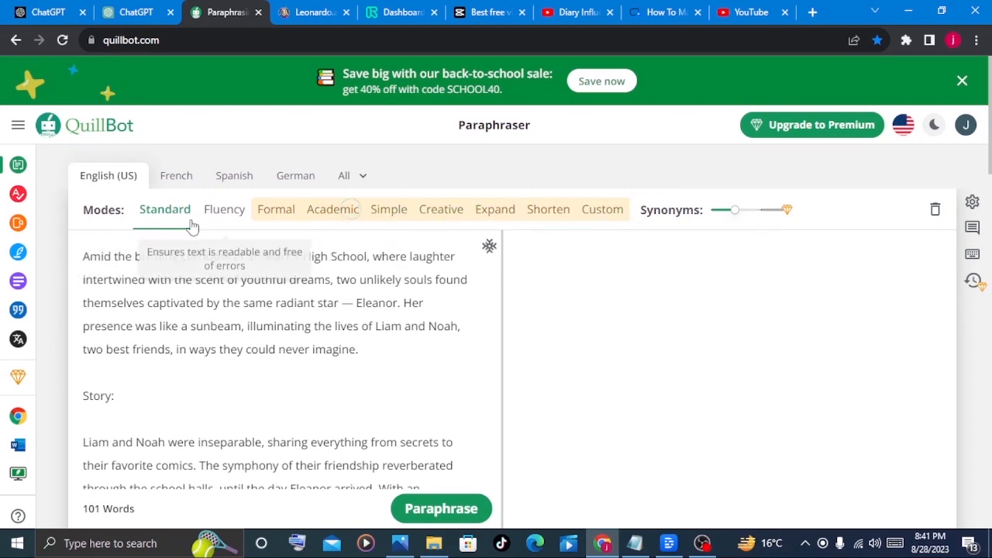
pyautogui.moveTo(276, 210)
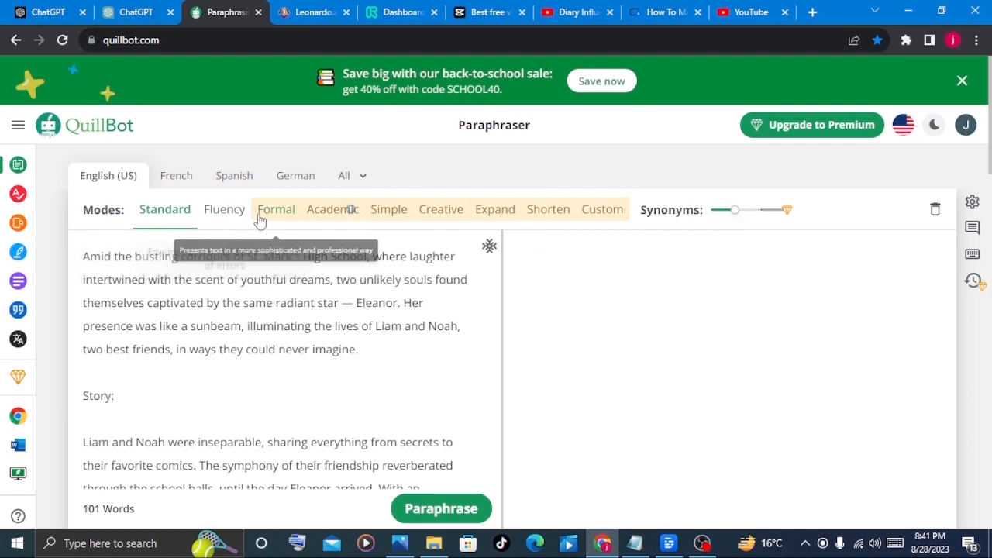
pyautogui.moveTo(441, 210)
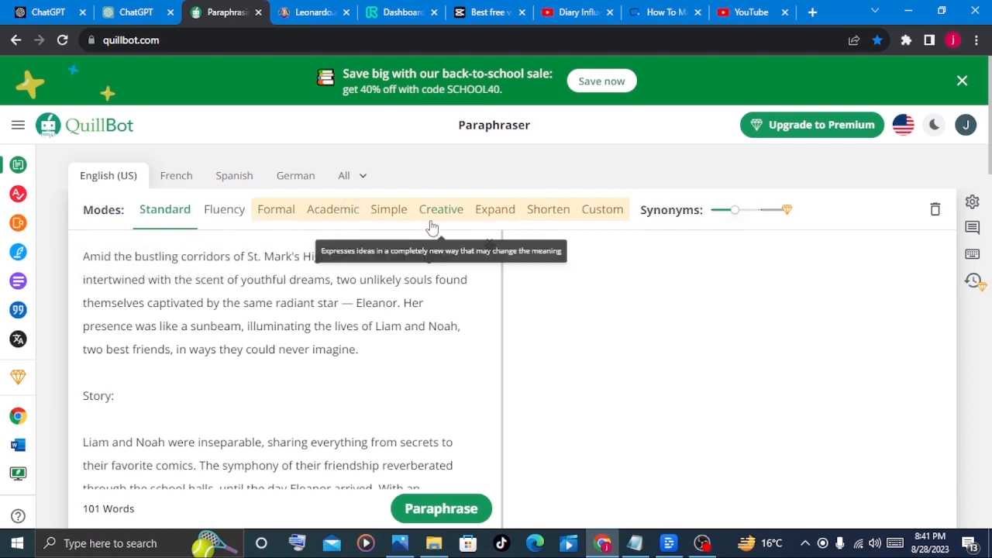
pyautogui.moveTo(494, 210)
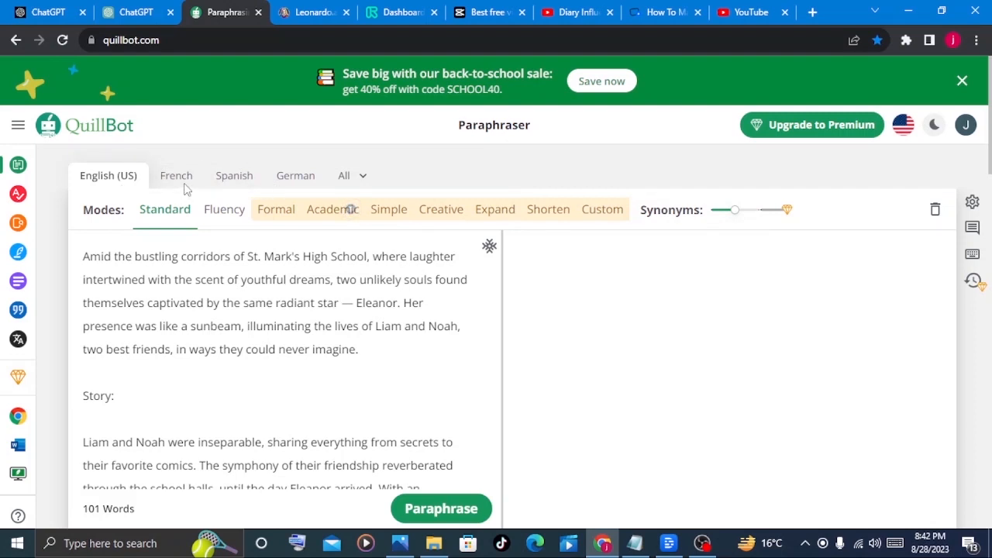
pyautogui.moveTo(116, 189)
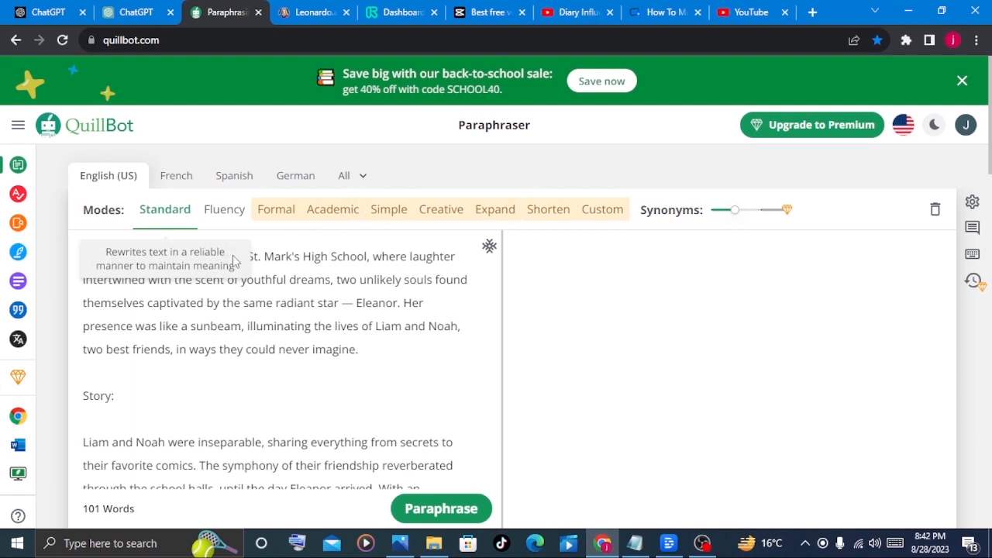
pyautogui.scroll(-3)
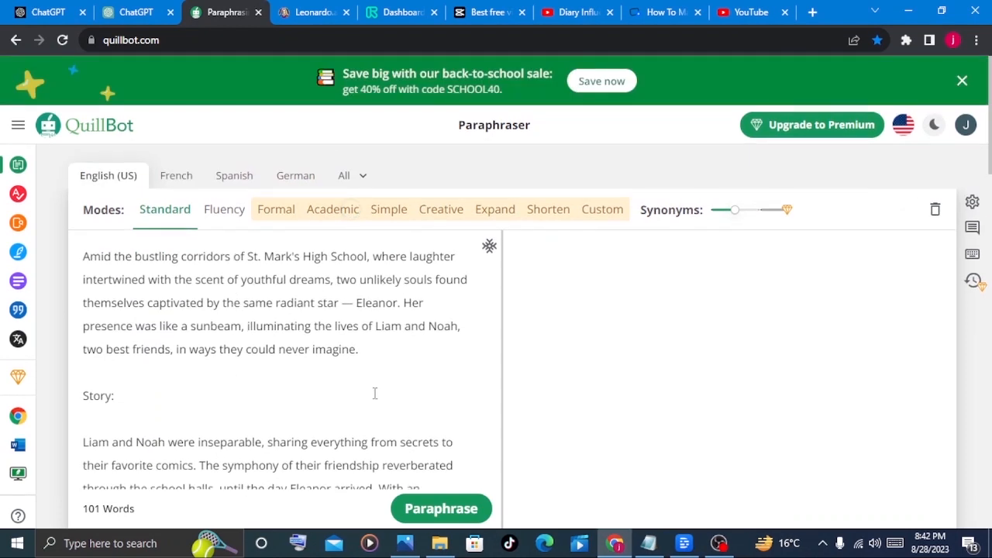
pyautogui.moveTo(440, 509)
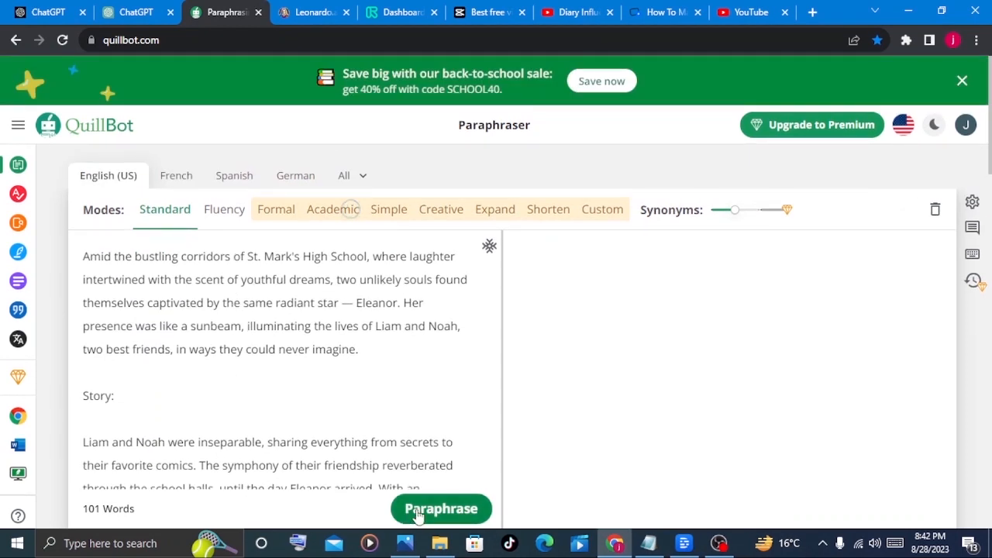
pyautogui.click(440, 509)
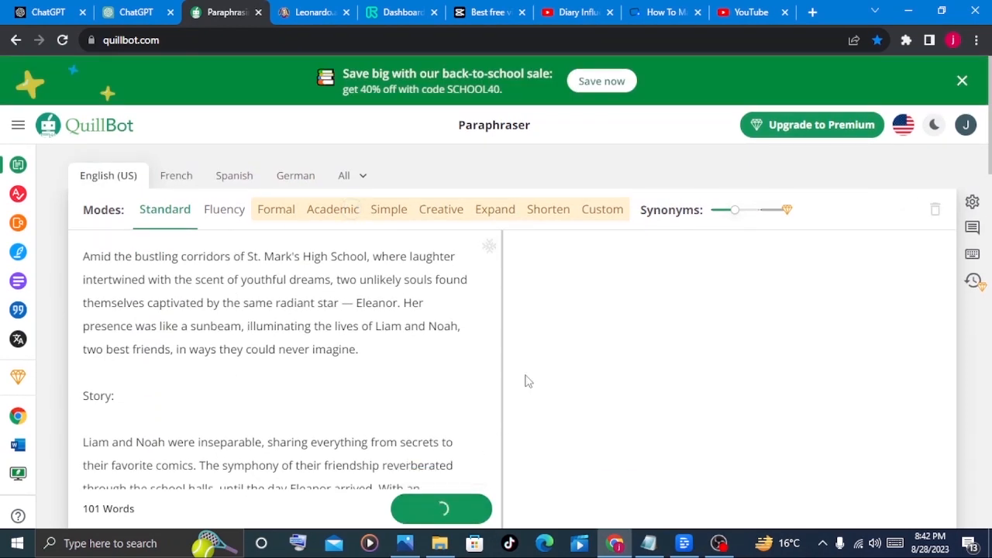
pyautogui.click(440, 508)
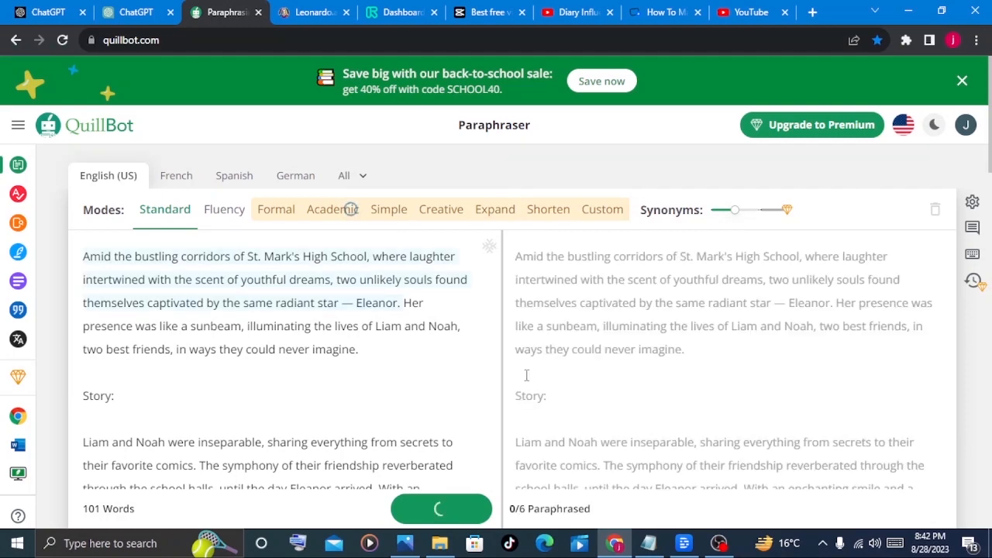
pyautogui.click(441, 509)
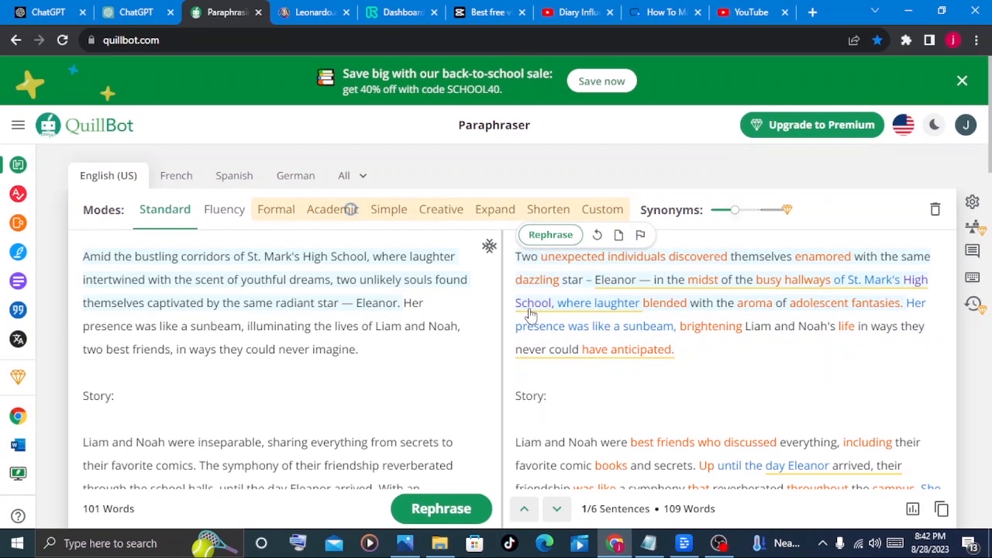
pyautogui.moveTo(382, 332)
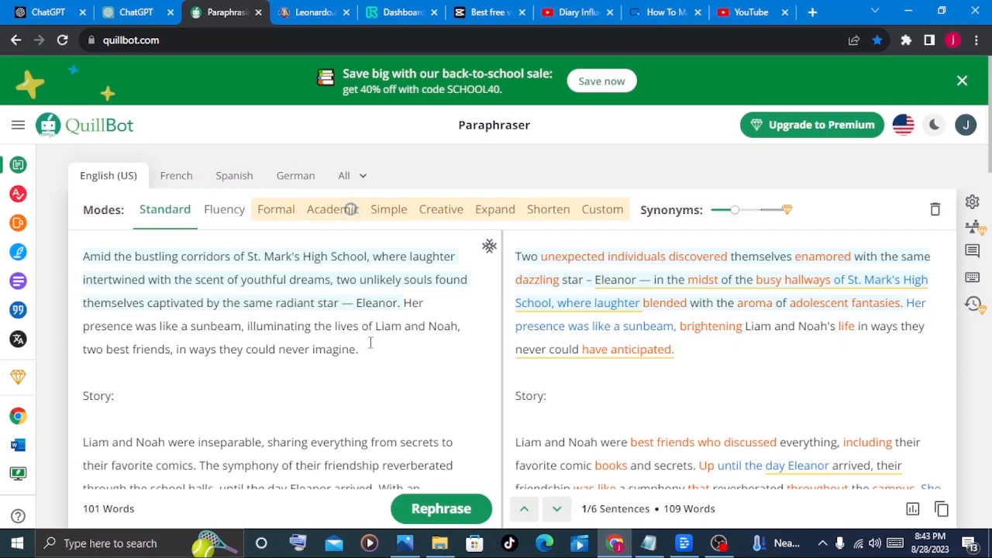
pyautogui.moveTo(350, 209)
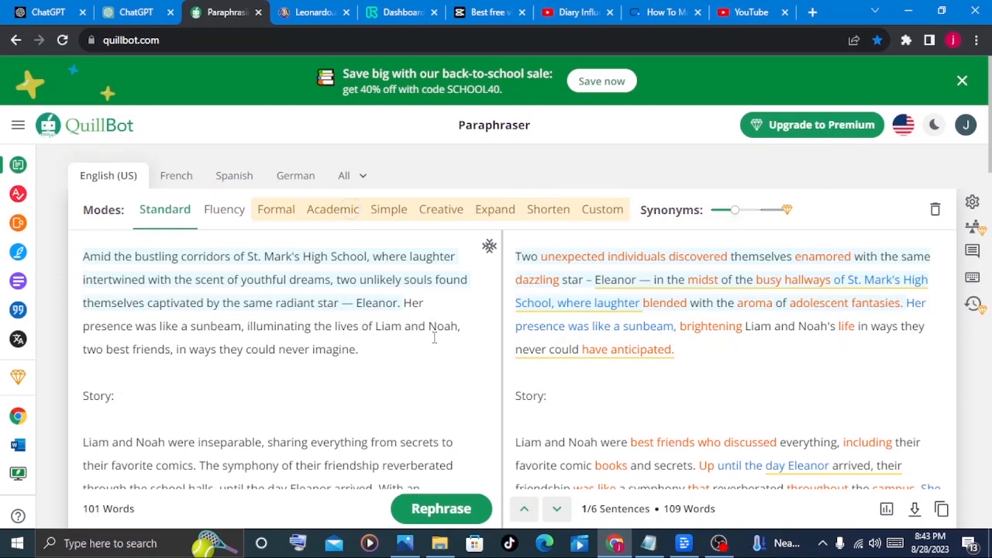
pyautogui.moveTo(350, 208)
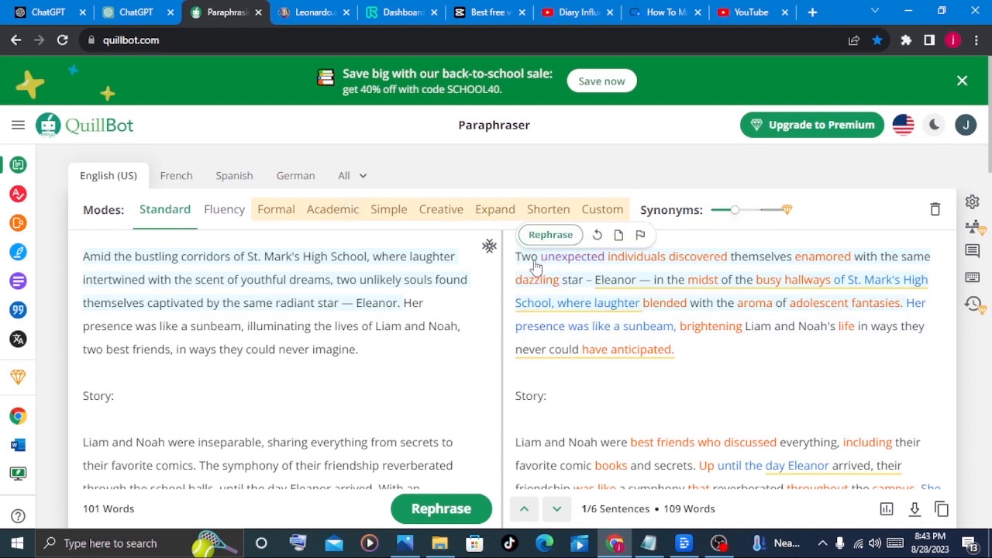
pyautogui.moveTo(545, 267)
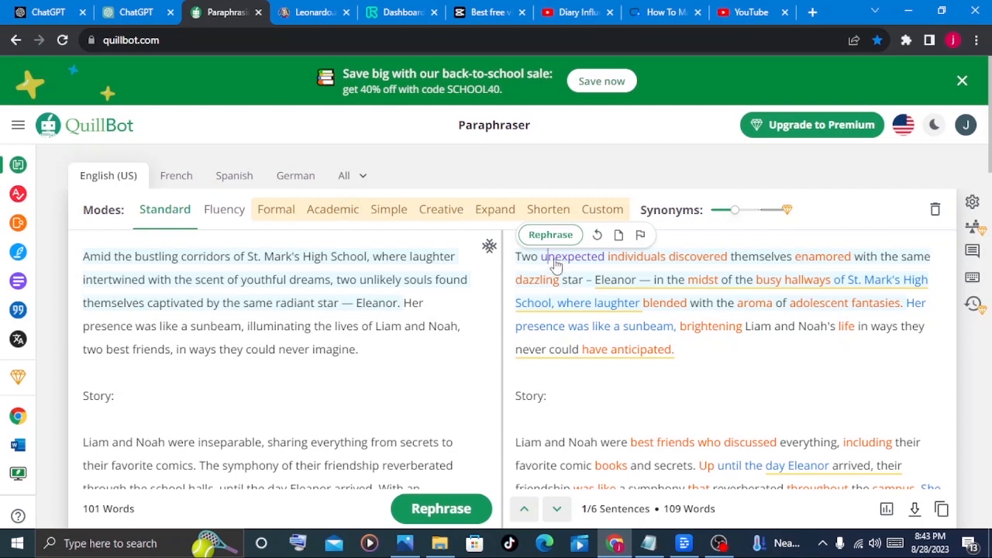
# Step: Swap 'unexpected' for the synonym 'unexplained' and copy the full paraphrased text
pyautogui.click(574, 257)
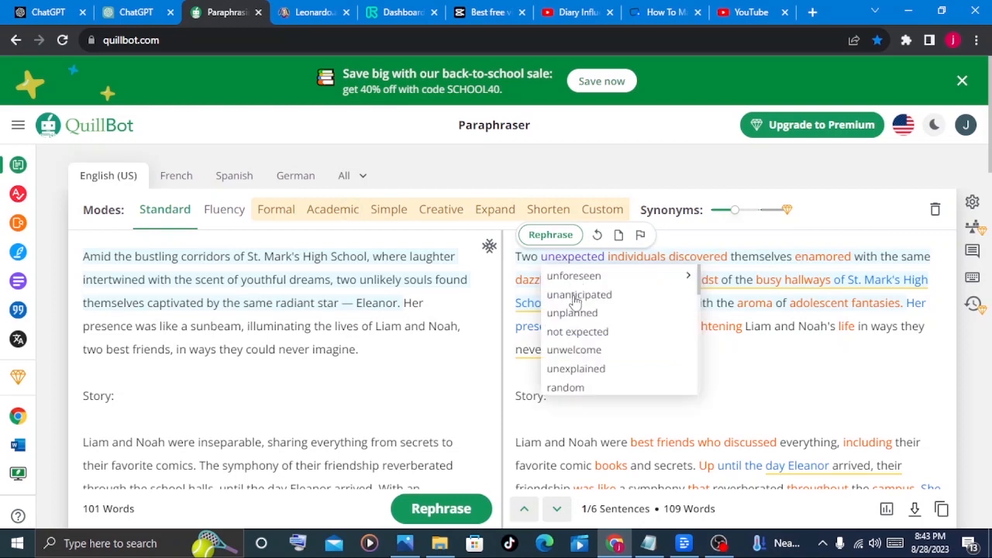
pyautogui.moveTo(564, 387)
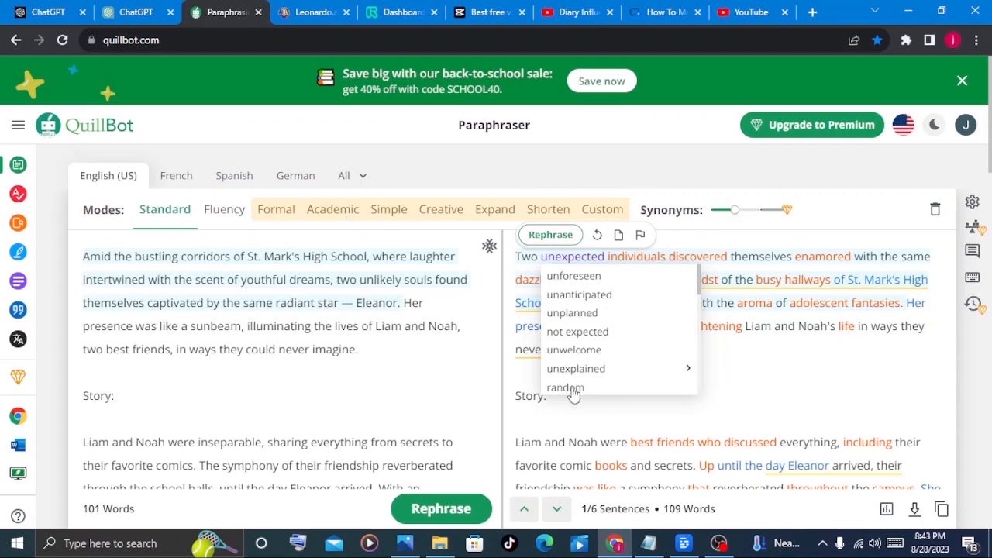
pyautogui.moveTo(568, 279)
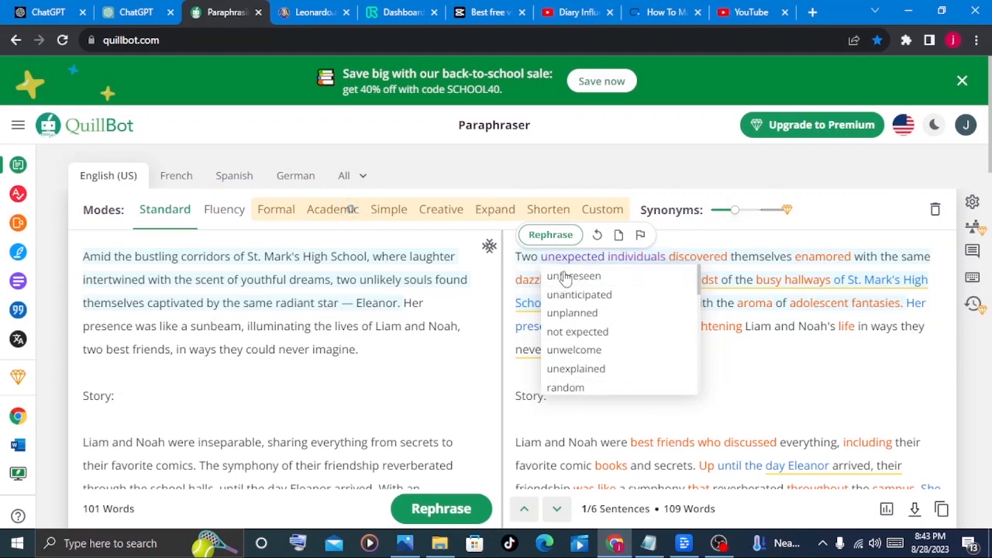
pyautogui.moveTo(574, 276)
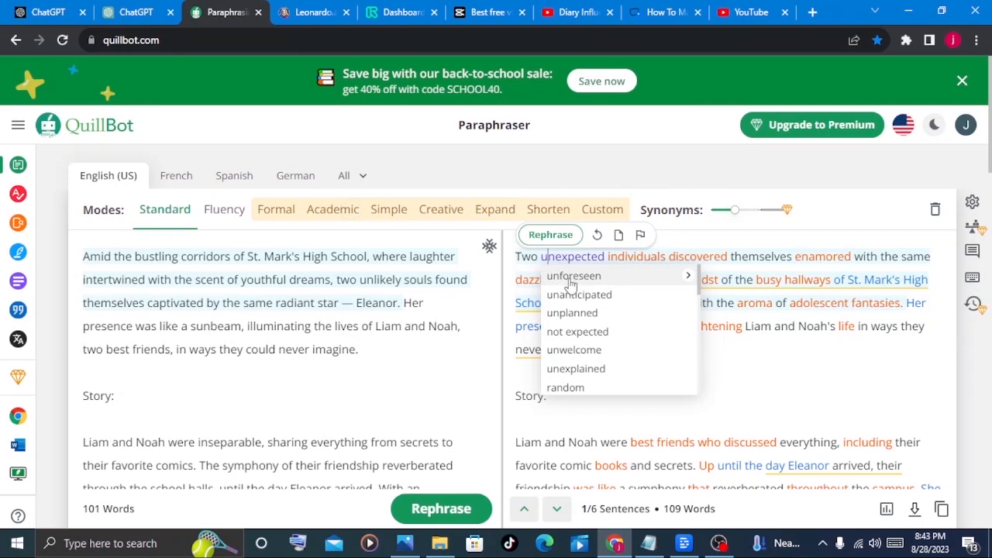
pyautogui.moveTo(576, 290)
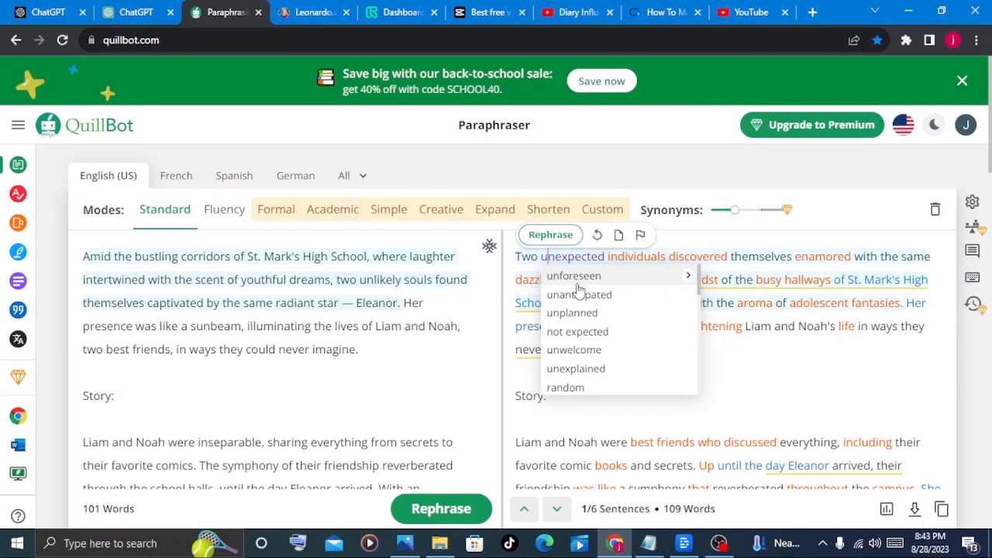
pyautogui.moveTo(577, 332)
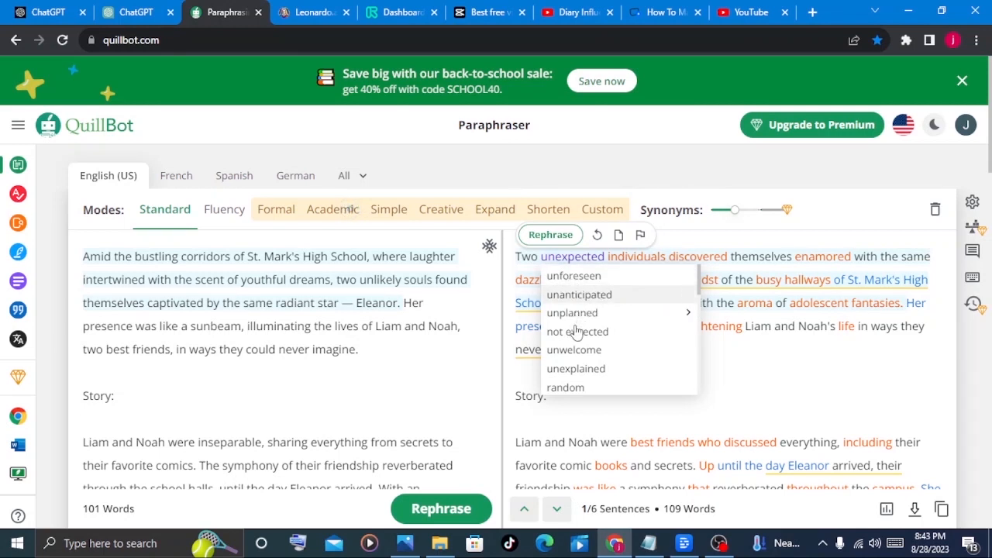
pyautogui.moveTo(566, 388)
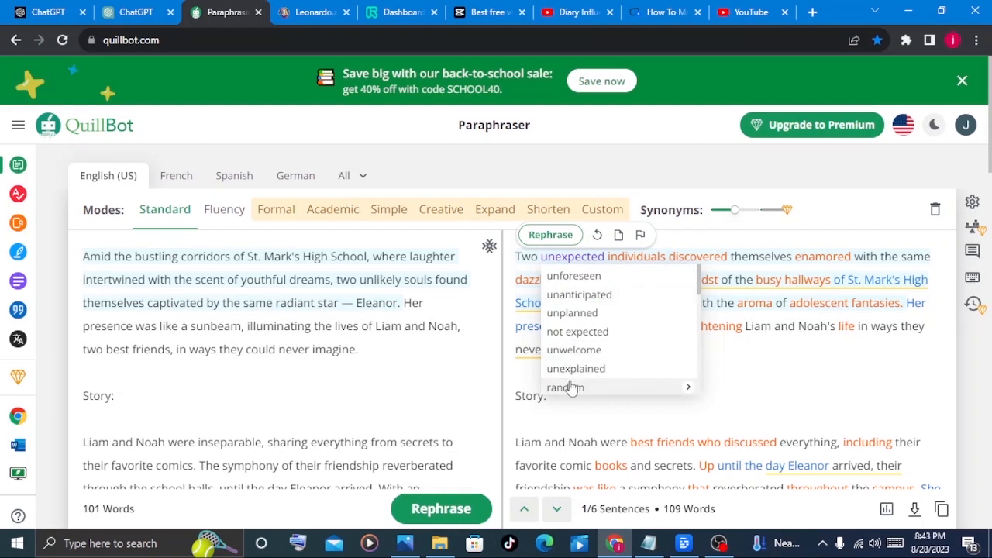
pyautogui.moveTo(574, 369)
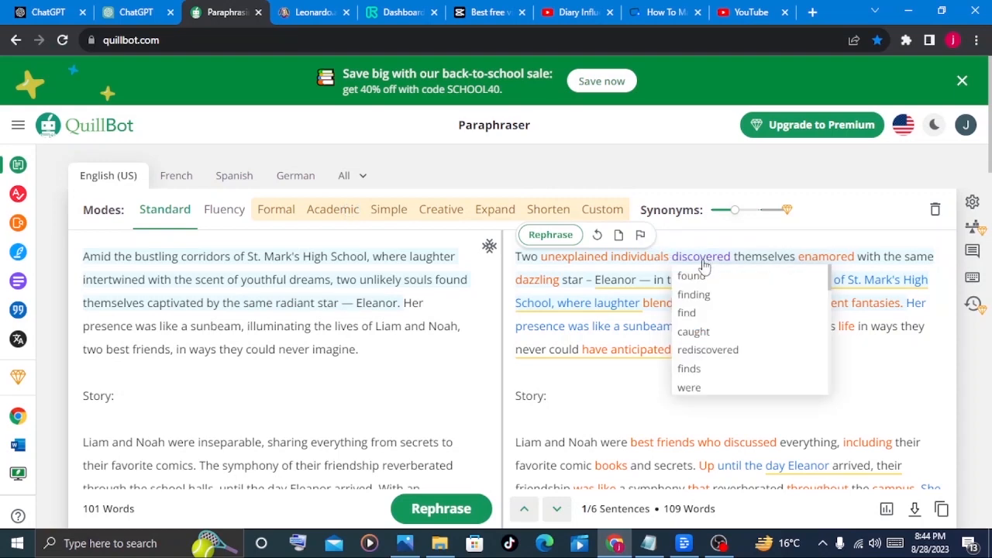
pyautogui.scroll(-3)
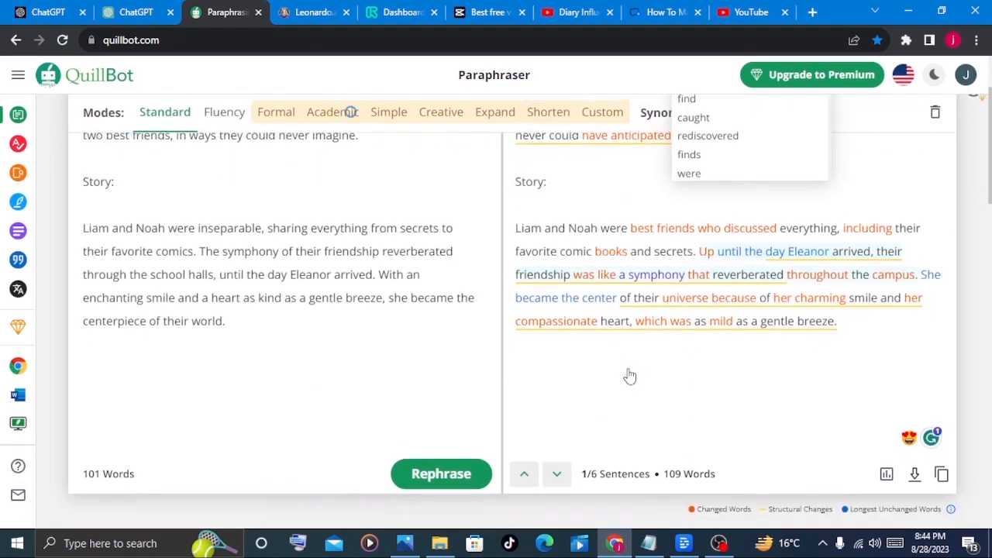
pyautogui.moveTo(941, 475)
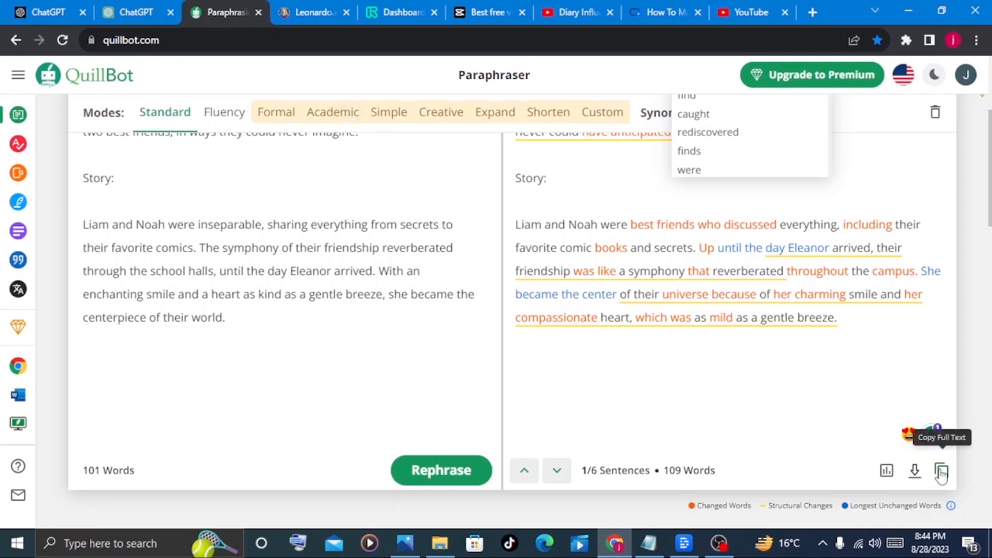
pyautogui.click(940, 471)
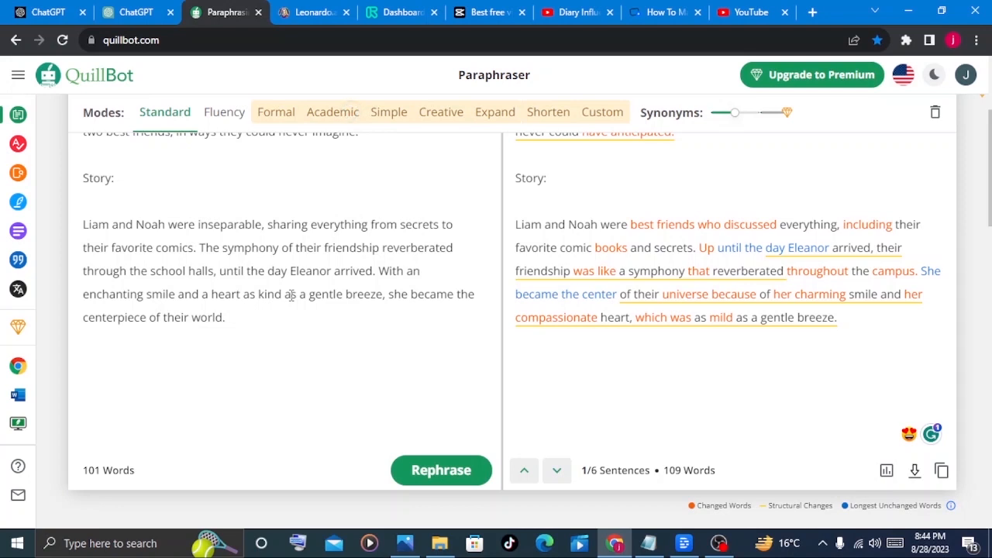
# Step: Bring up the Descript Drive workspace listing the four existing projects
pyautogui.click(682, 543)
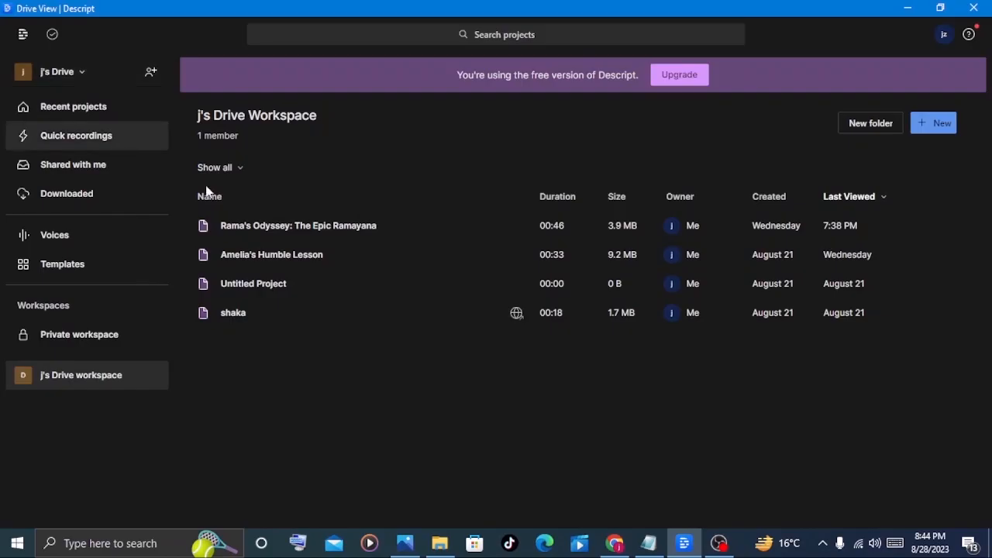
pyautogui.moveTo(322, 409)
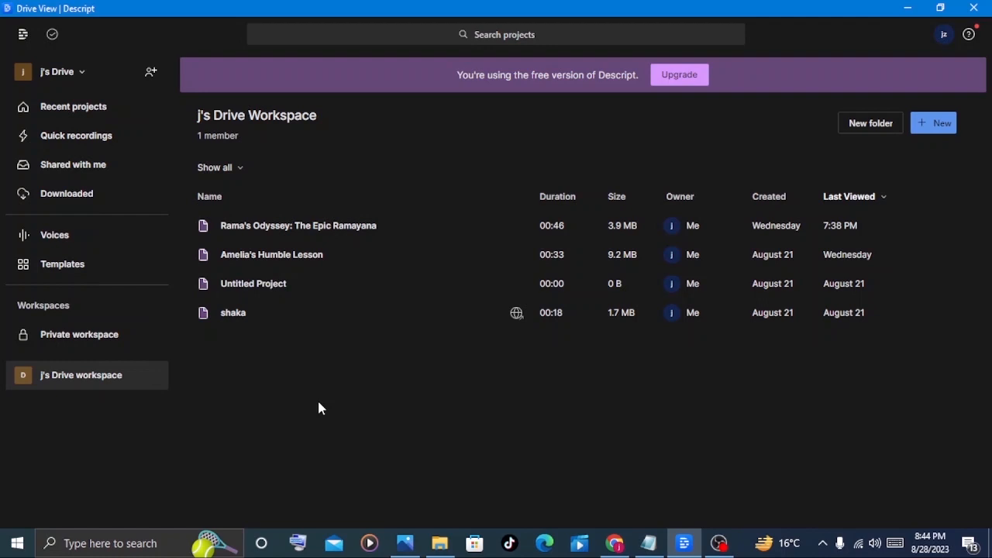
pyautogui.moveTo(295, 372)
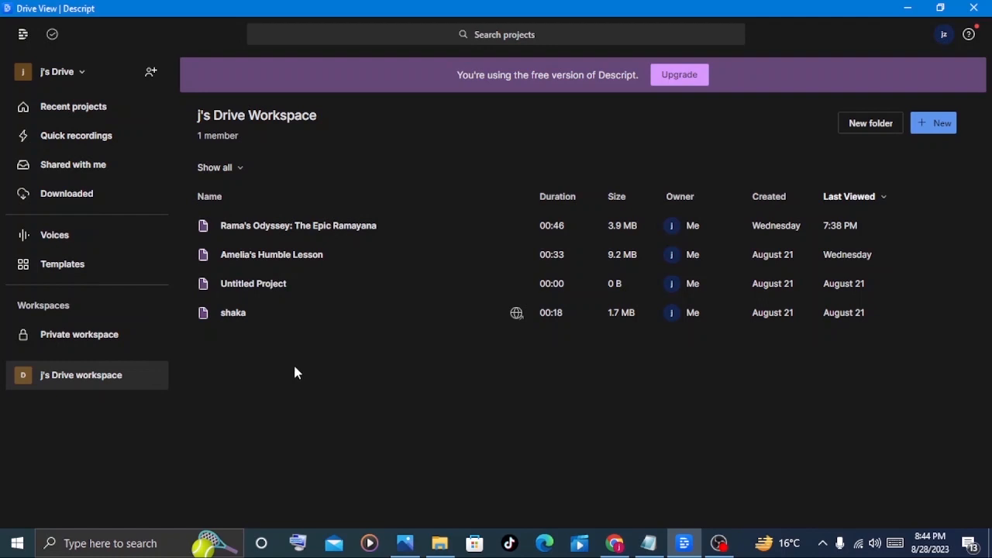
pyautogui.moveTo(347, 151)
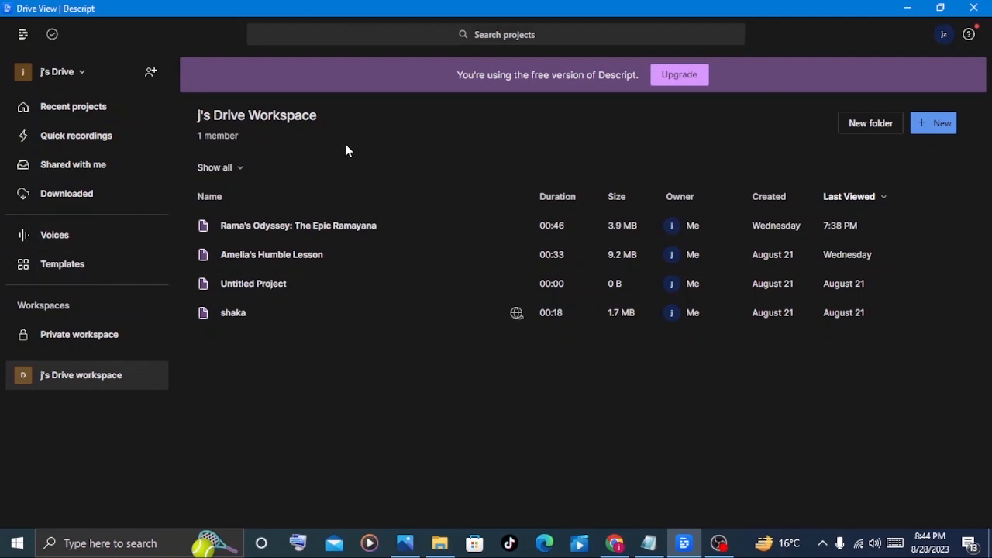
pyautogui.moveTo(526, 387)
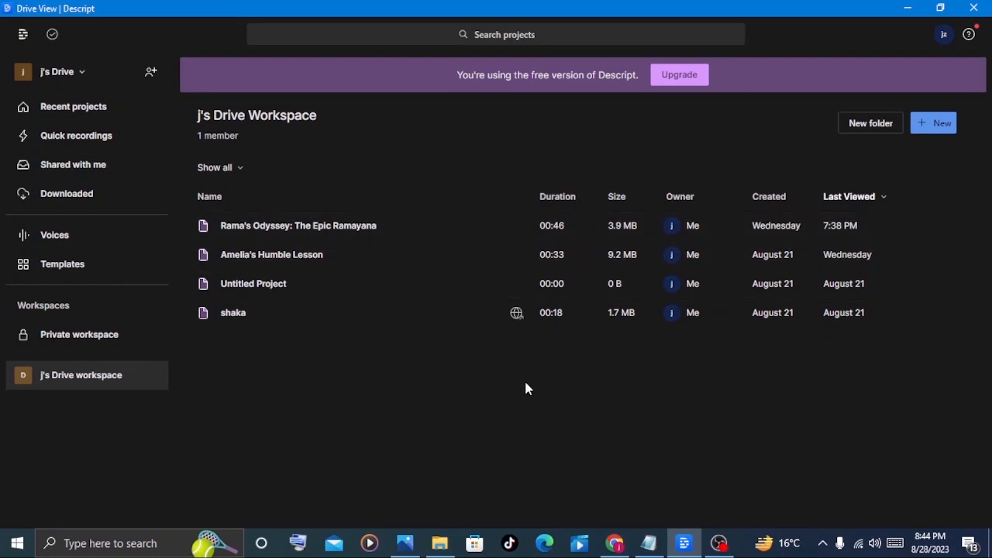
pyautogui.moveTo(409, 390)
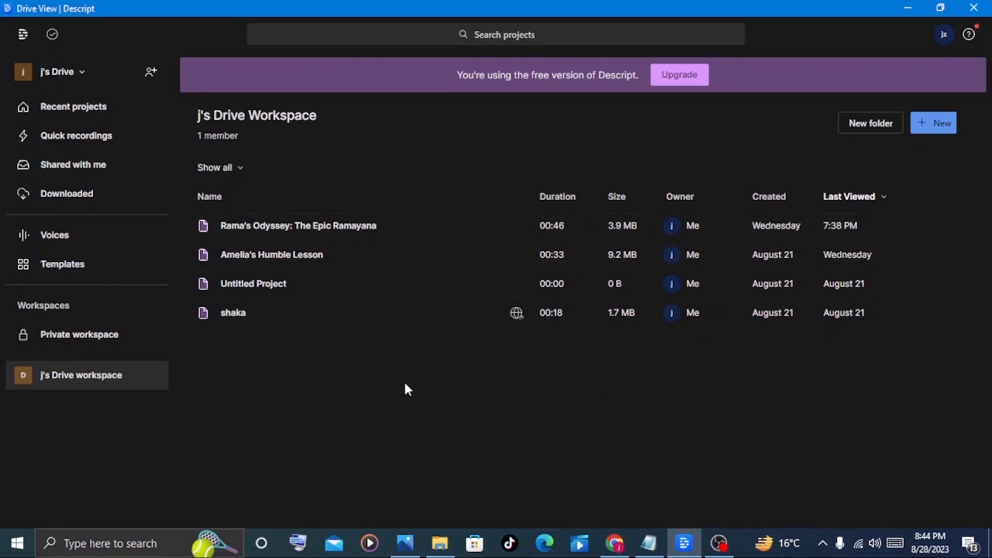
pyautogui.moveTo(307, 377)
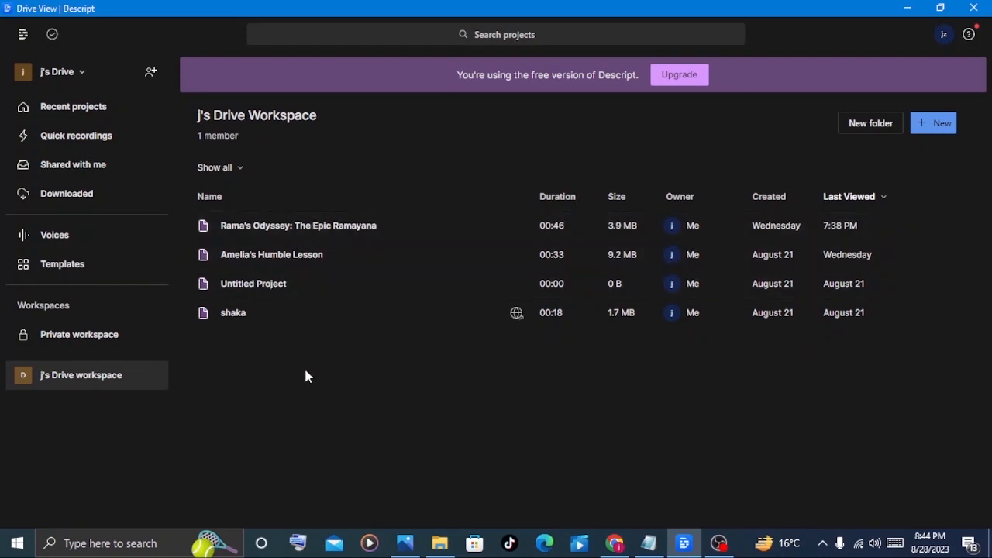
pyautogui.moveTo(105, 263)
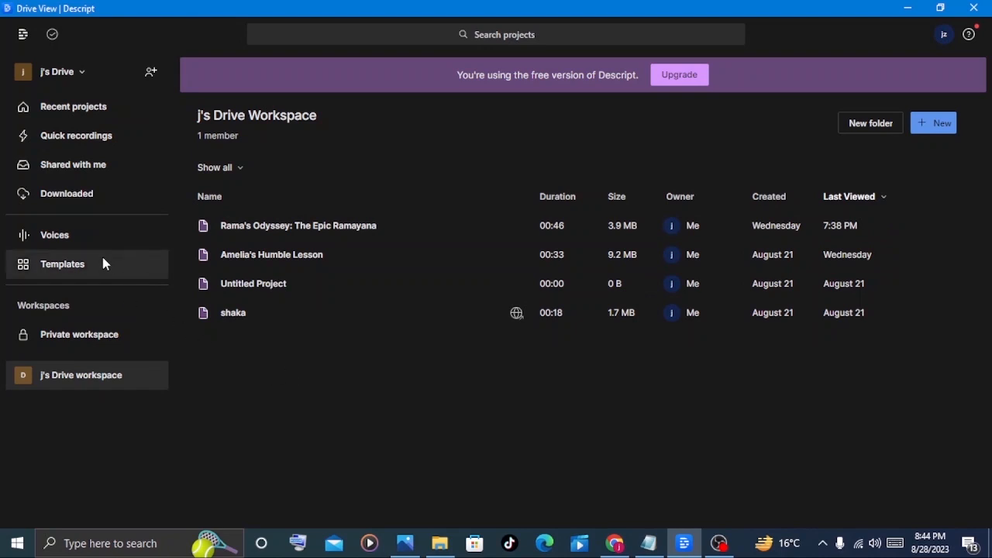
pyautogui.moveTo(98, 310)
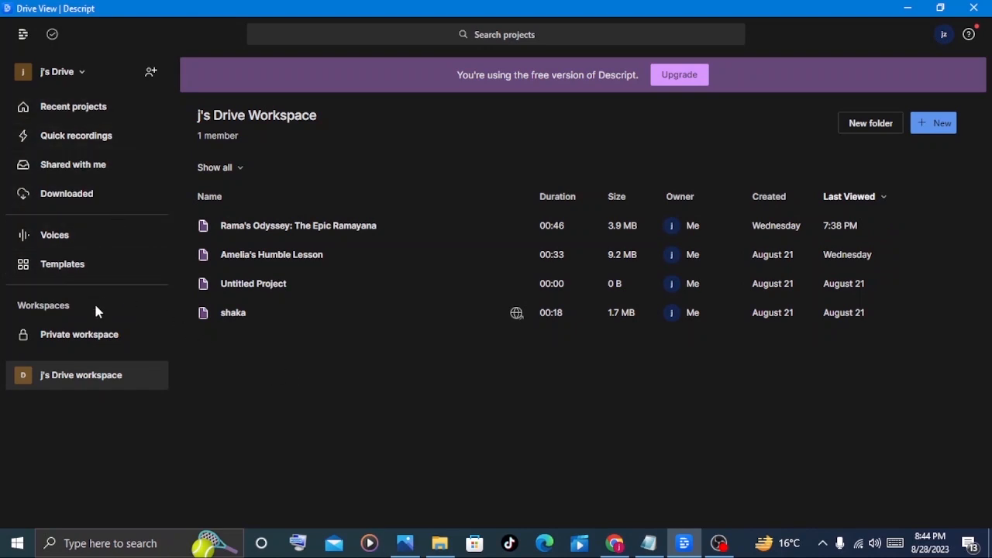
pyautogui.moveTo(114, 385)
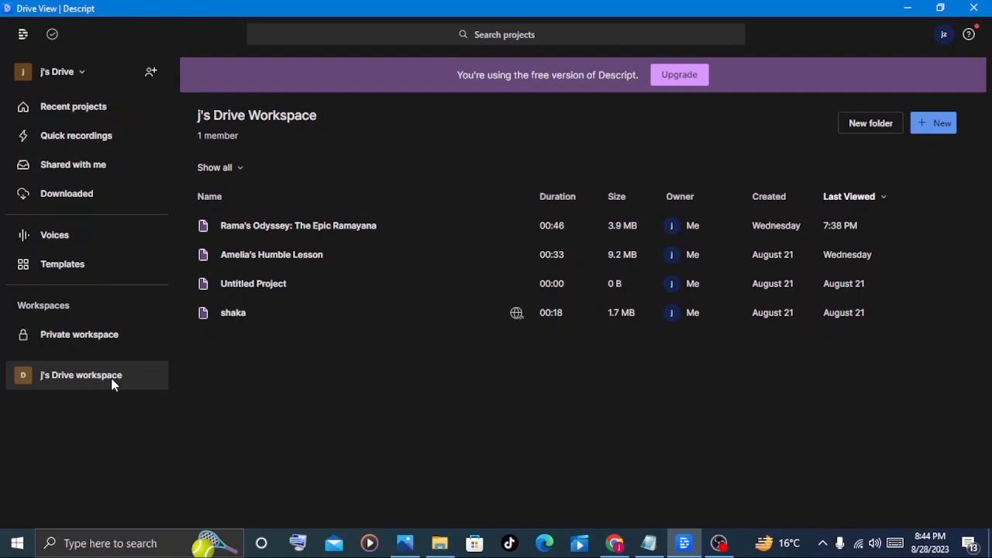
pyautogui.moveTo(815, 167)
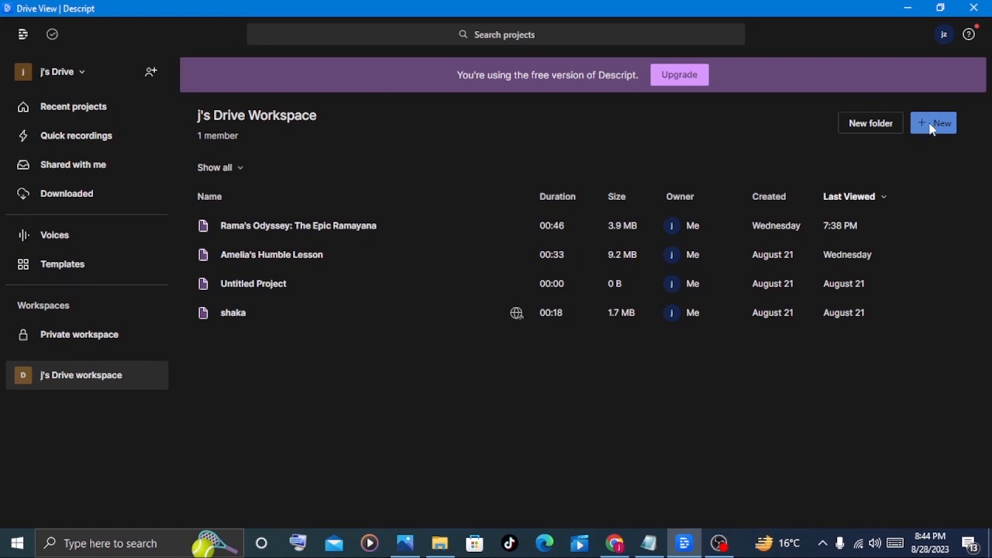
# Step: Create a new Untitled audio project from + New
pyautogui.click(933, 123)
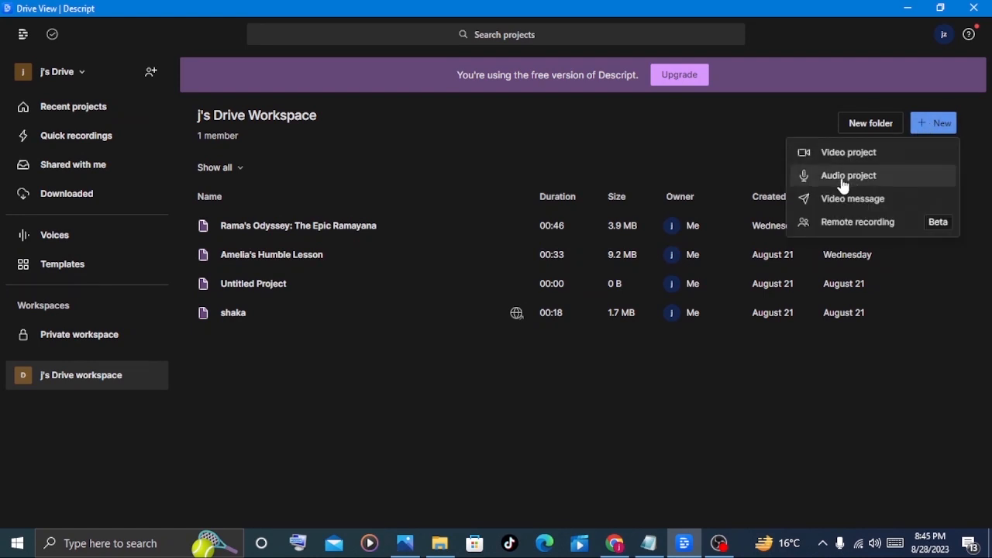
pyautogui.click(849, 175)
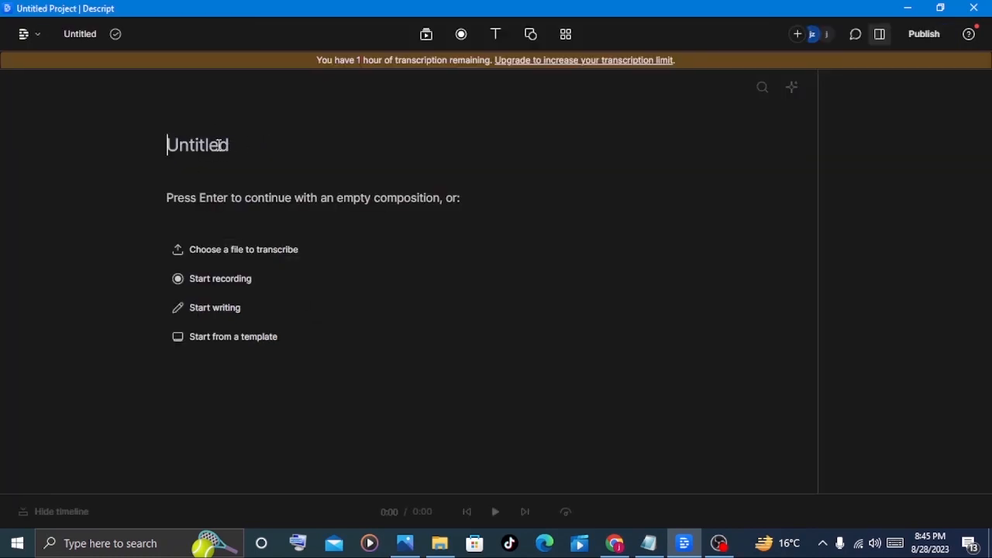
pyautogui.moveTo(164, 149)
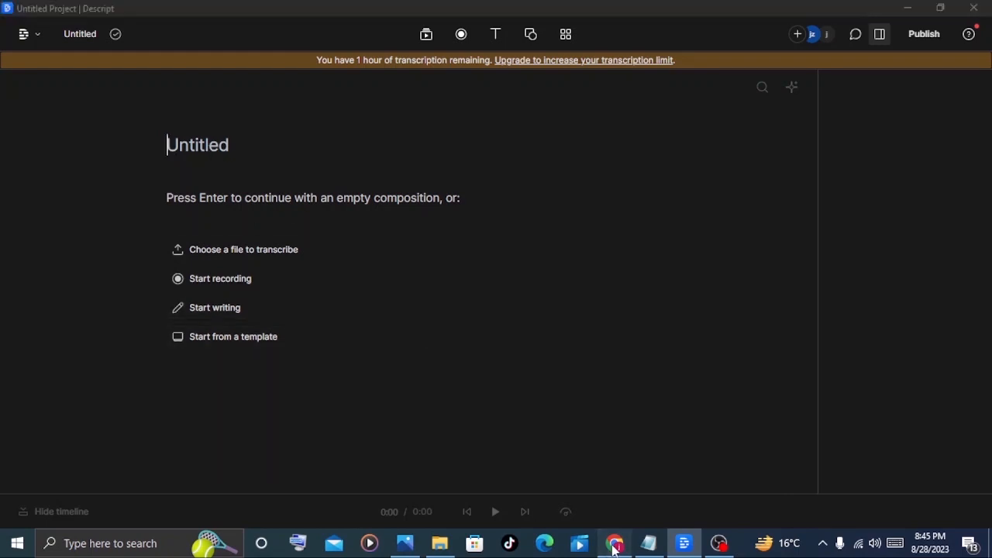
# Step: Title the Descript project 'Canvas of Friendship: Echoes of Unrequited Love' from the ChatGPT chat
pyautogui.click(614, 542)
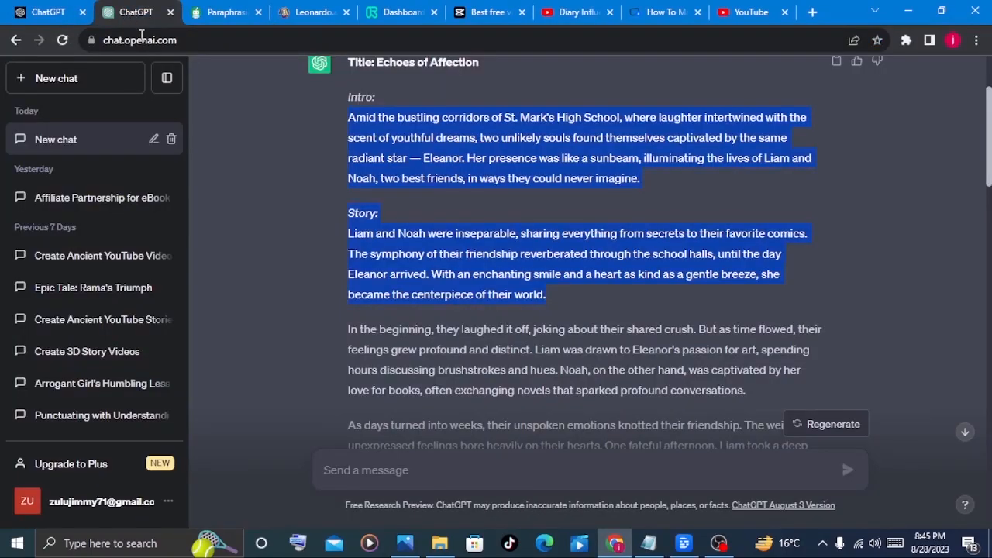
pyautogui.scroll(-3)
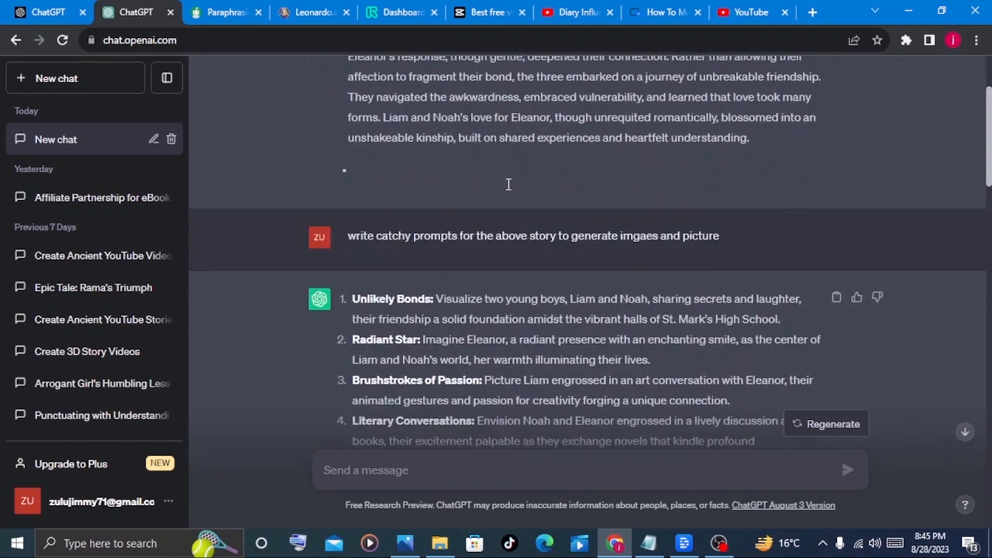
pyautogui.scroll(-3)
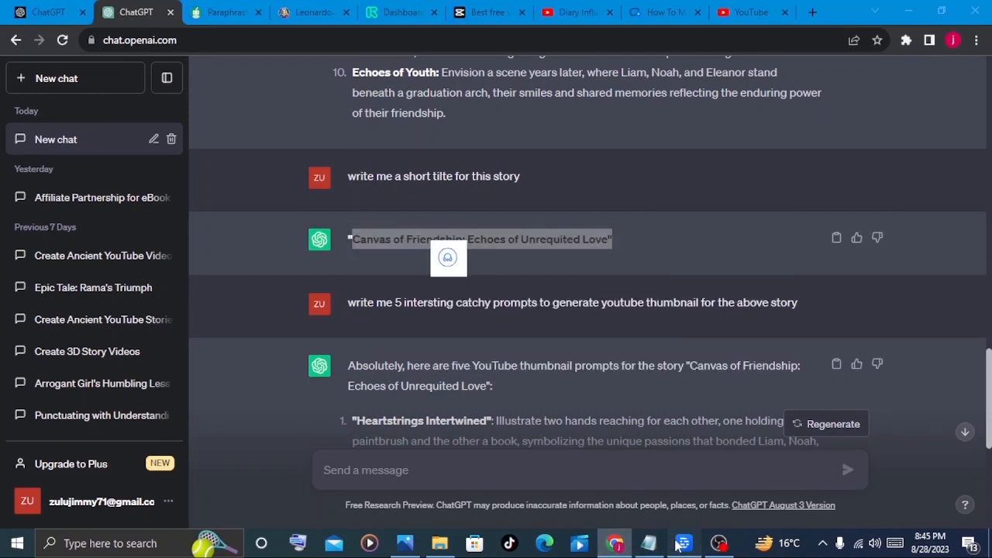
pyautogui.click(682, 543)
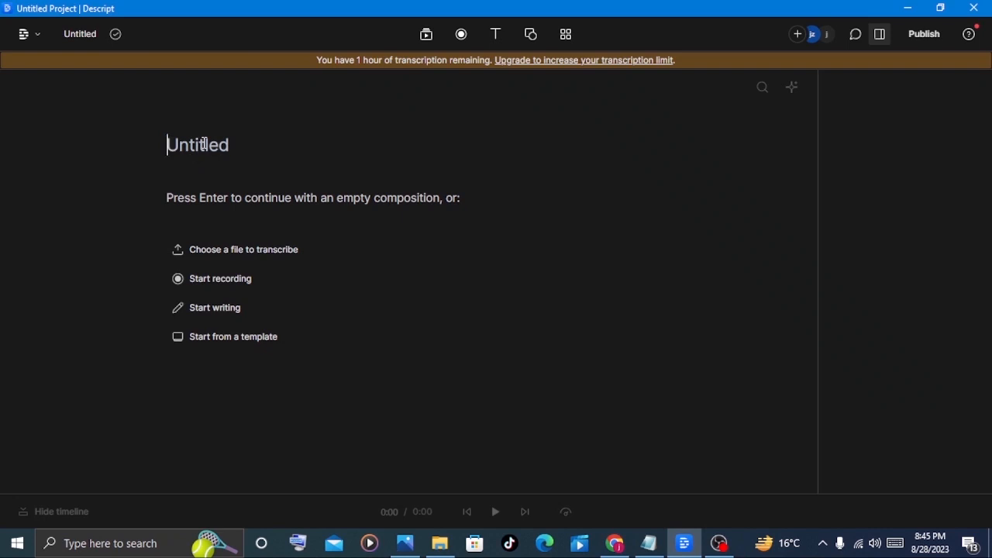
pyautogui.write('Canvas of Friendship: Echoes of Unrequited Love"')
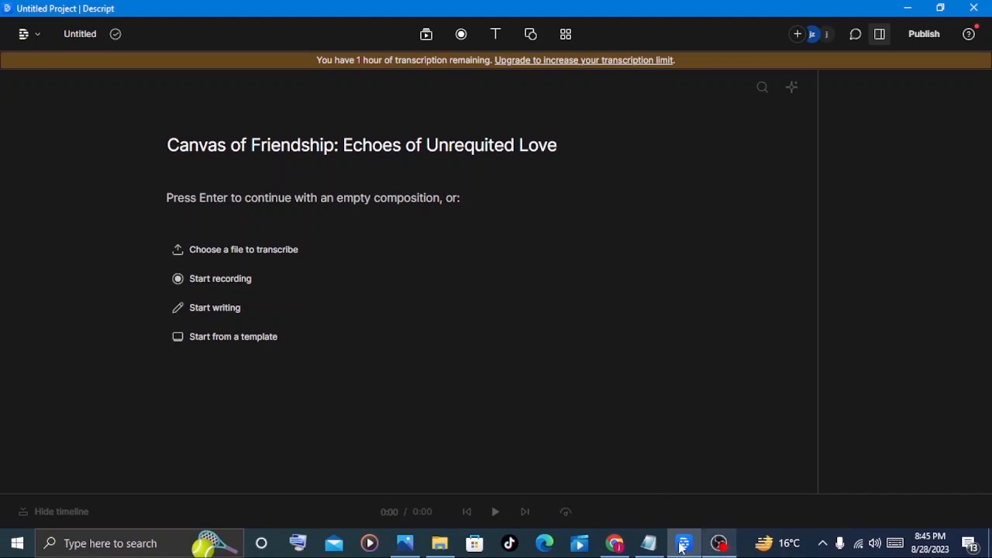
pyautogui.click(614, 543)
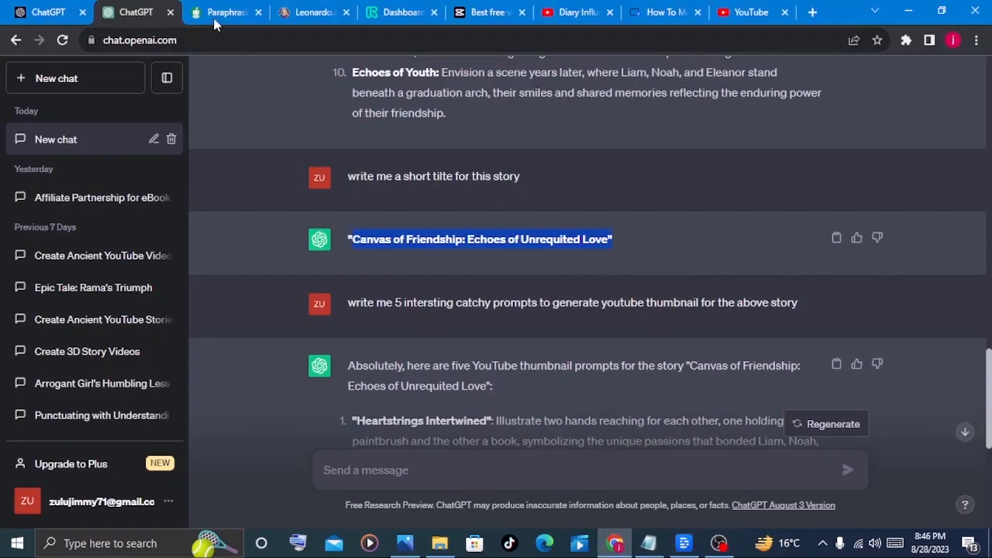
# Step: Copy the full paraphrased story from QuillBot for the Descript script
pyautogui.click(225, 13)
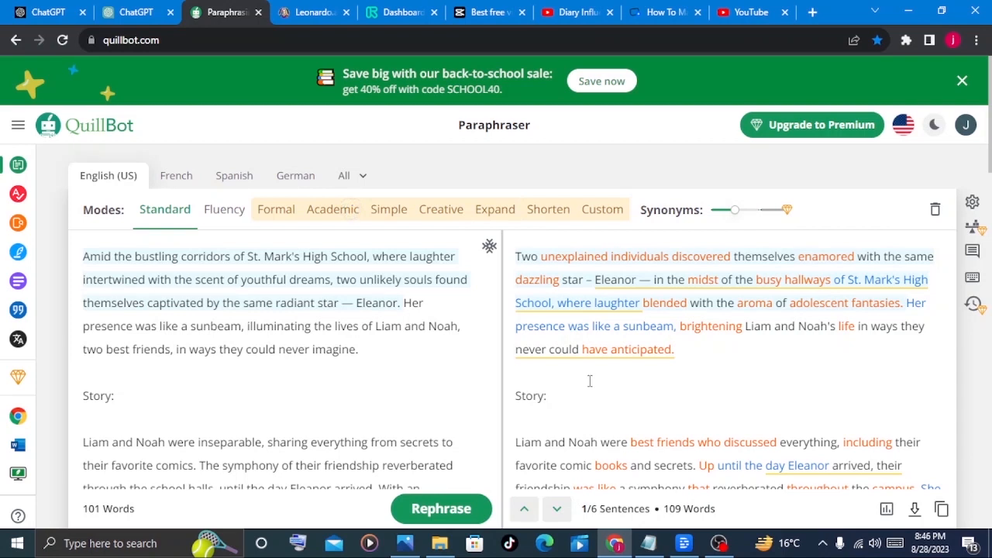
pyautogui.moveTo(942, 509)
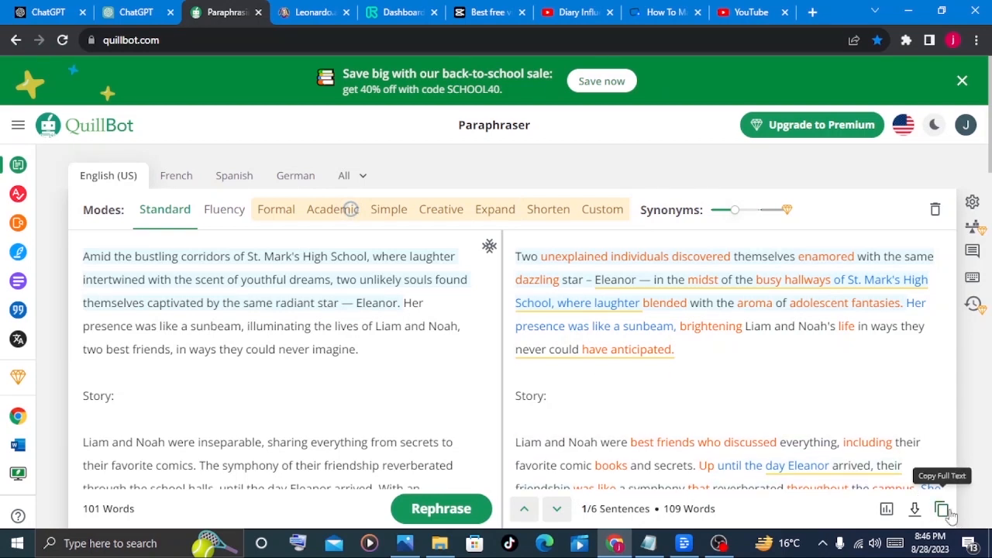
pyautogui.click(946, 509)
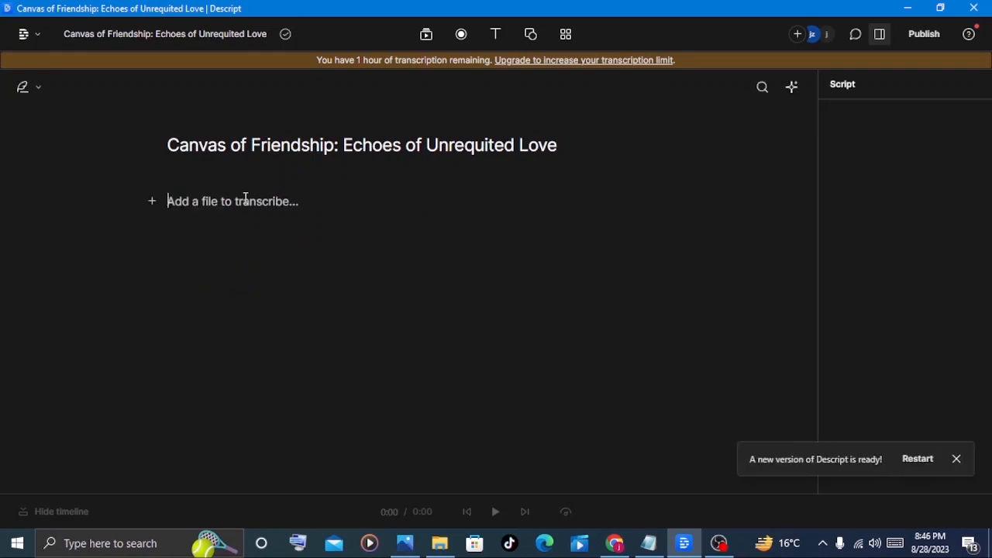
# Step: Paste the paraphrased story into the script and delete the 'Story:' heading line
pyautogui.press('ctrl+v')
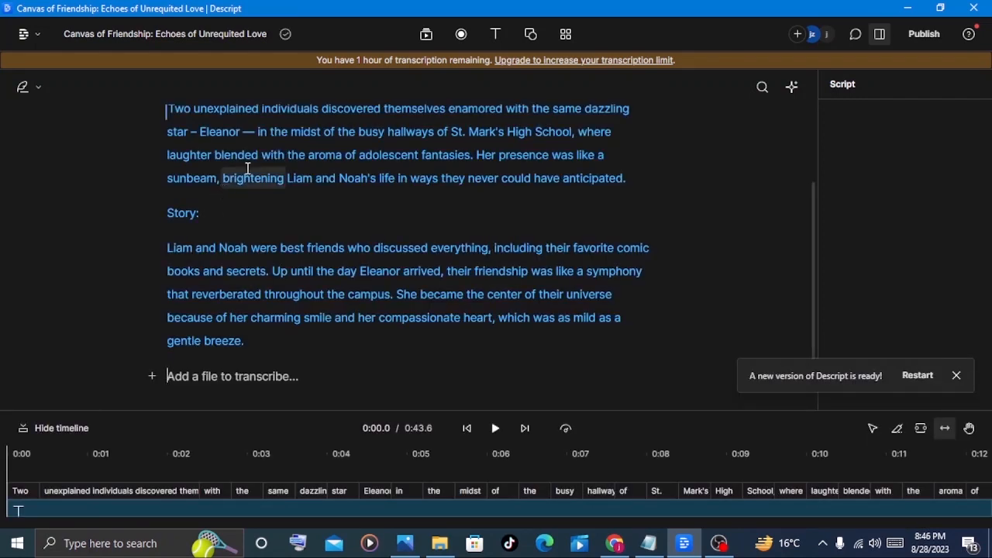
pyautogui.scroll(3)
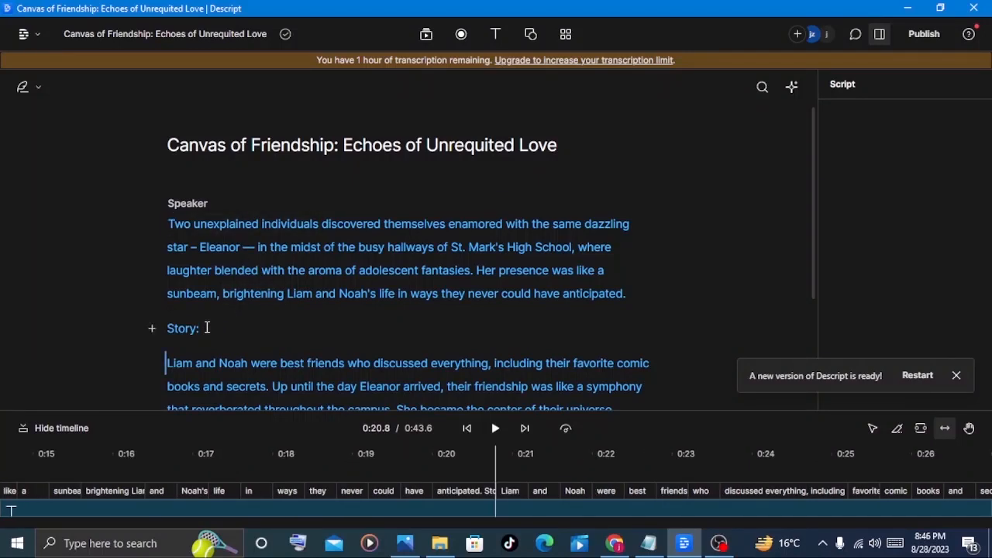
pyautogui.press('Backspace')
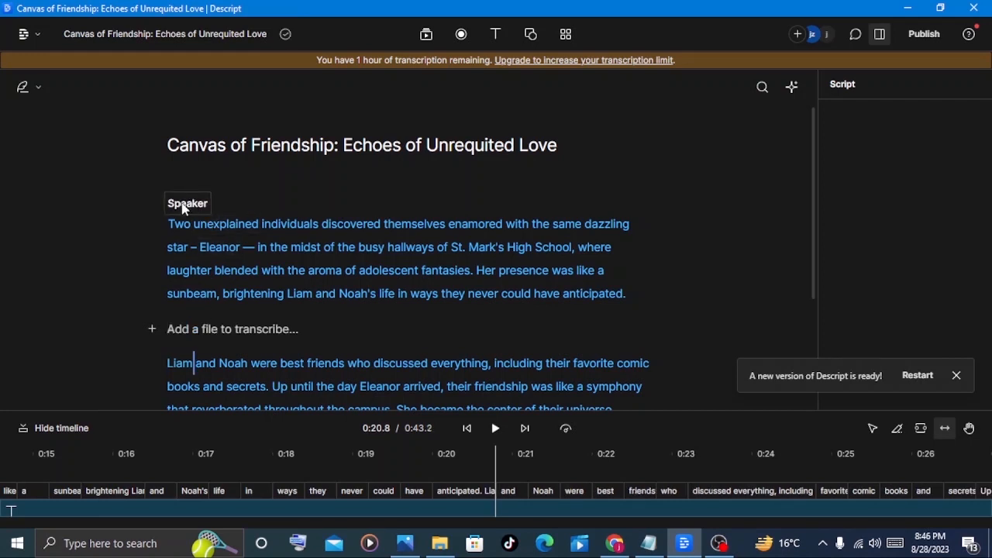
# Step: Assign the Carla stock voice to the script's Speaker label
pyautogui.click(187, 203)
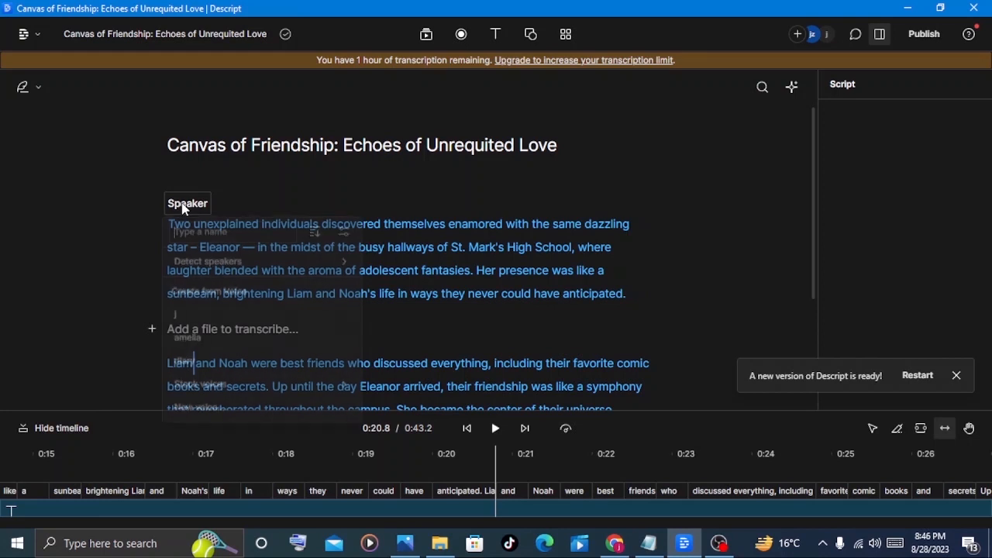
pyautogui.click(187, 203)
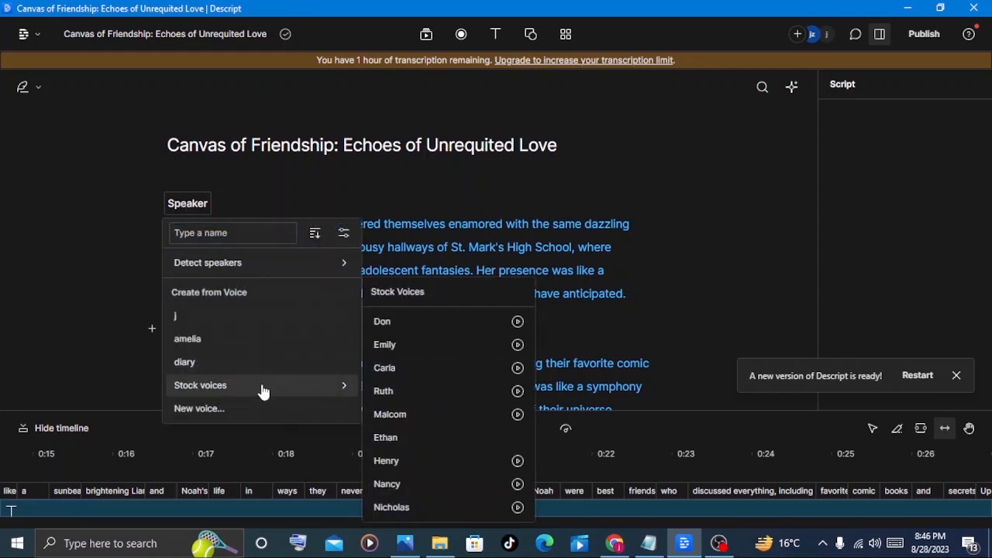
pyautogui.moveTo(416, 381)
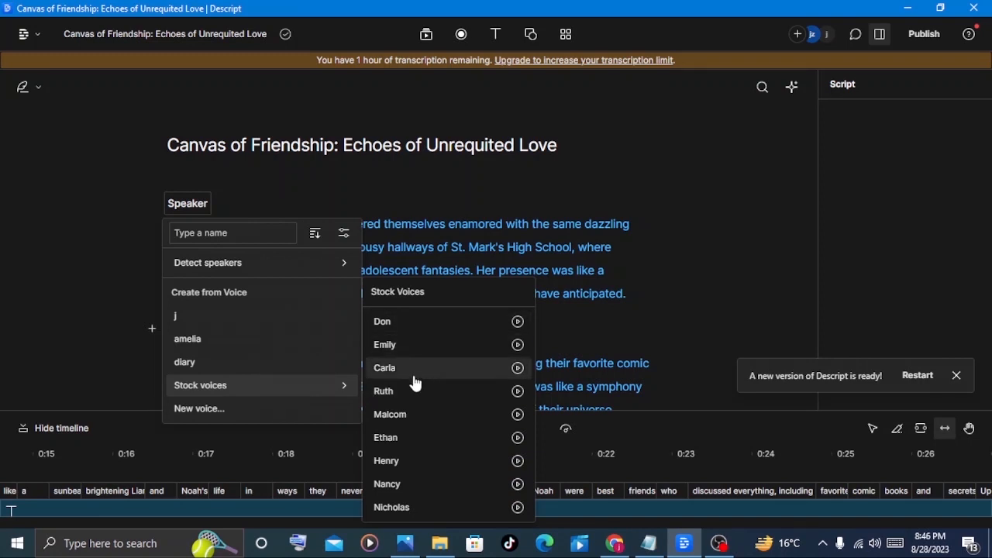
pyautogui.moveTo(404, 480)
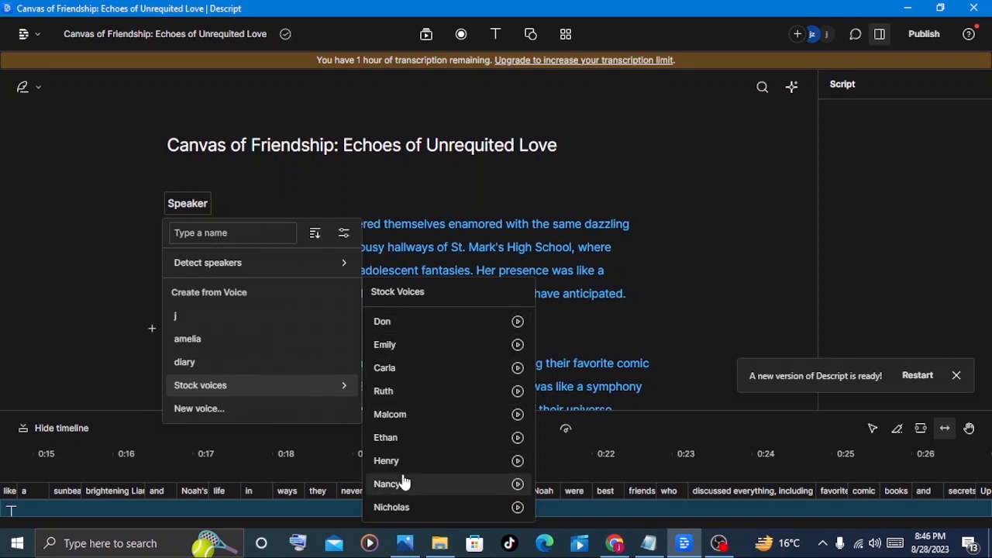
pyautogui.moveTo(403, 507)
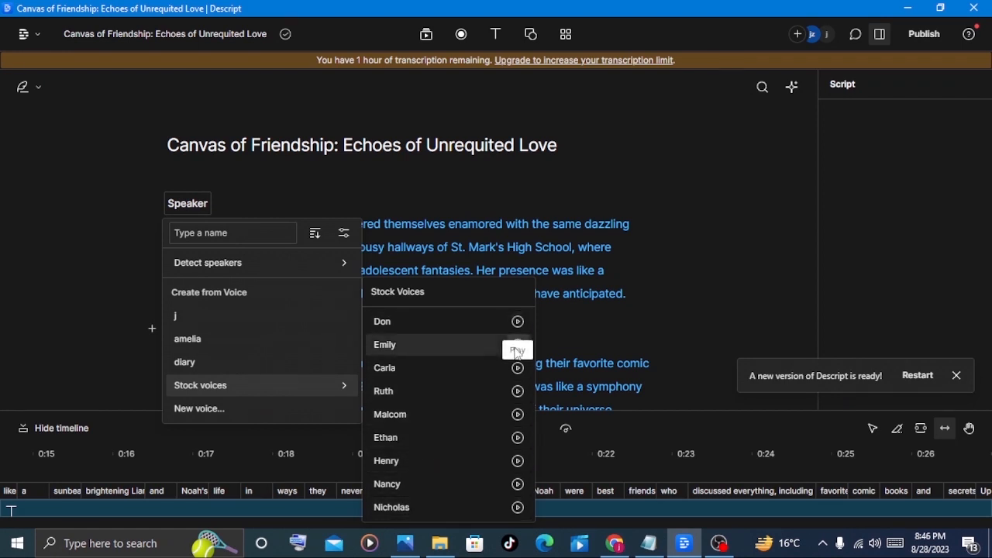
pyautogui.moveTo(504, 487)
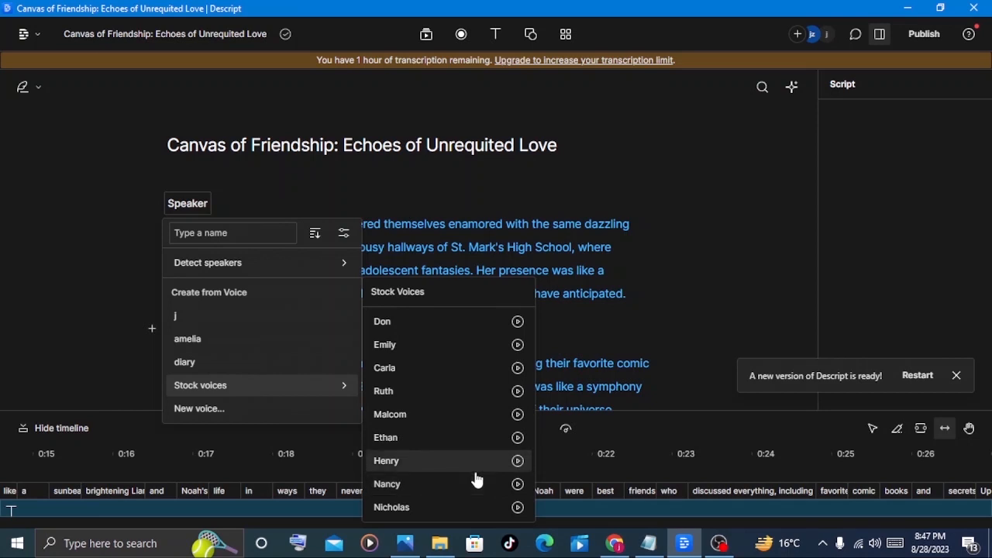
pyautogui.moveTo(400, 367)
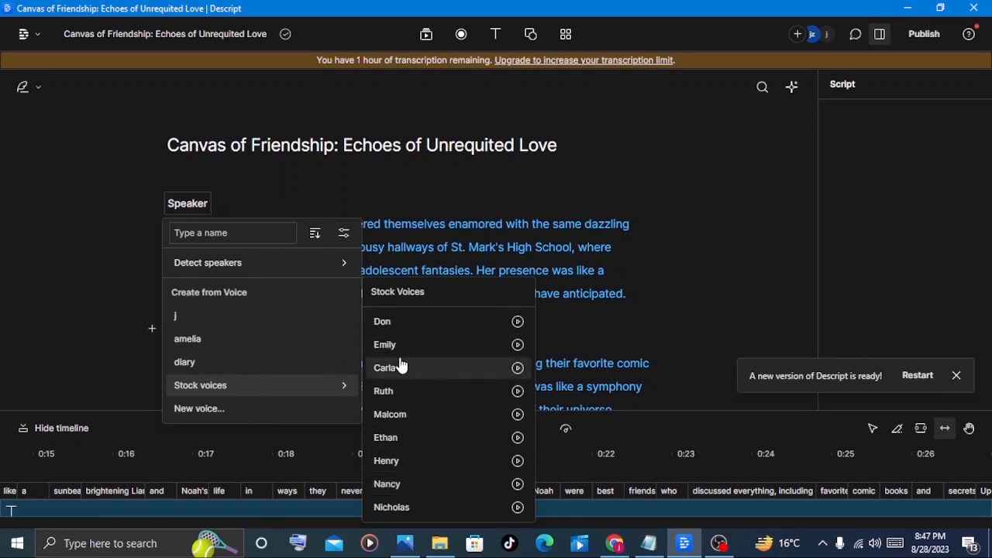
pyautogui.moveTo(409, 373)
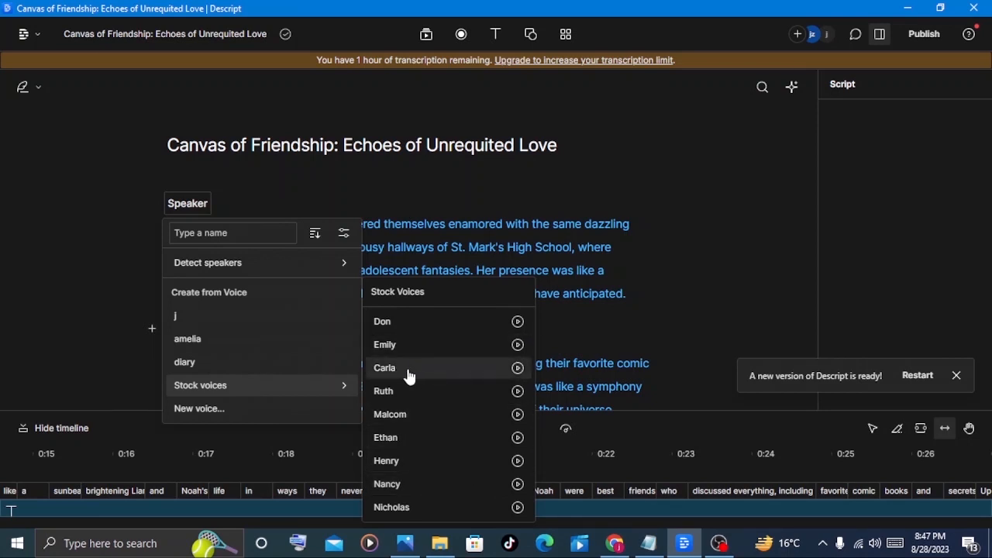
pyautogui.click(385, 368)
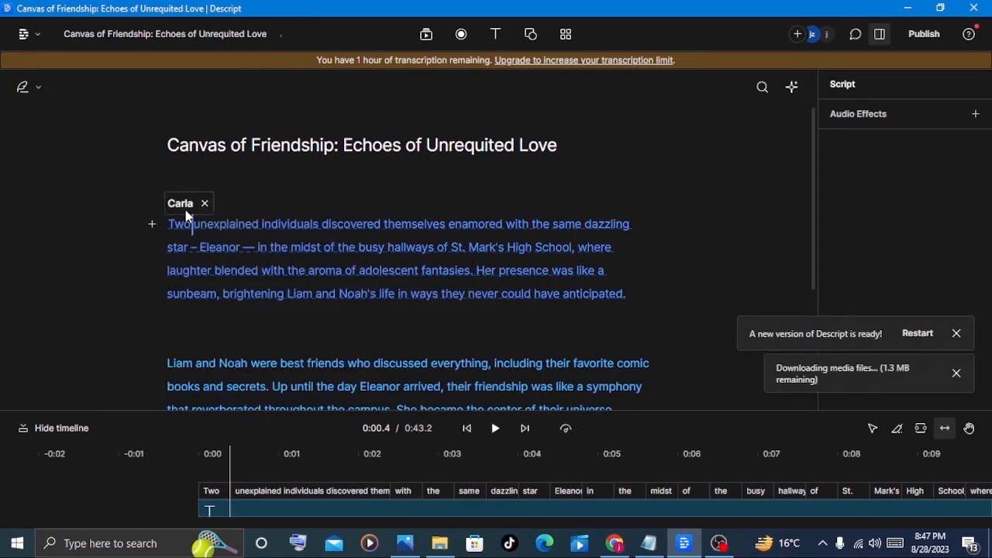
pyautogui.click(200, 223)
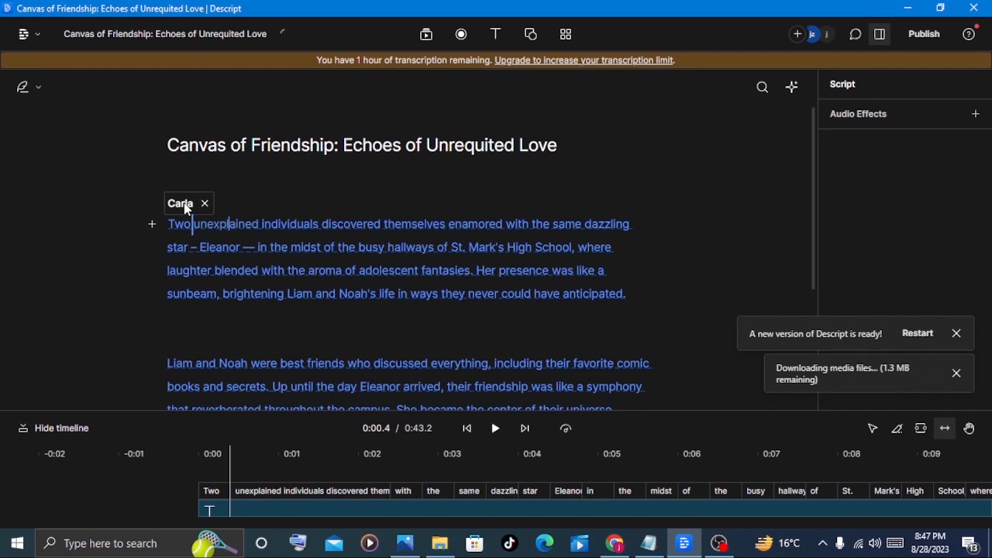
# Step: Switch the first paragraph's Carla voice to the Formal 4 style
pyautogui.click(180, 203)
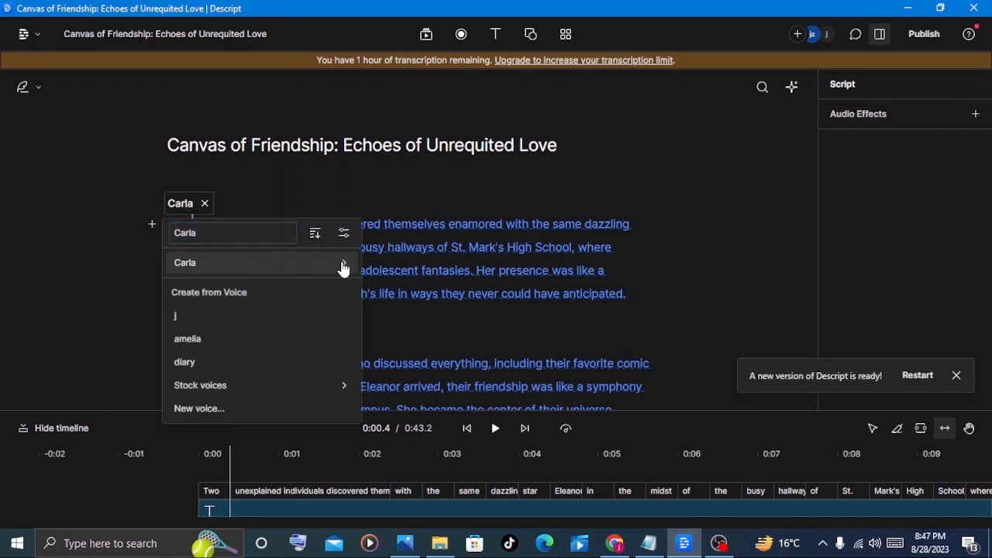
pyautogui.moveTo(342, 262)
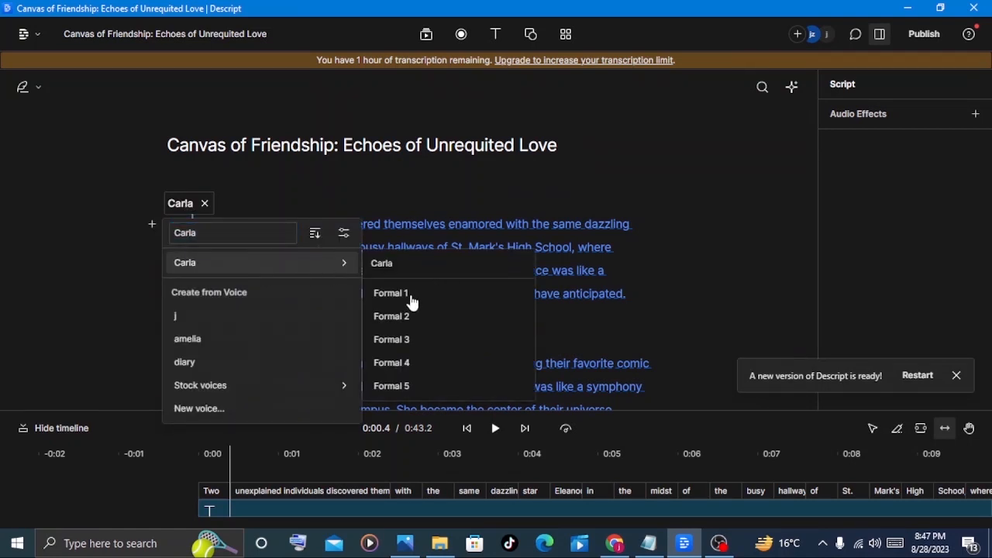
pyautogui.moveTo(403, 378)
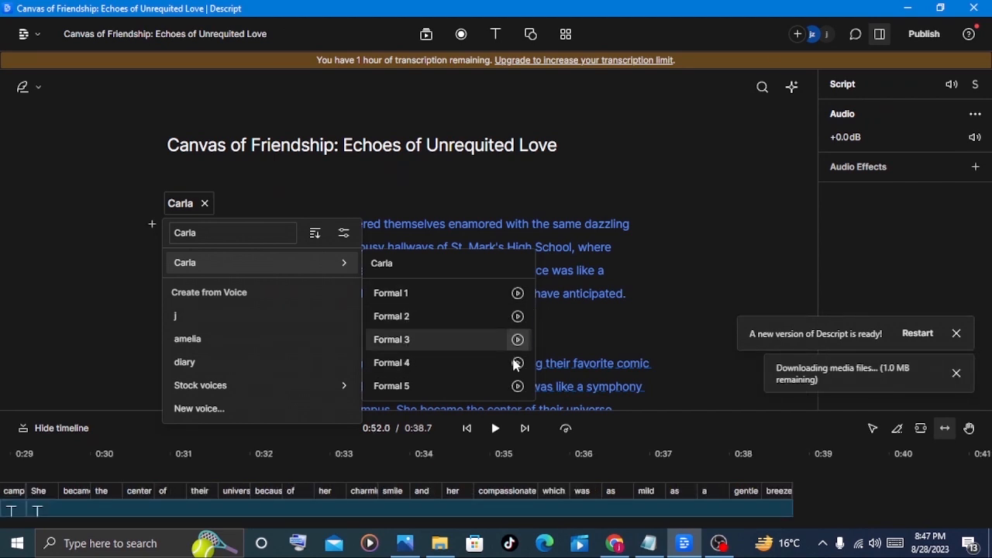
pyautogui.moveTo(514, 362)
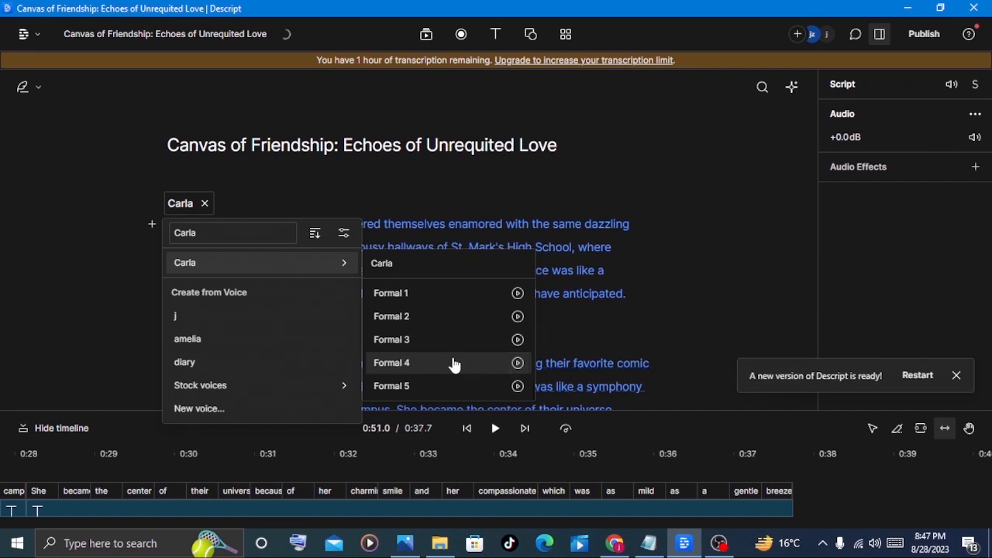
pyautogui.click(391, 362)
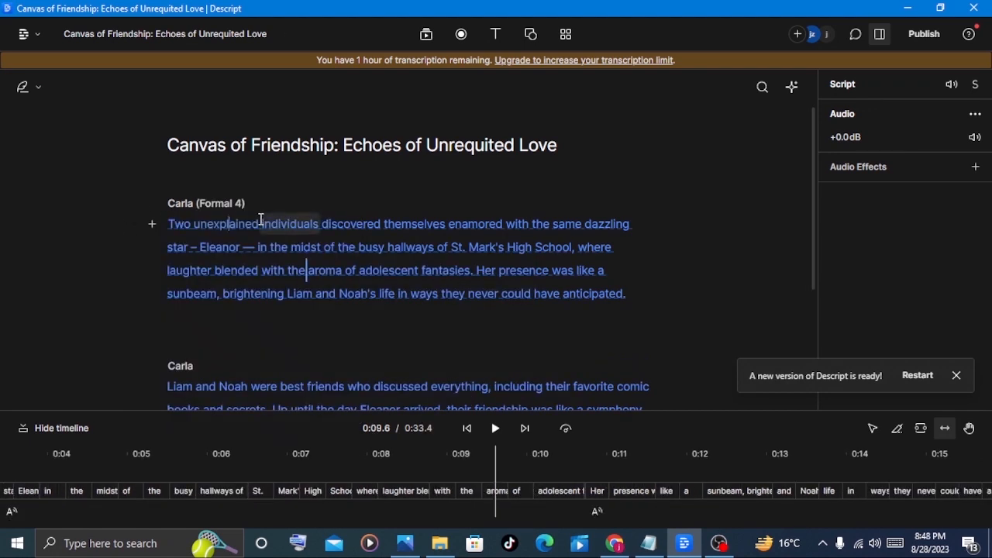
# Step: Review the voiced composition and keep playback speed at 1x
pyautogui.scroll(-3)
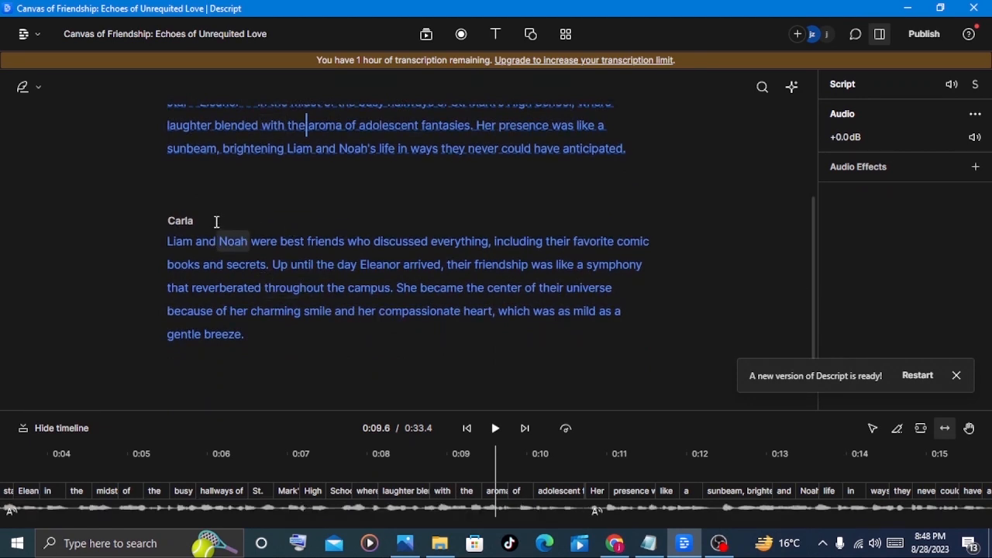
pyautogui.scroll(3)
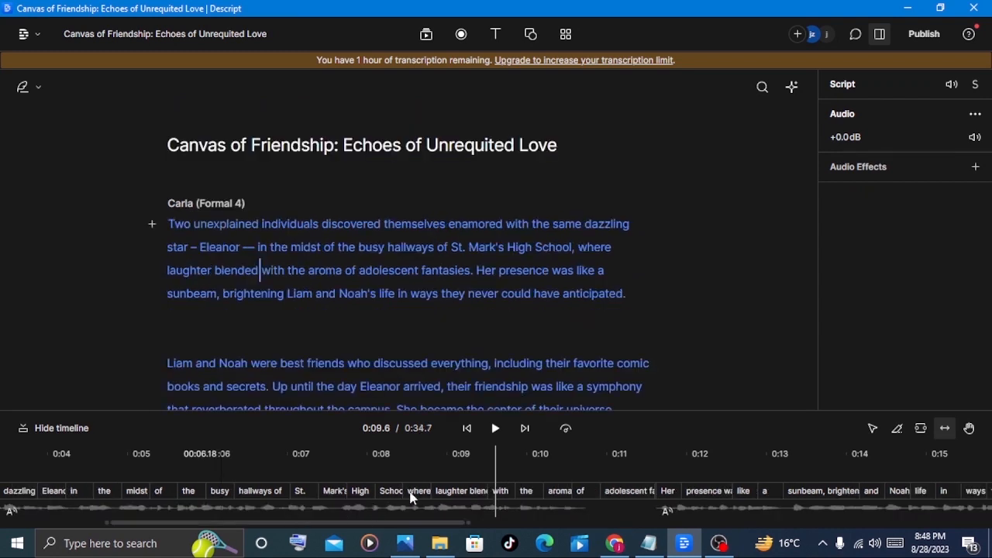
pyautogui.moveTo(488, 449)
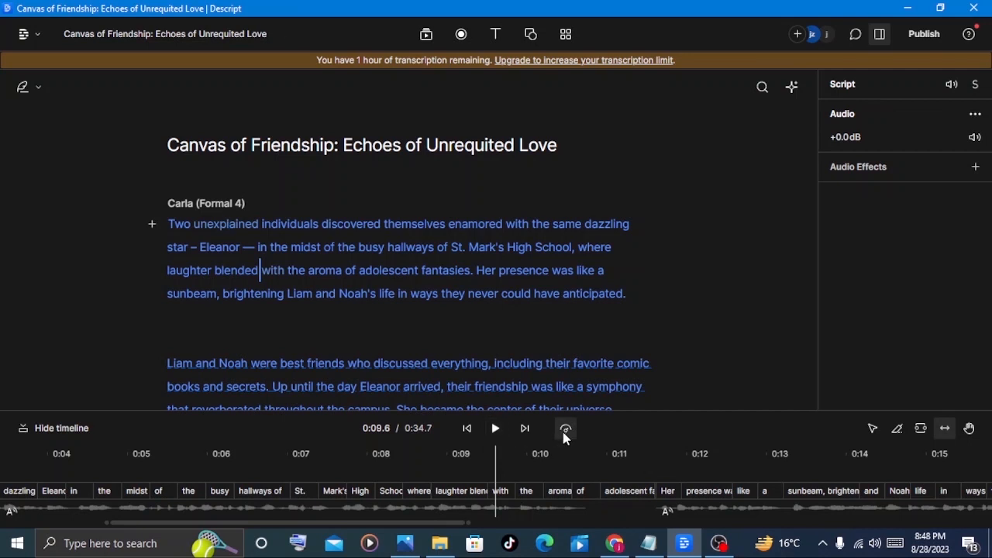
pyautogui.moveTo(564, 428)
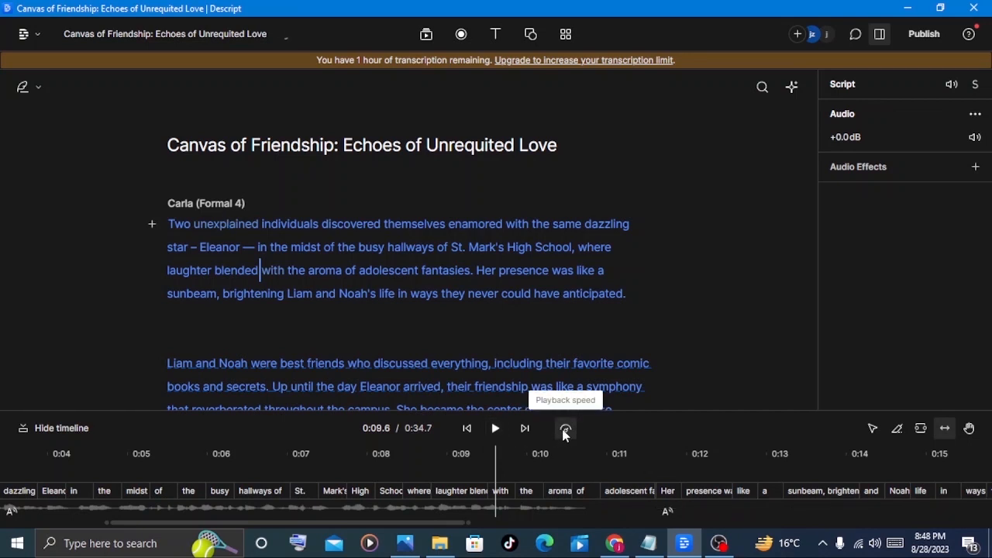
pyautogui.click(564, 428)
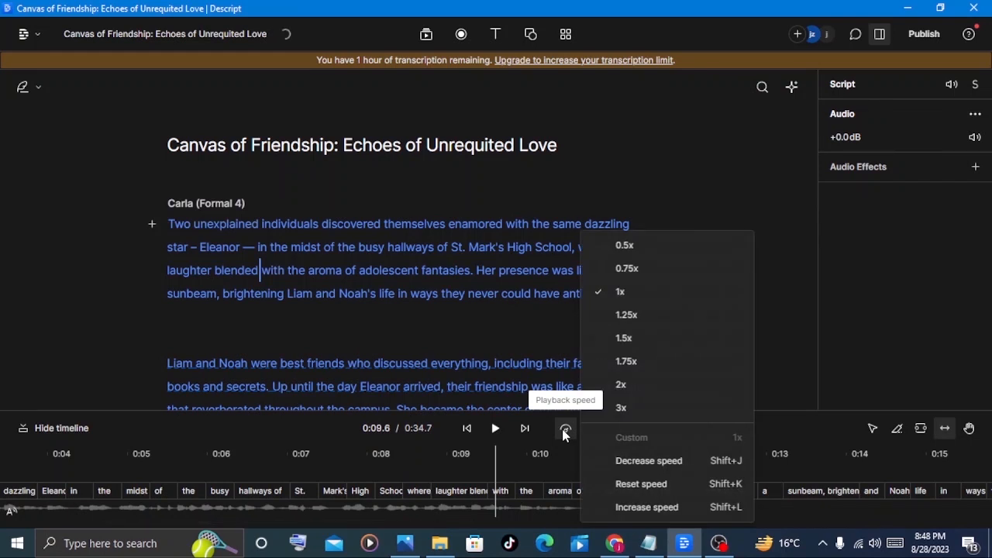
pyautogui.moveTo(642, 335)
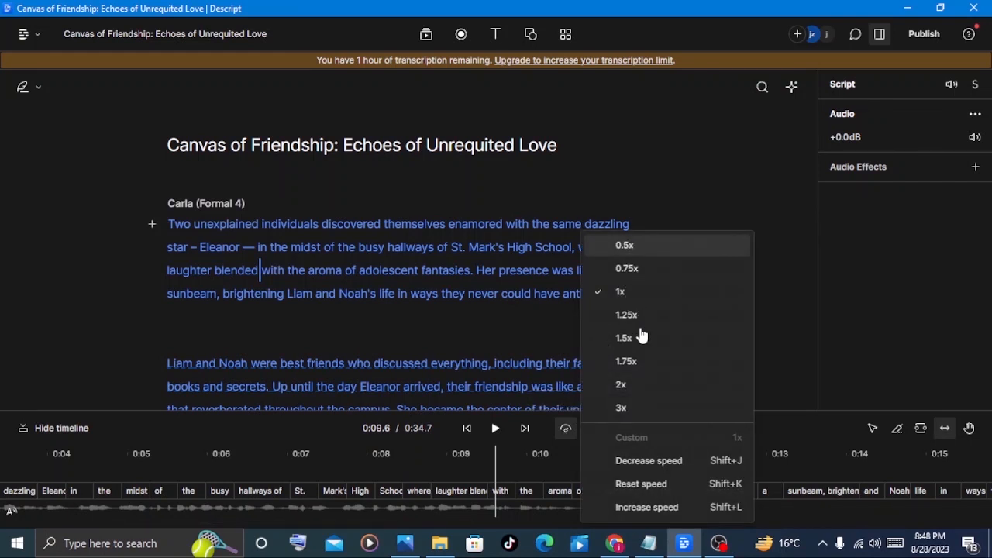
pyautogui.moveTo(636, 403)
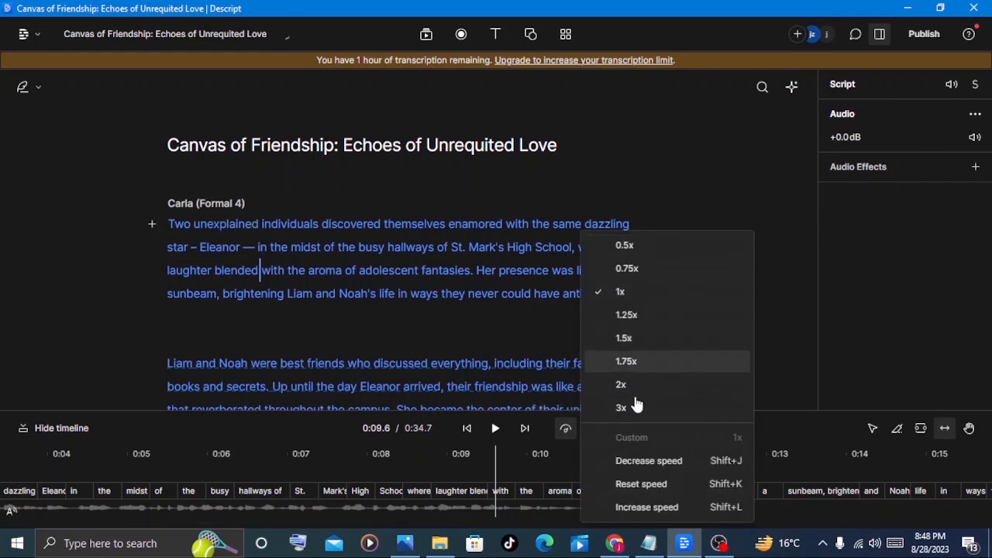
pyautogui.moveTo(628, 271)
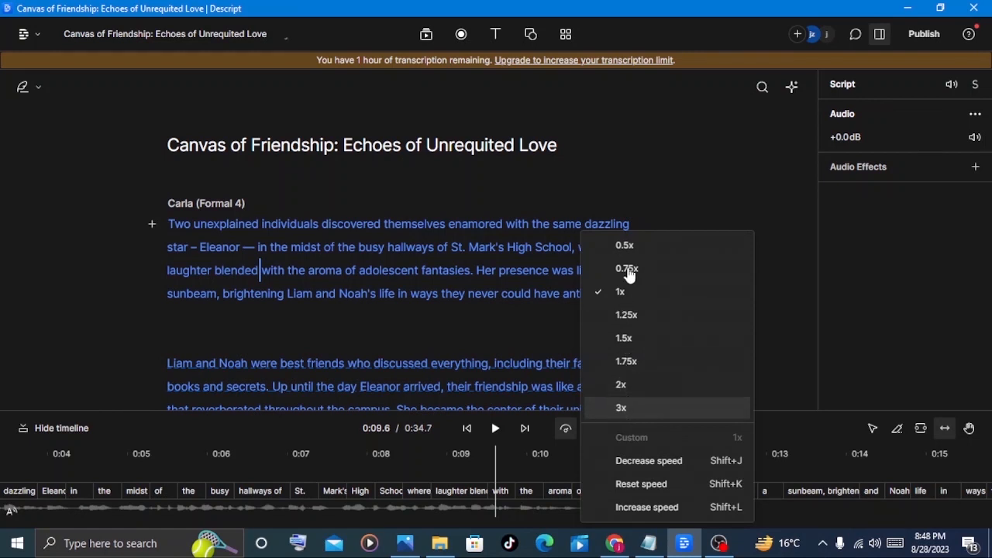
pyautogui.moveTo(628, 291)
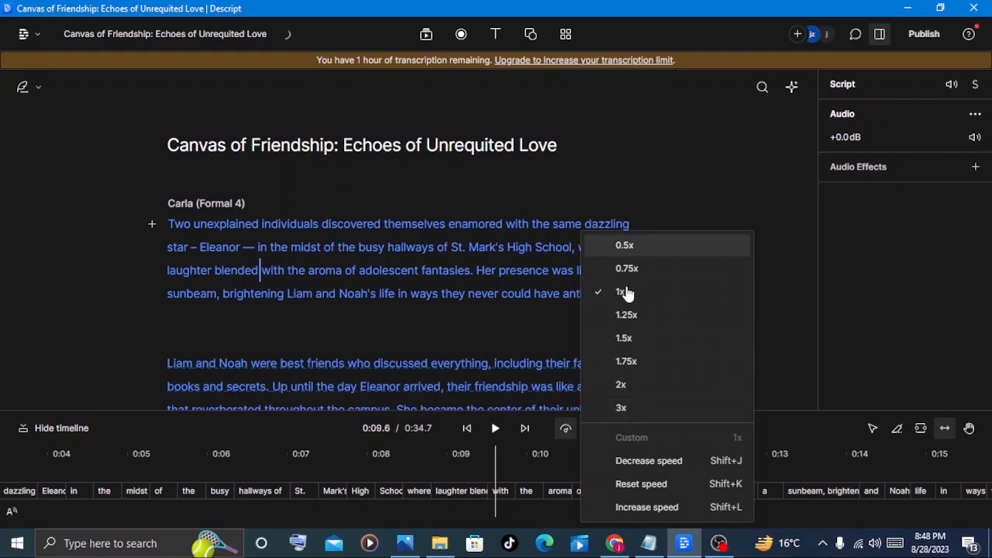
pyautogui.moveTo(624, 419)
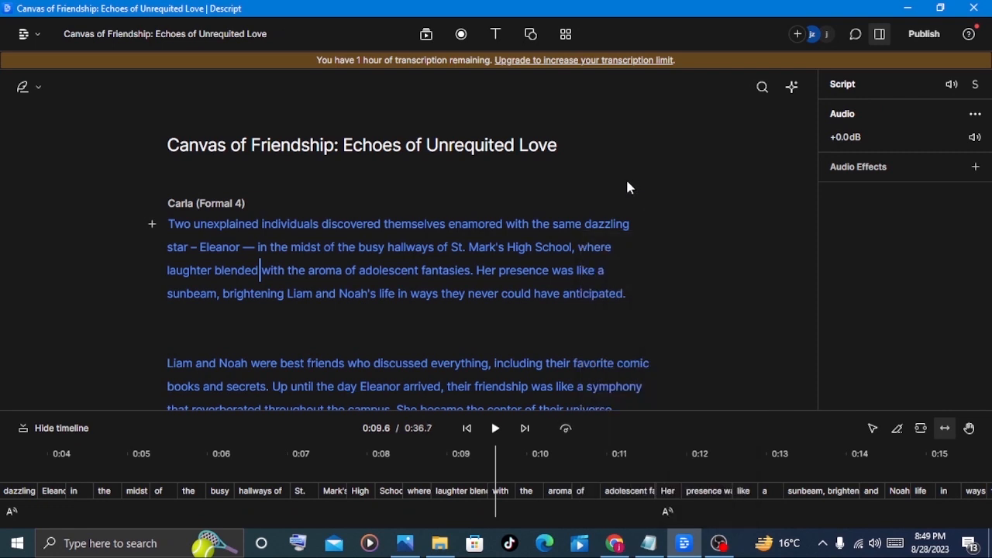
# Step: Export the voiced composition from Publish as an MP3 audio file
pyautogui.click(924, 34)
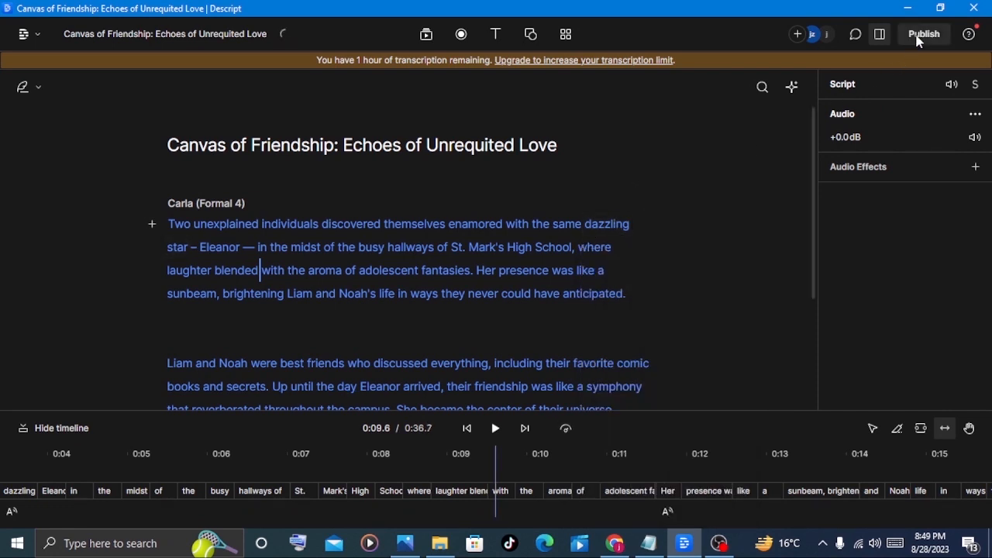
pyautogui.click(924, 34)
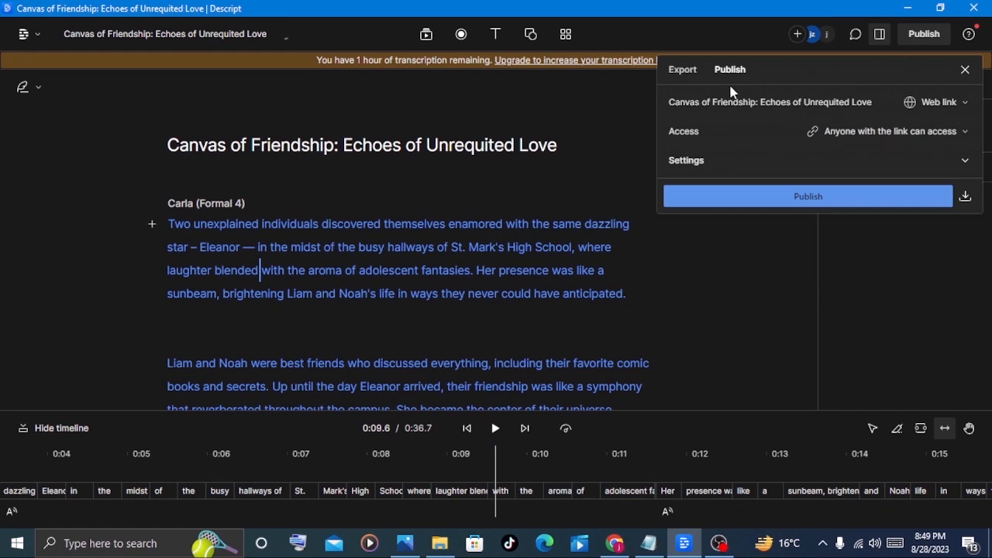
pyautogui.click(682, 69)
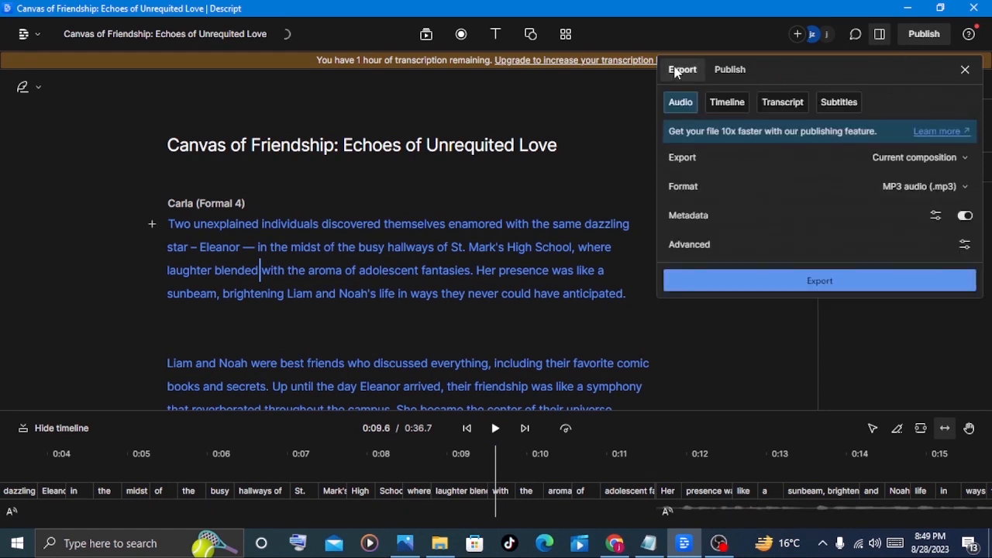
pyautogui.moveTo(897, 189)
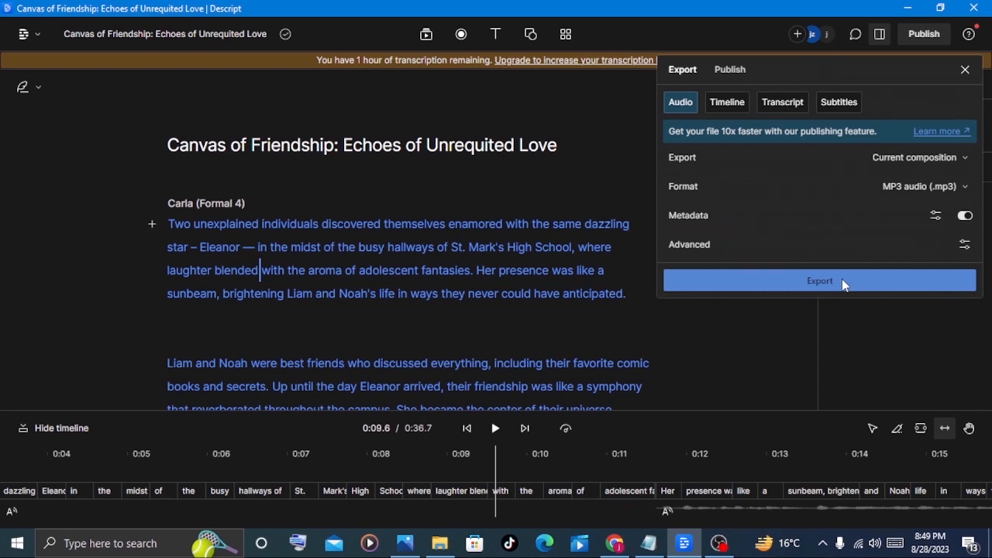
pyautogui.click(226, 13)
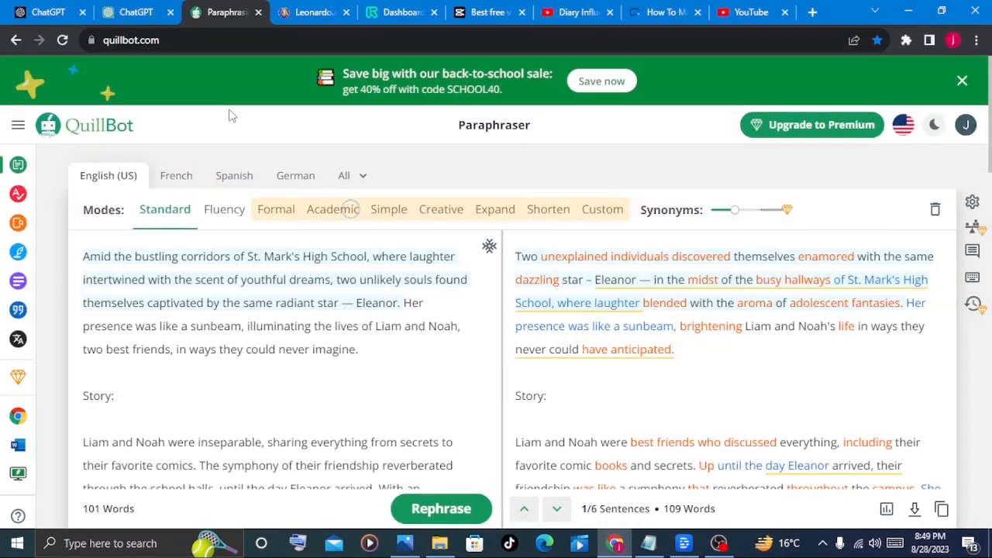
# Step: Sign in to Leonardo.ai as a whitelisted user to reach the home dashboard
pyautogui.click(313, 13)
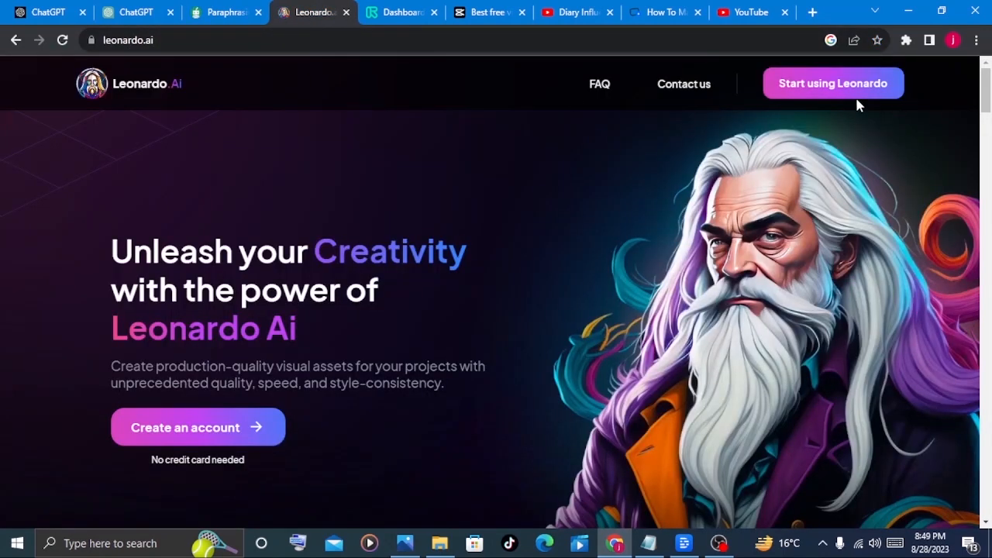
pyautogui.moveTo(844, 102)
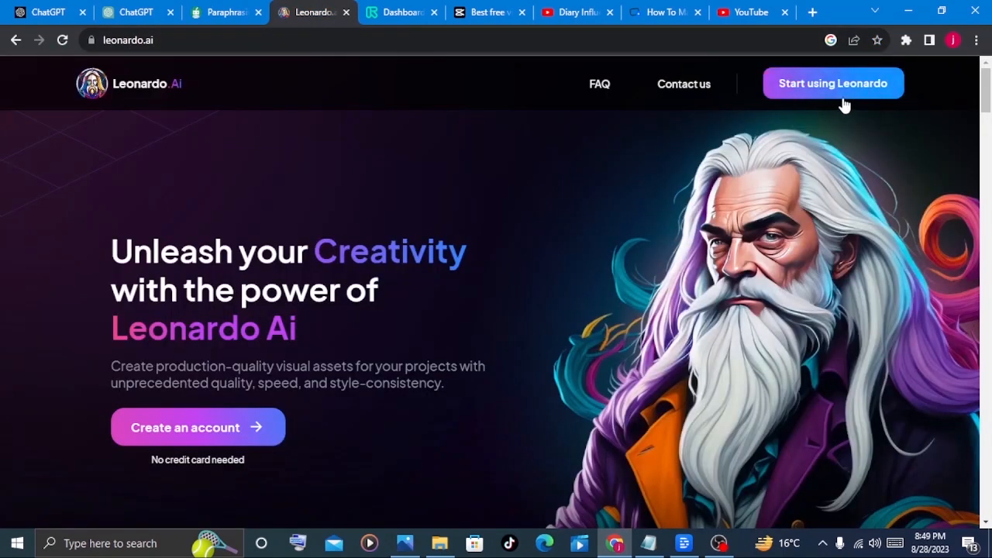
pyautogui.click(833, 84)
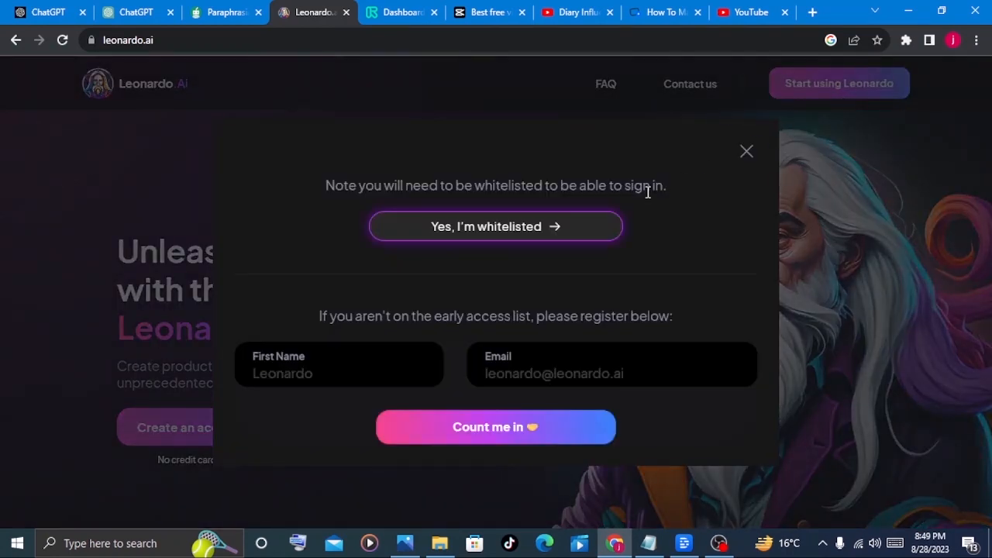
pyautogui.moveTo(554, 228)
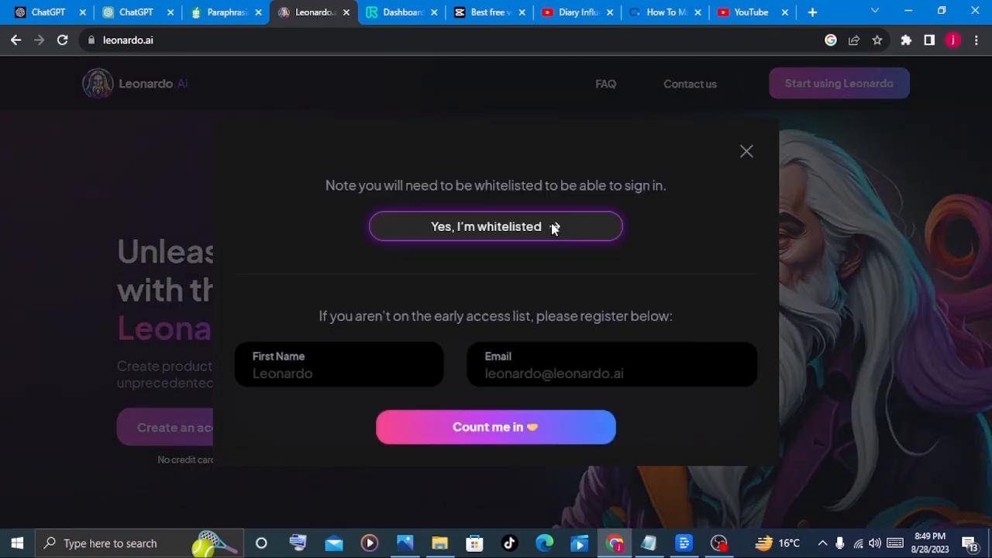
pyautogui.click(497, 226)
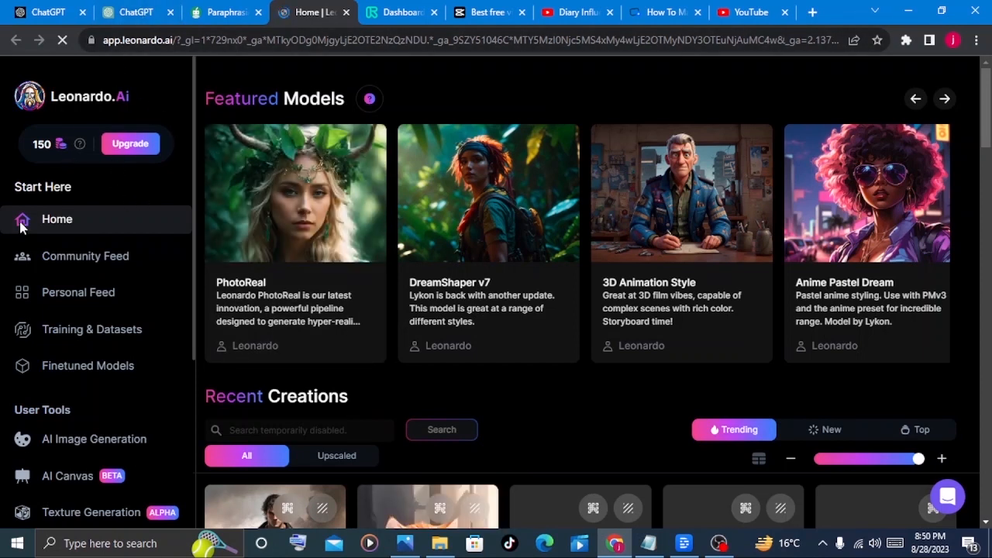
pyautogui.moveTo(95, 438)
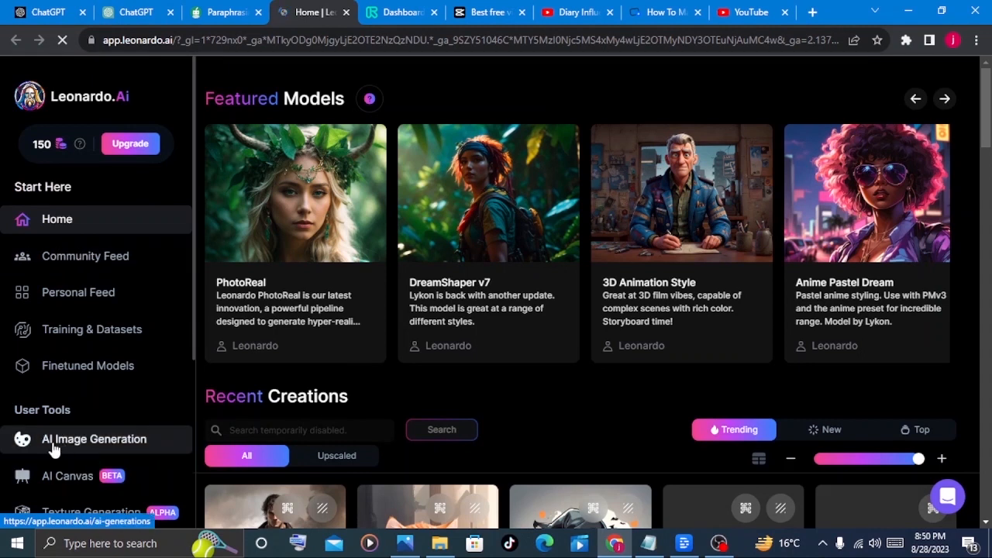
pyautogui.moveTo(118, 453)
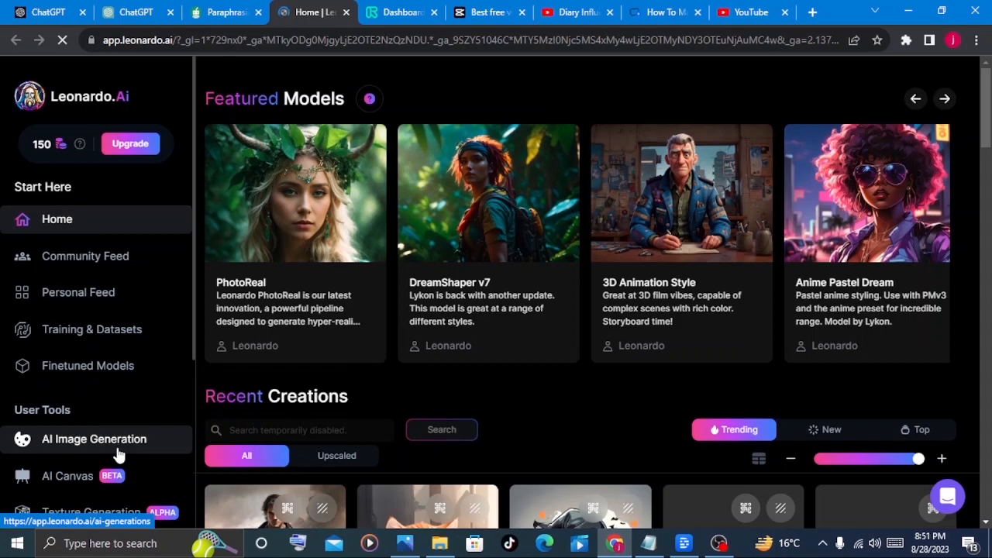
# Step: Set AI Image Generation to 3 images at 1024×768 dimensions
pyautogui.click(94, 438)
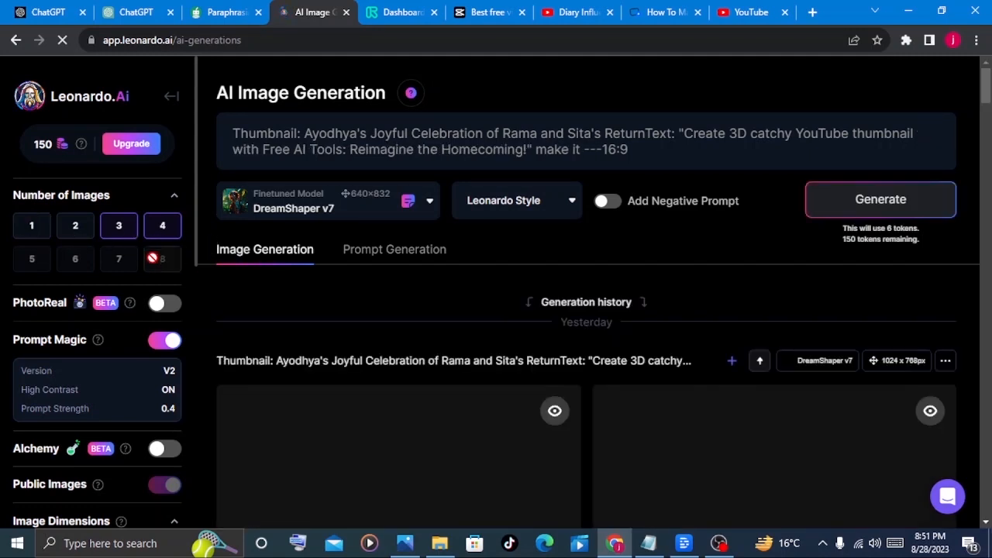
pyautogui.click(118, 225)
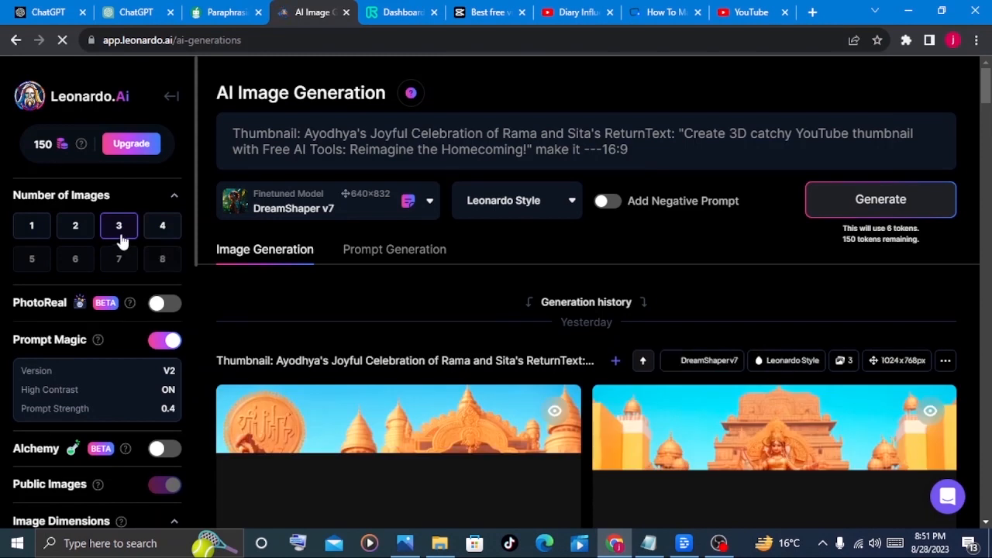
pyautogui.scroll(-3)
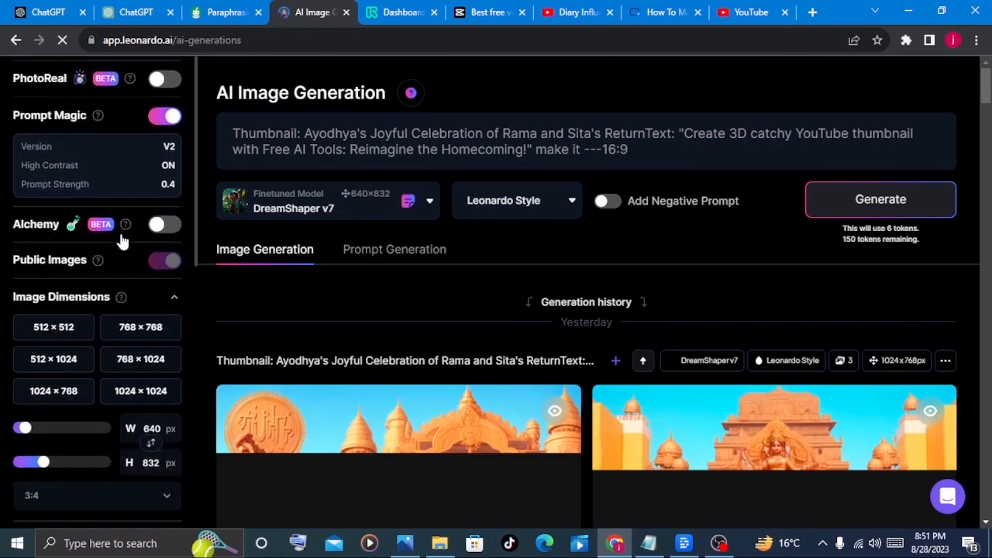
pyautogui.scroll(-3)
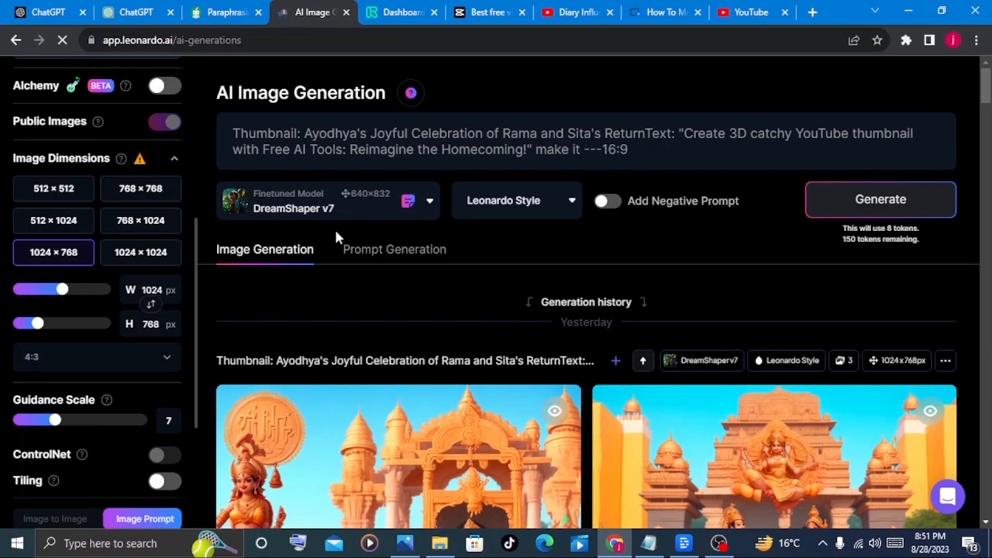
pyautogui.moveTo(279, 200)
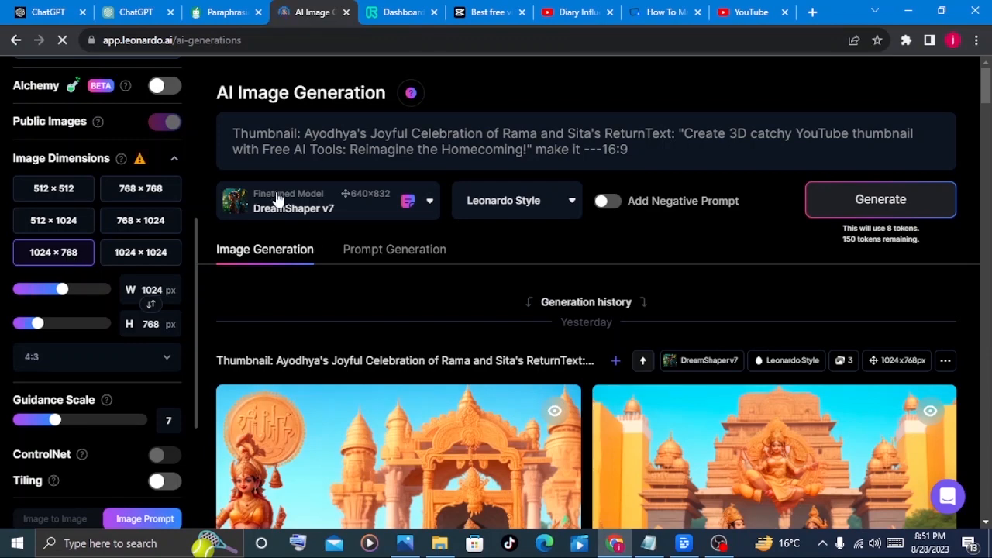
# Step: Copy the Unlikely Bonds image prompt from ChatGPT and return to Leonardo
pyautogui.click(137, 12)
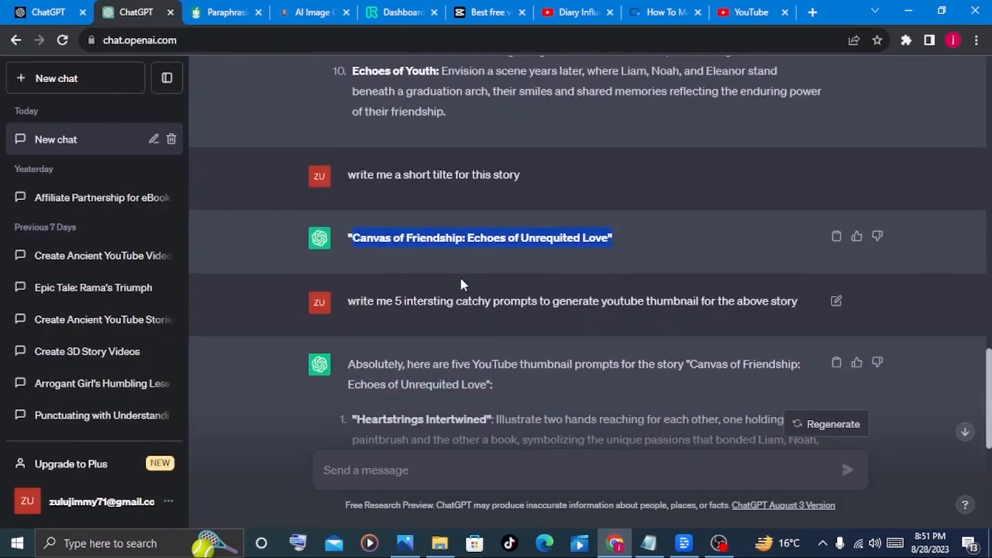
pyautogui.scroll(-3)
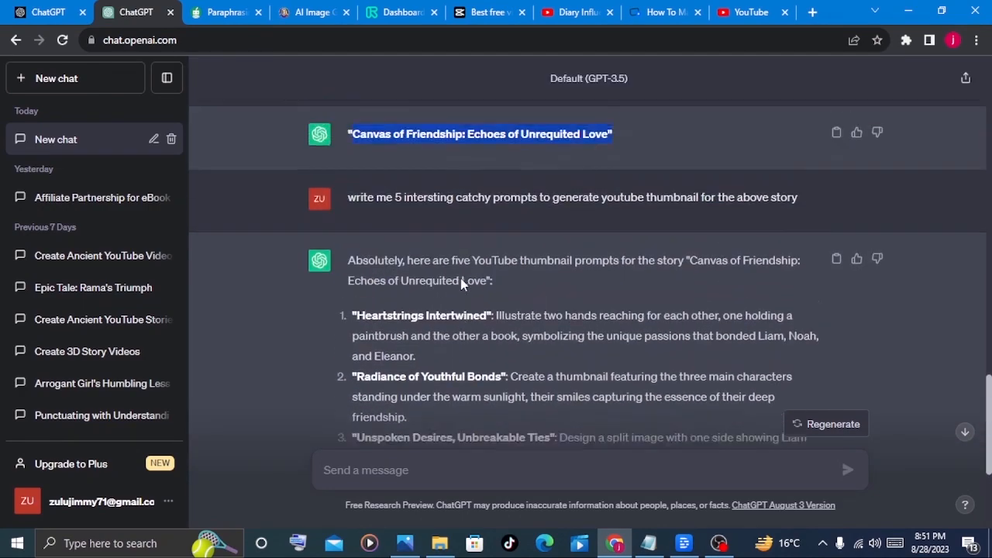
pyautogui.scroll(-3)
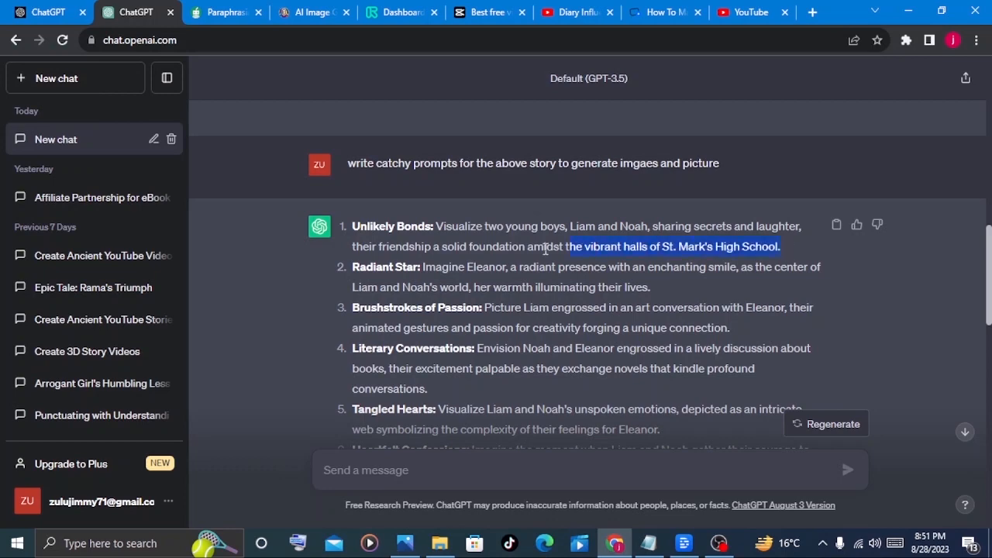
pyautogui.click(313, 13)
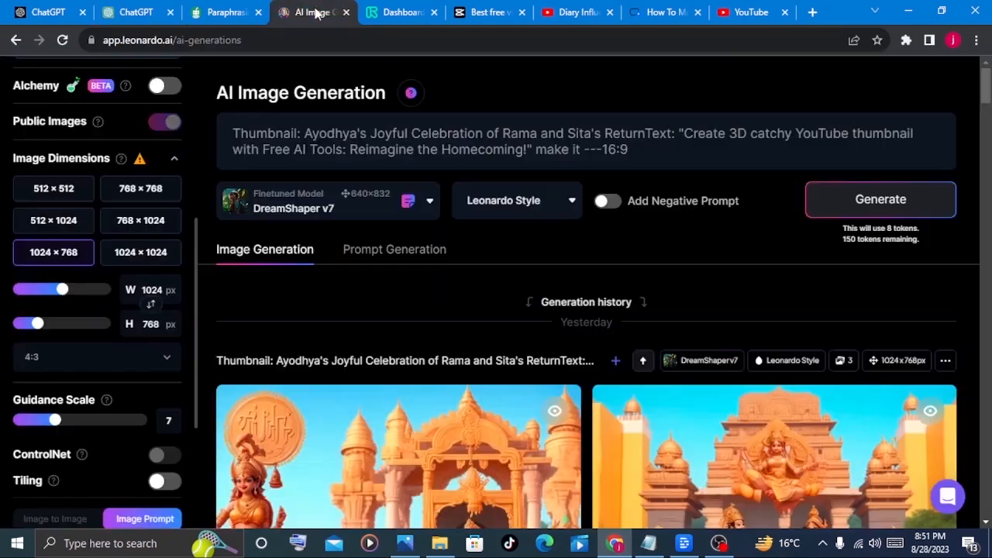
# Step: Generate cartoon images from the Unlikely Bonds prompt and download two results
pyautogui.click(582, 141)
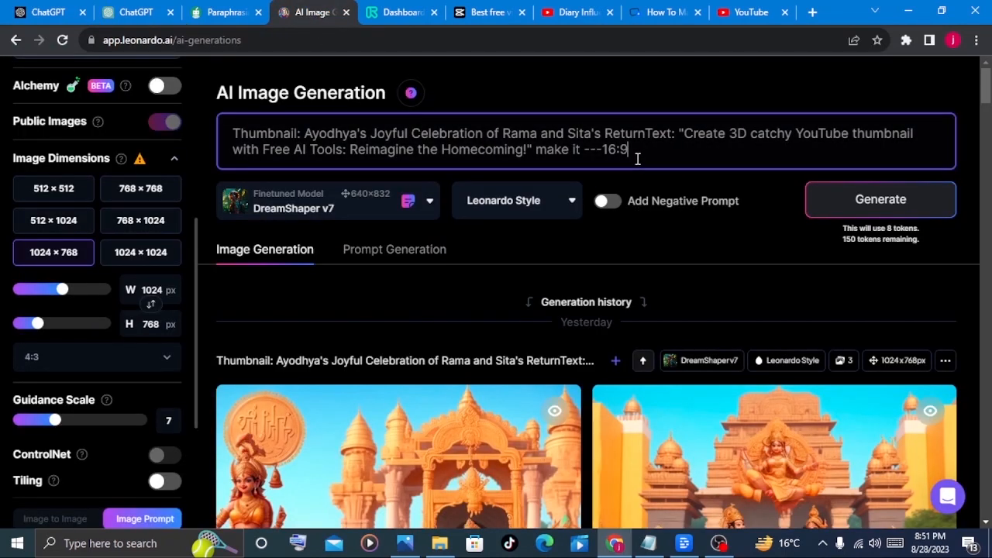
pyautogui.press('ctrl+a')
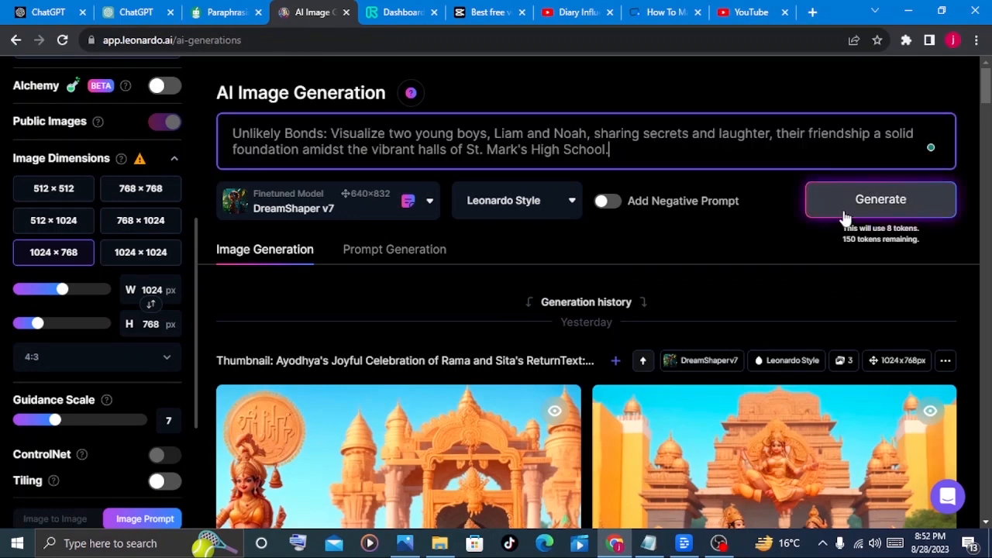
pyautogui.click(881, 199)
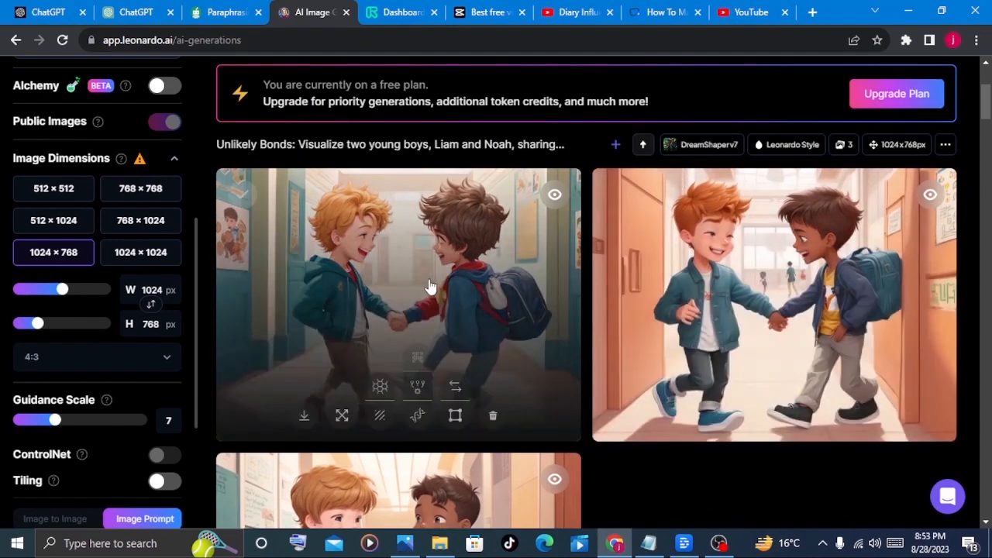
pyautogui.moveTo(772, 339)
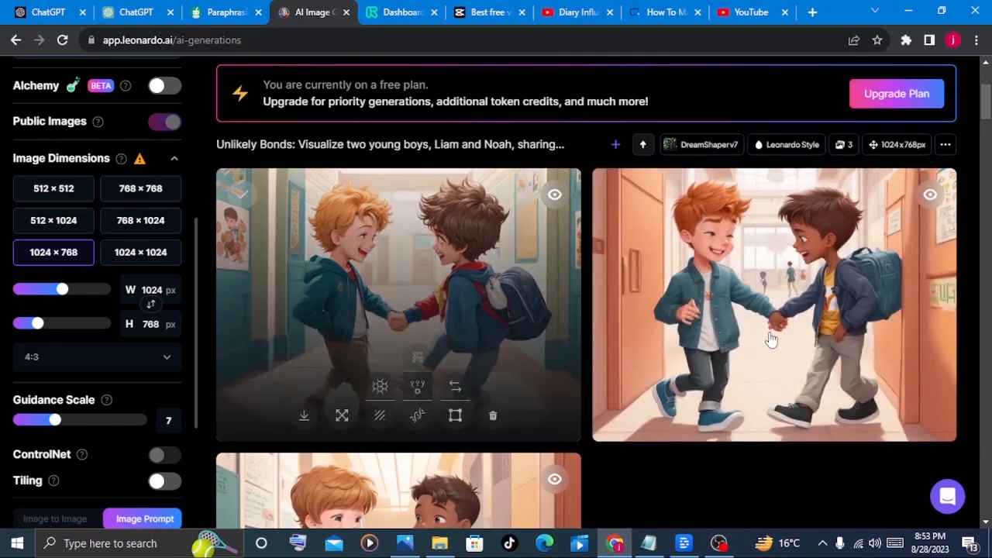
pyautogui.moveTo(304, 415)
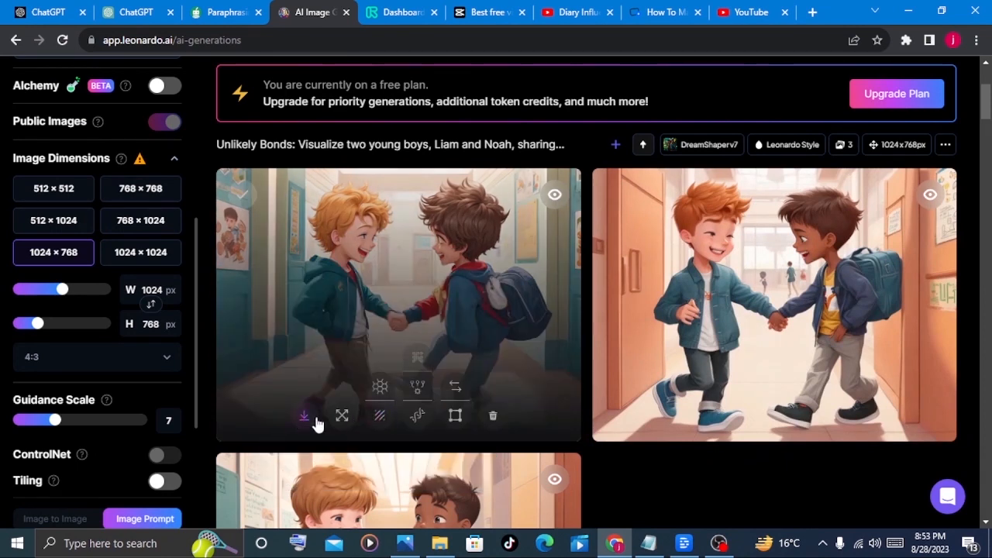
pyautogui.moveTo(688, 419)
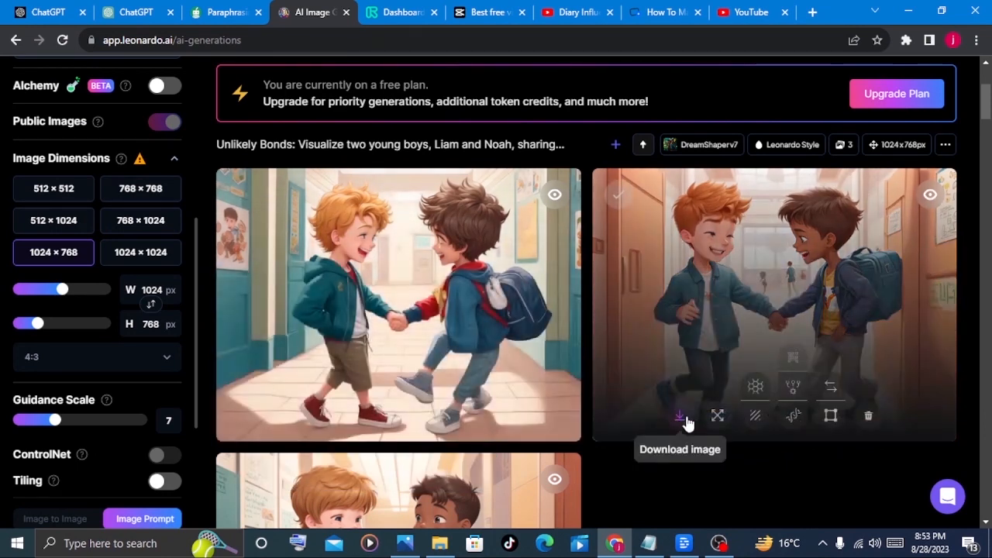
pyautogui.click(656, 416)
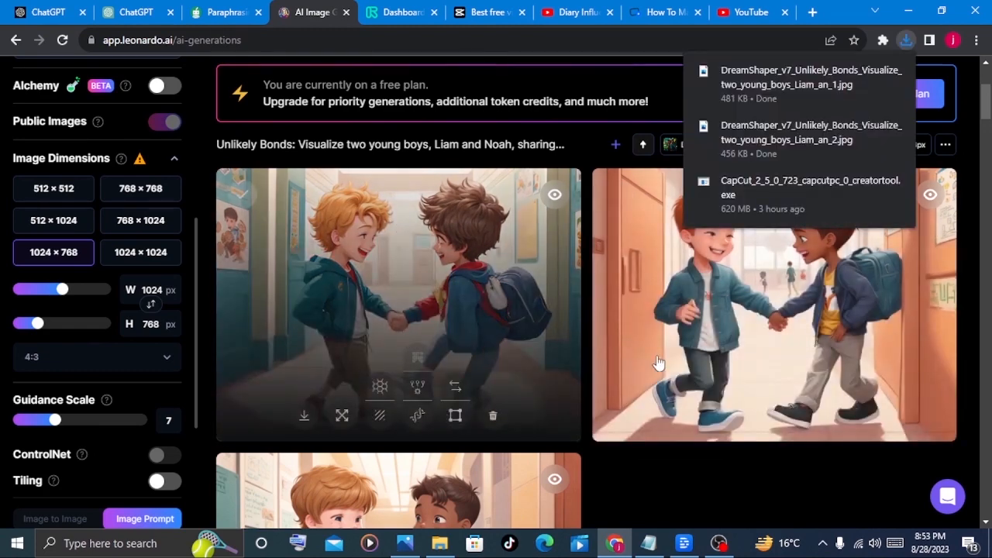
pyautogui.scroll(3)
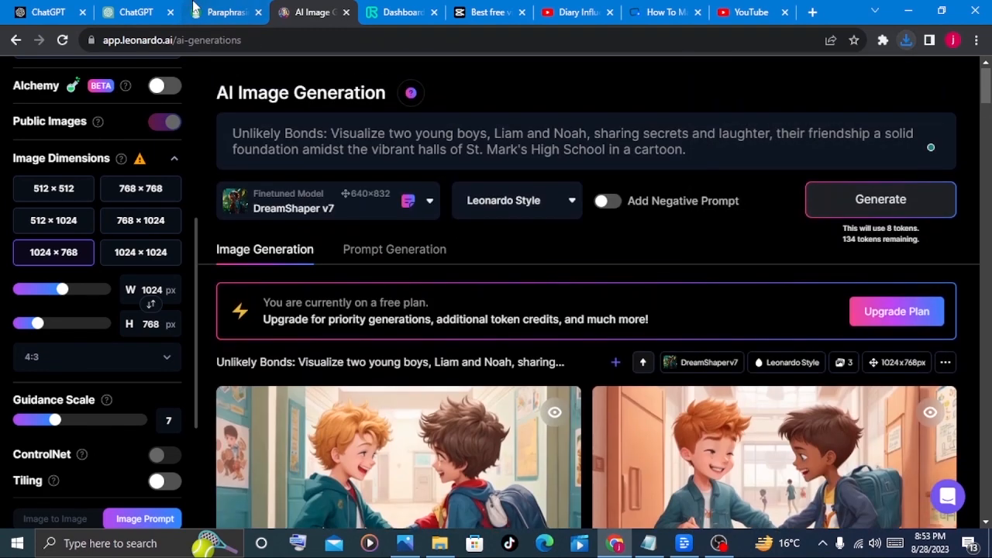
# Step: Generate cartoon-style images for the Radiant Star and Tangled Hearts prompts
pyautogui.click(132, 12)
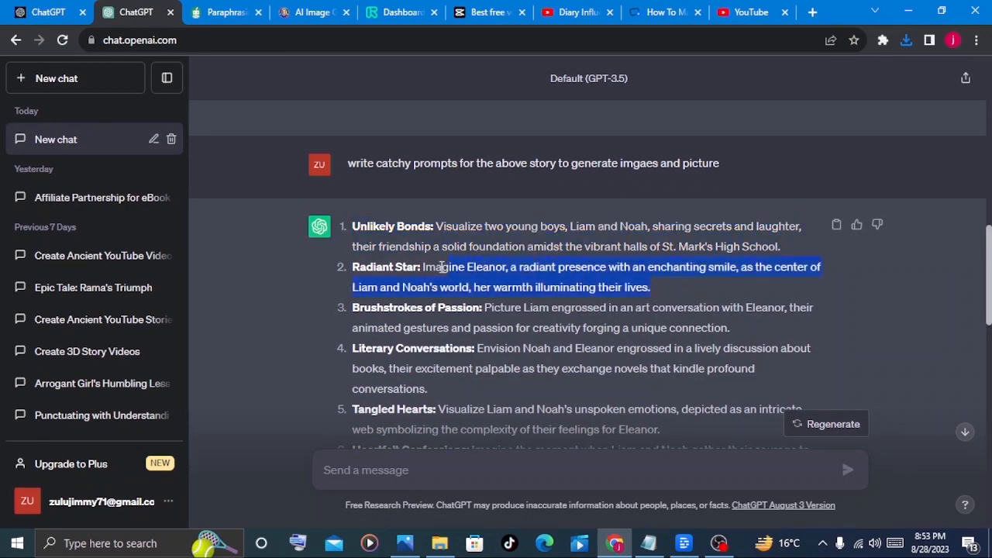
pyautogui.click(313, 12)
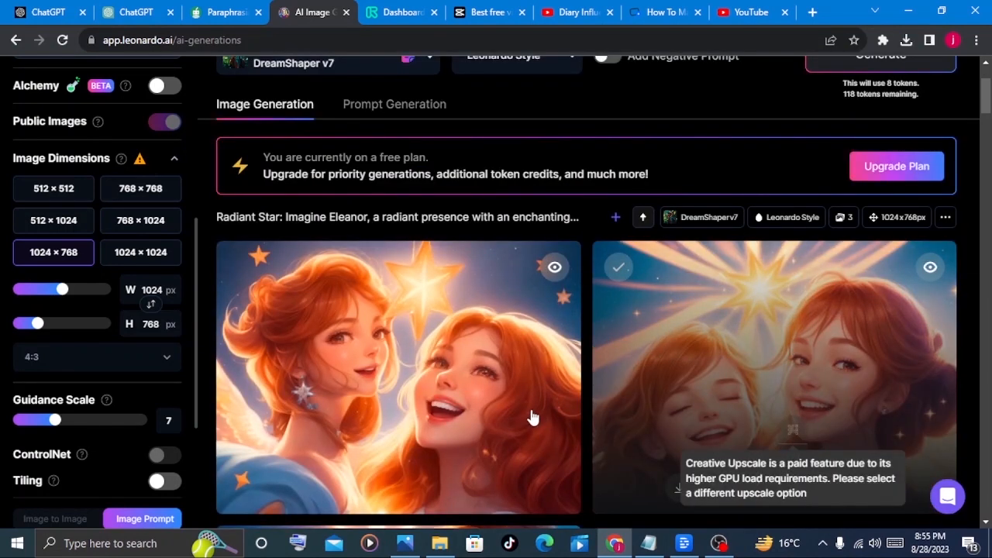
pyautogui.moveTo(694, 493)
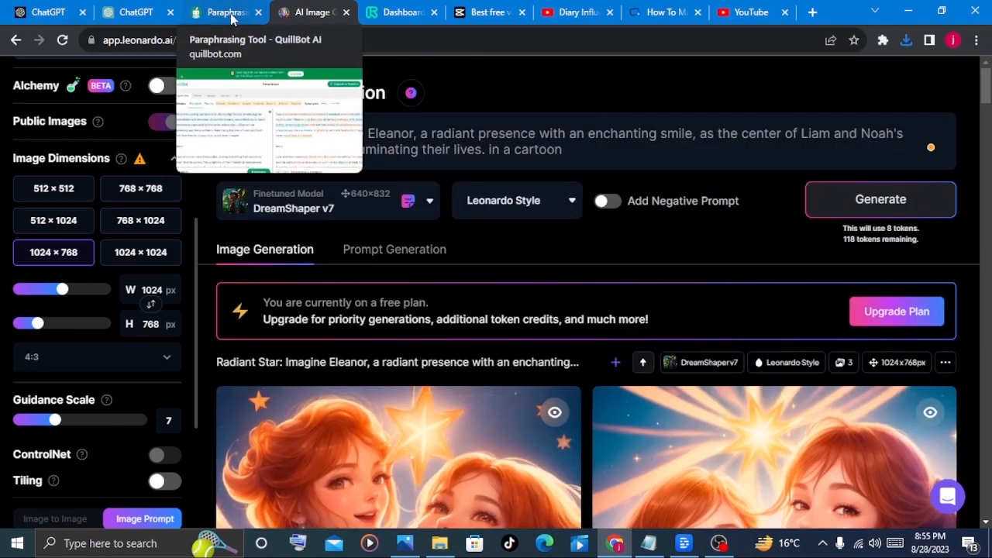
pyautogui.moveTo(136, 12)
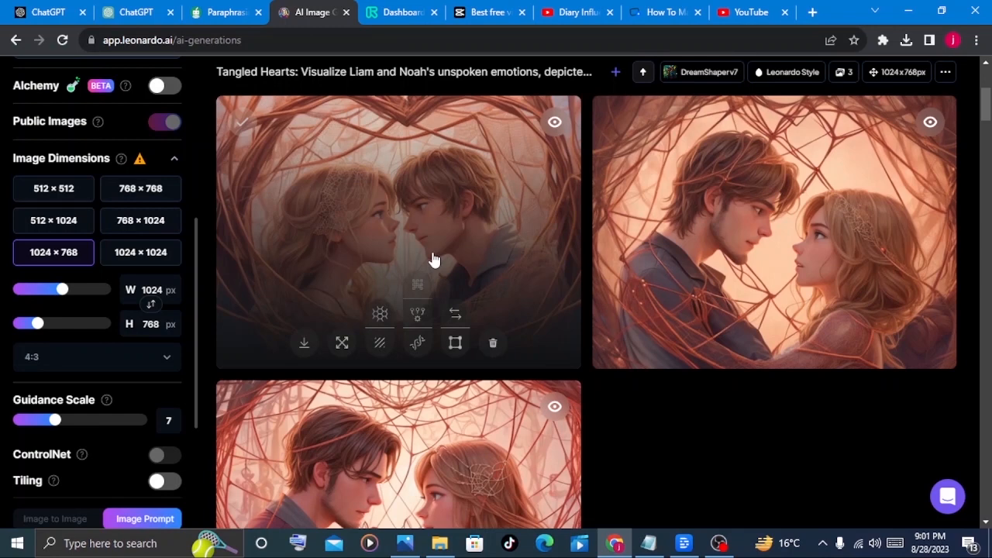
pyautogui.click(400, 13)
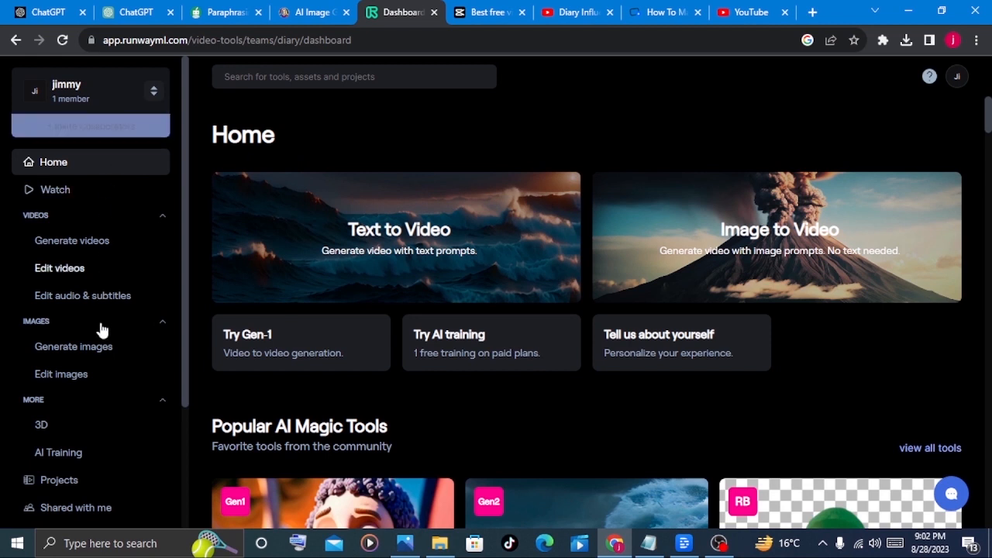
pyautogui.moveTo(322, 462)
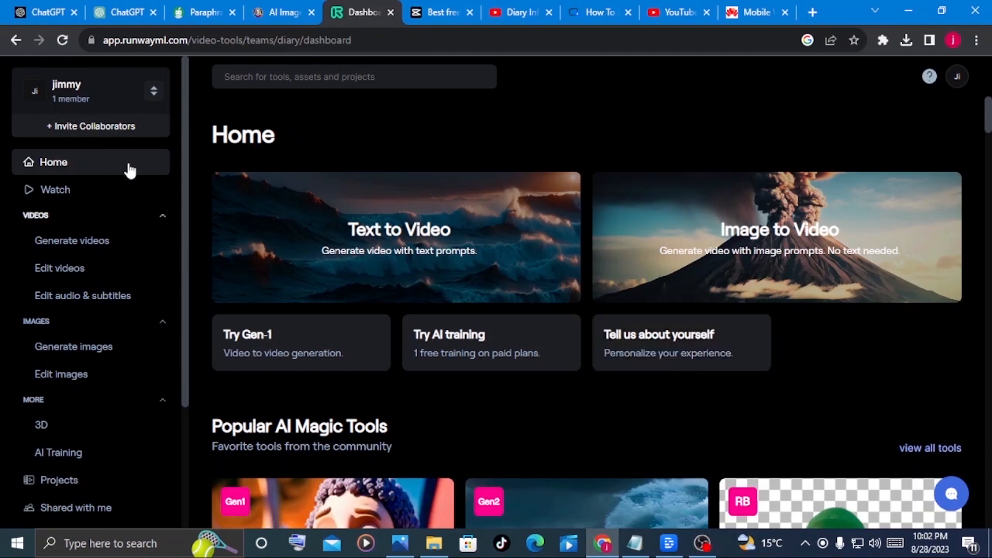
pyautogui.moveTo(83, 294)
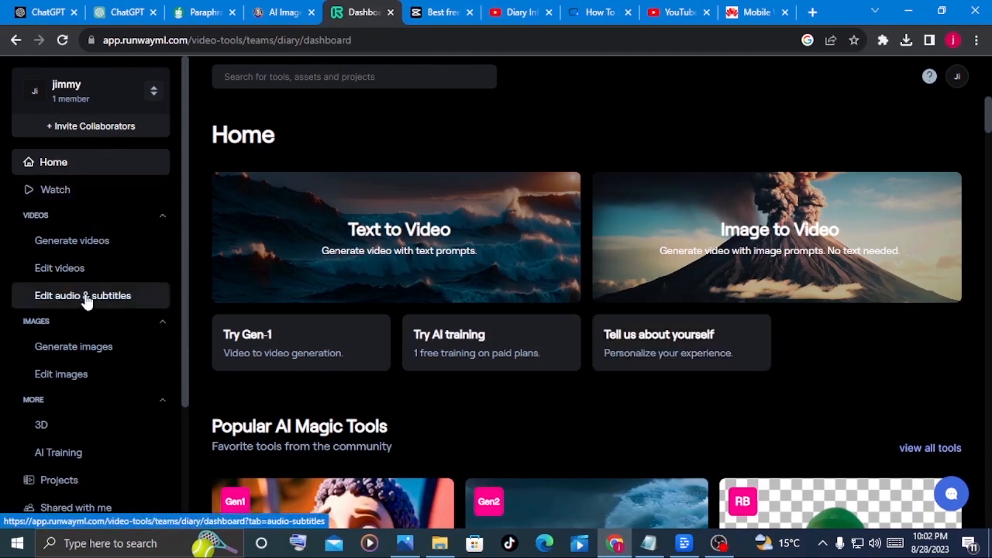
pyautogui.moveTo(695, 385)
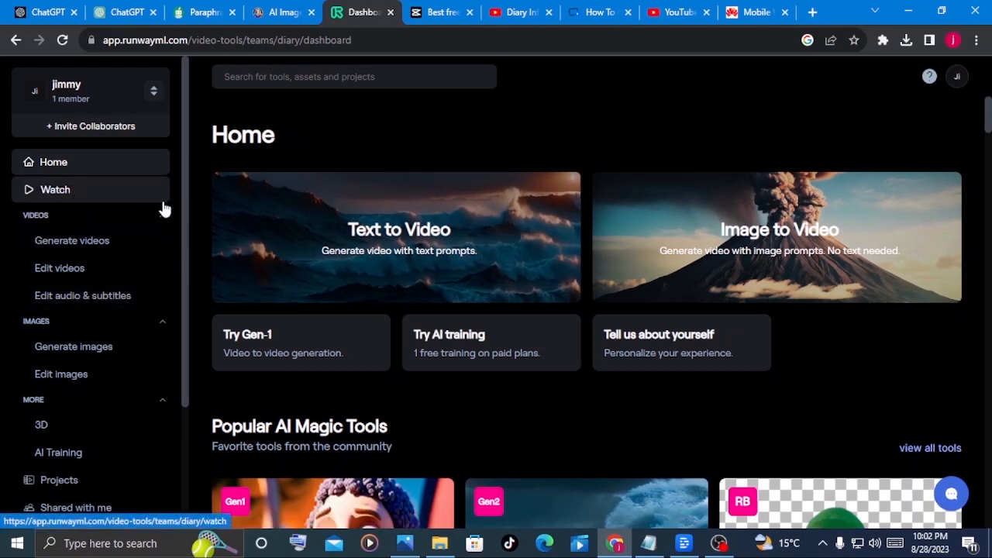
pyautogui.moveTo(87, 300)
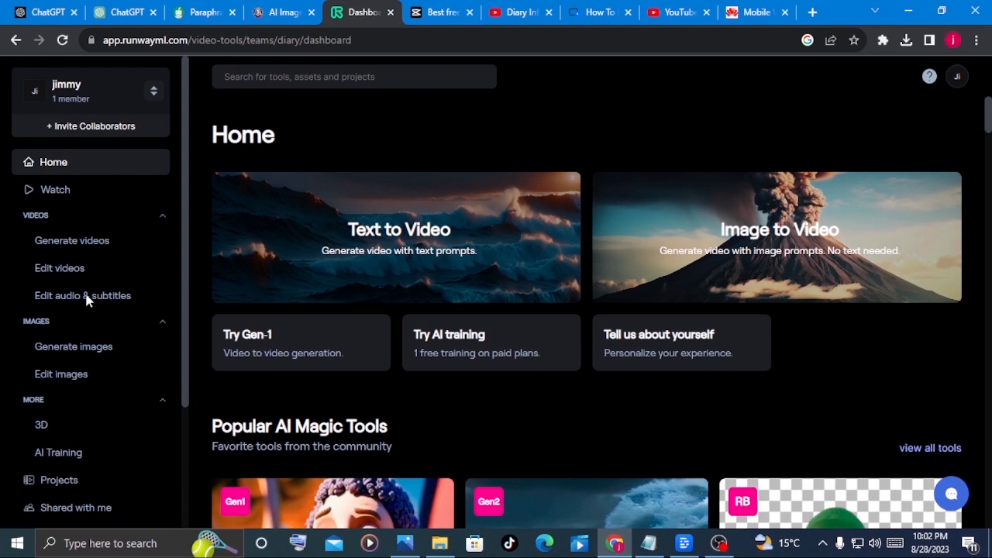
pyautogui.moveTo(54, 250)
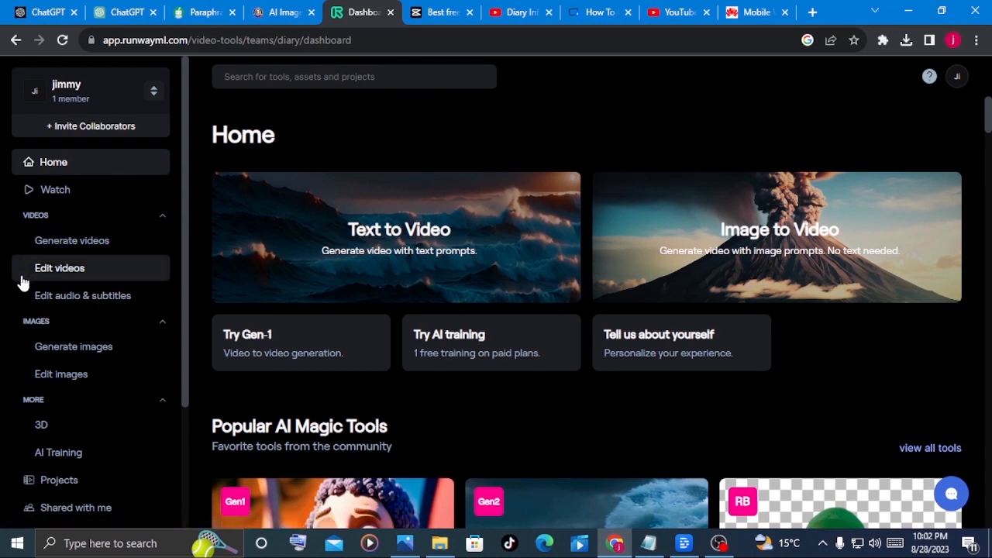
pyautogui.moveTo(84, 294)
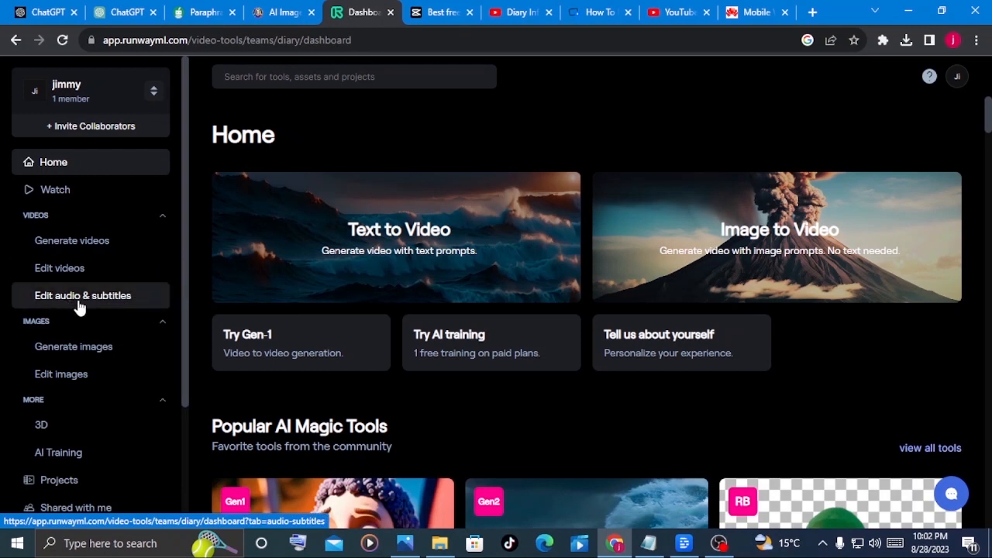
# Step: Scroll the Runway dashboard sidebar through the Videos, Images and More sections
pyautogui.scroll(-3)
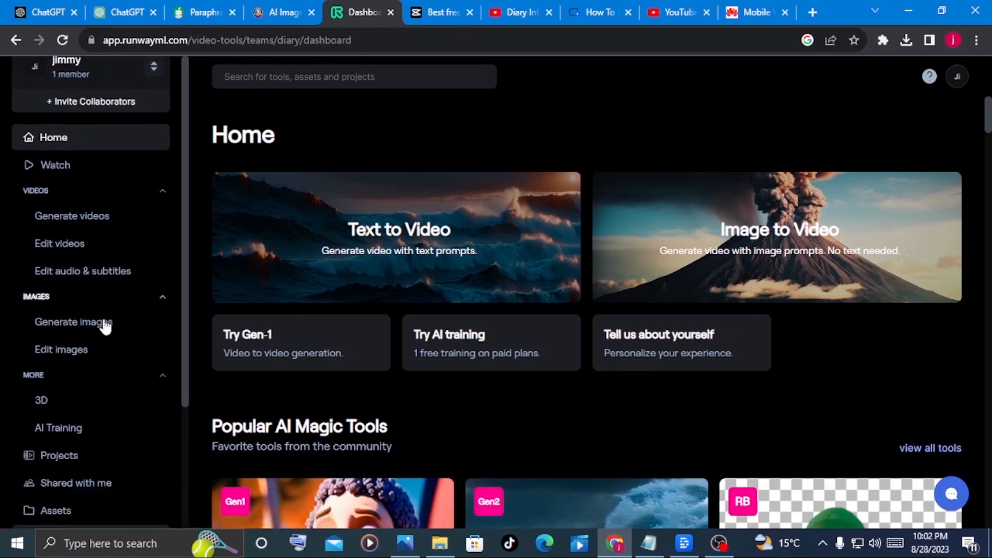
pyautogui.scroll(-3)
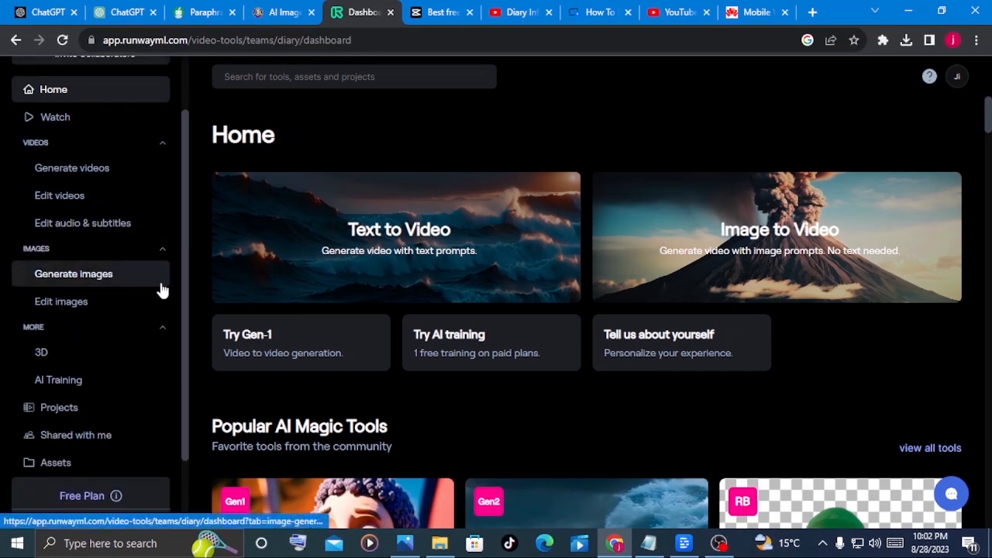
pyautogui.moveTo(120, 304)
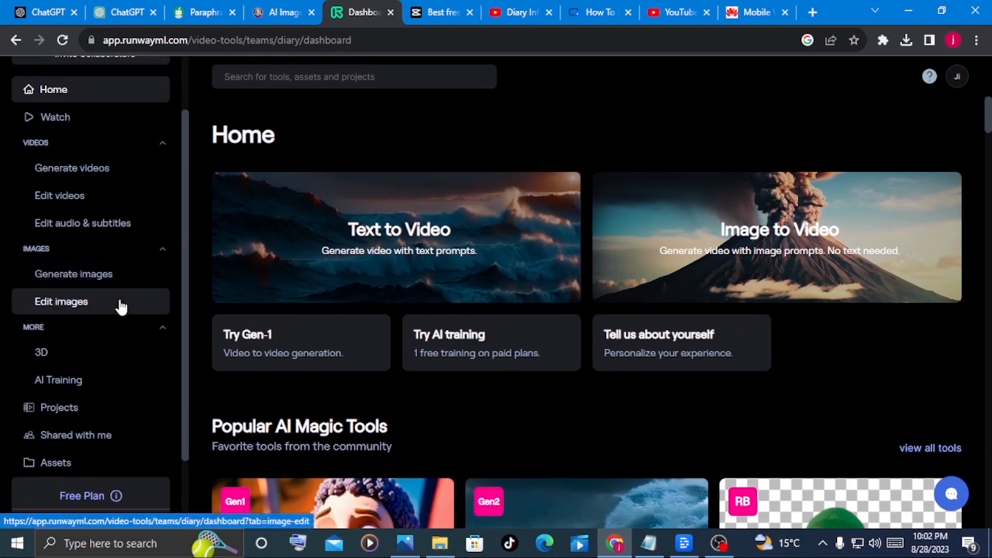
pyautogui.moveTo(62, 315)
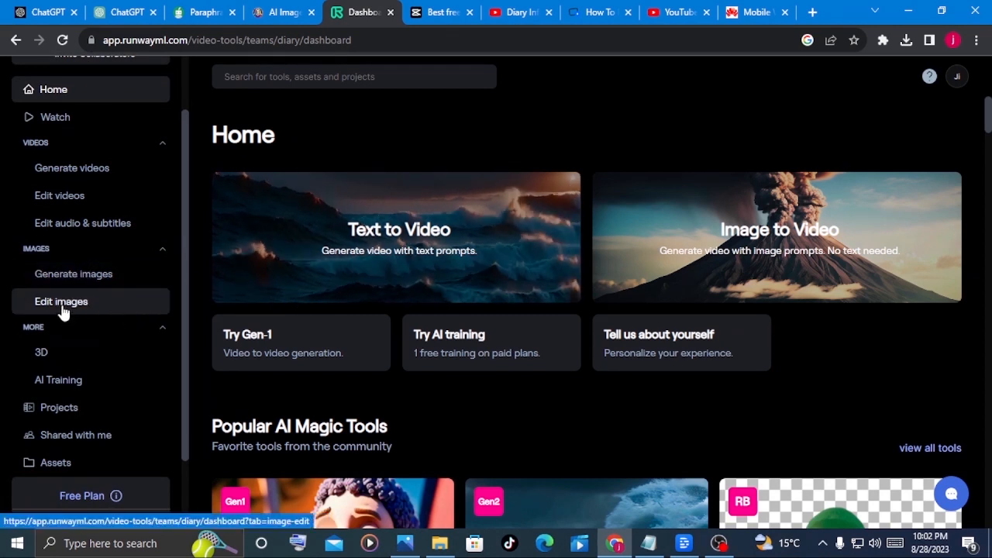
pyautogui.moveTo(116, 310)
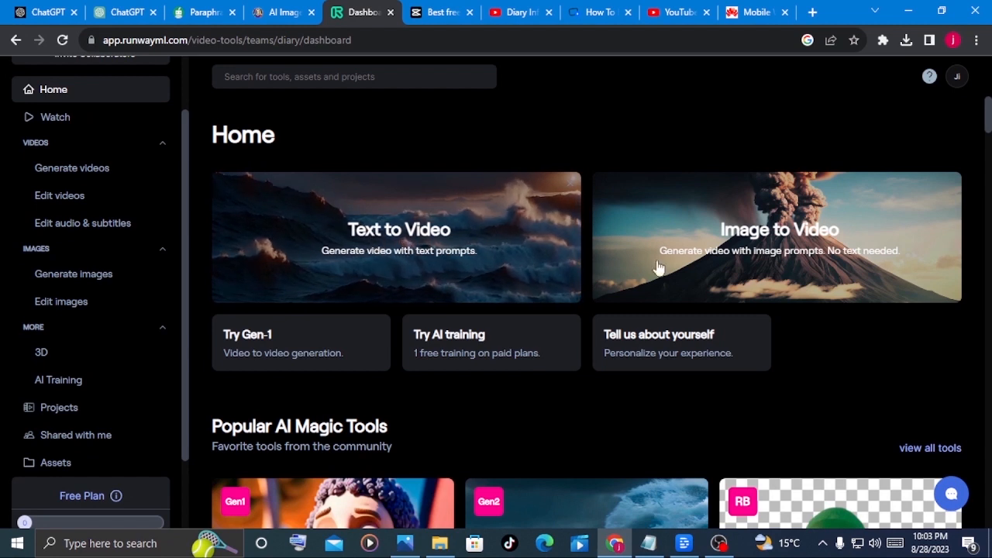
pyautogui.moveTo(803, 242)
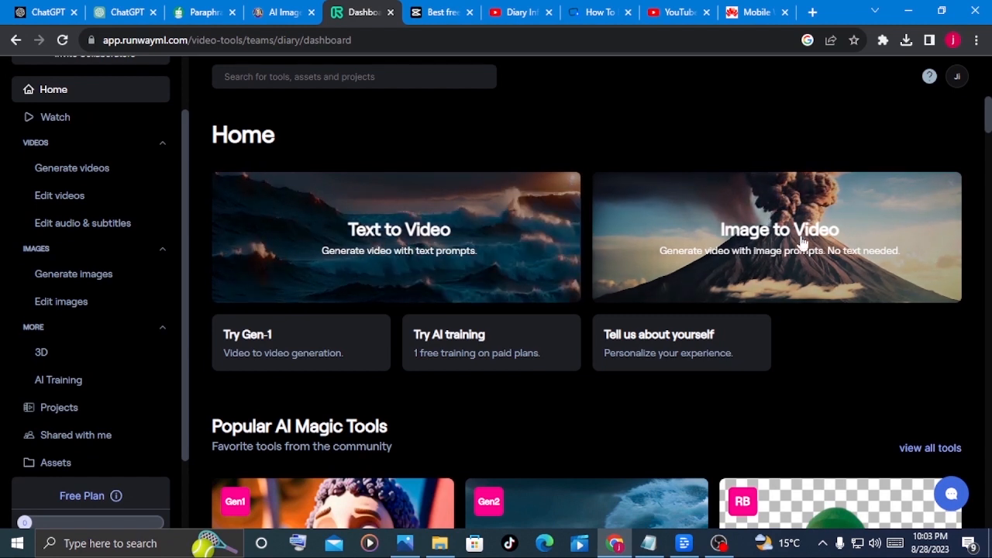
pyautogui.moveTo(830, 280)
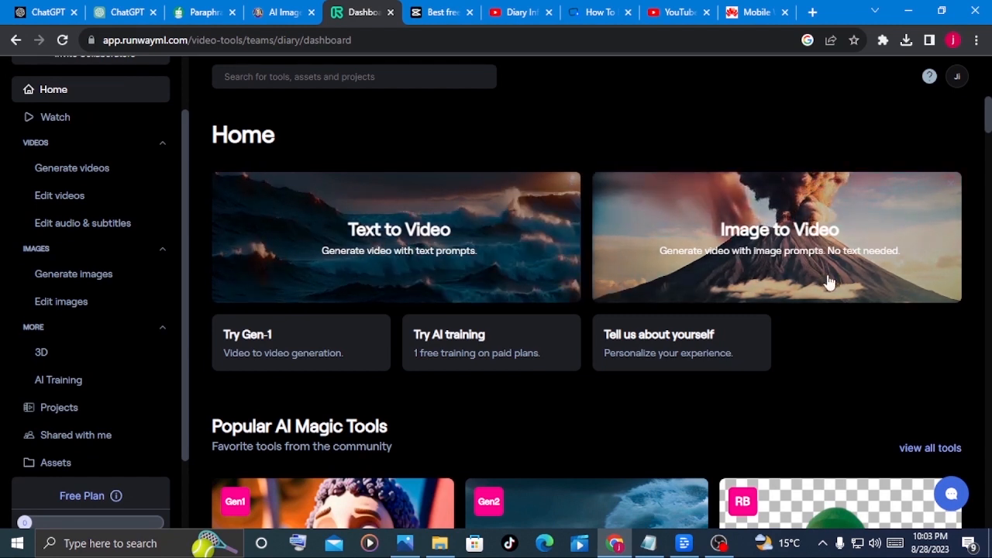
# Step: Upload the Unlikely Bonds JPG of the two boys into Gen-2 Image to Video and generate a clip
pyautogui.click(778, 235)
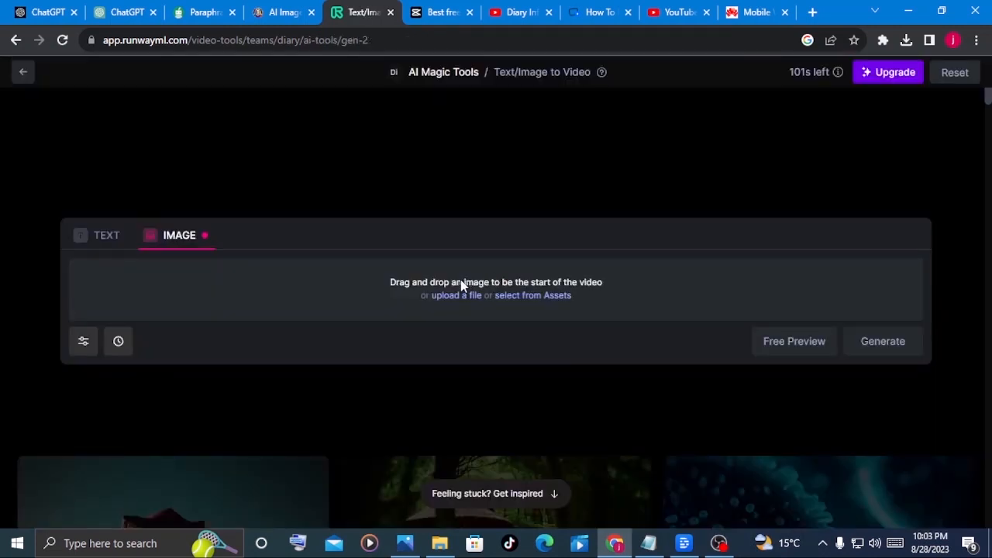
pyautogui.moveTo(456, 295)
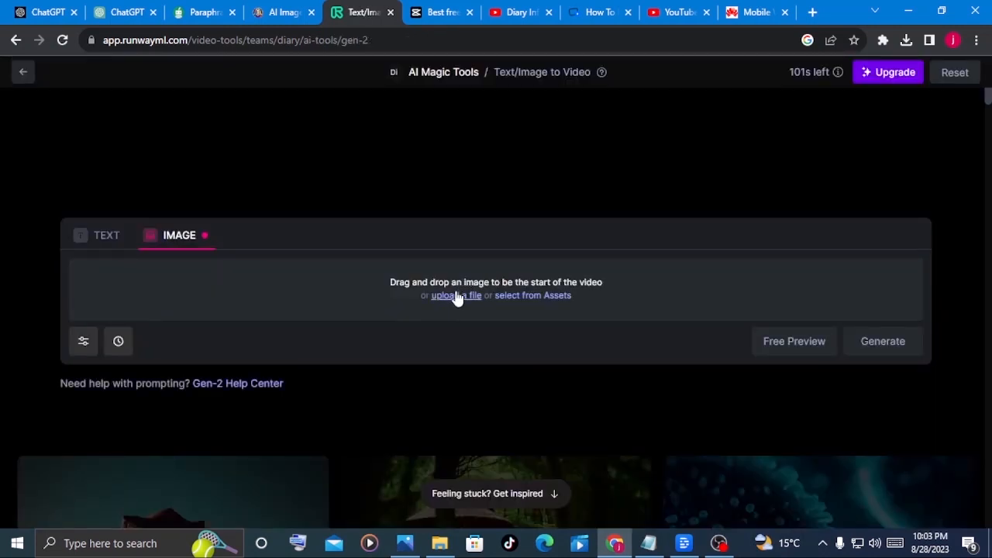
pyautogui.moveTo(496, 294)
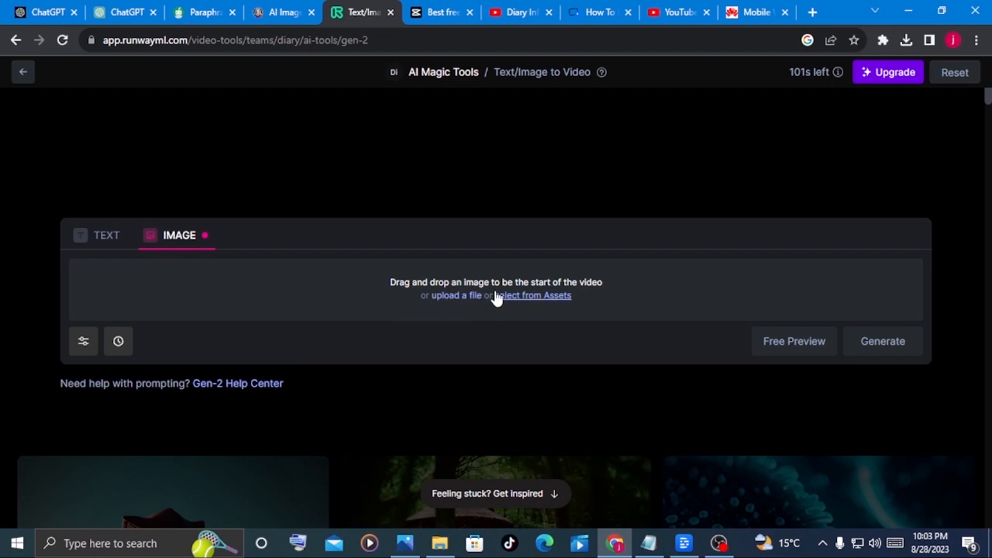
pyautogui.moveTo(456, 296)
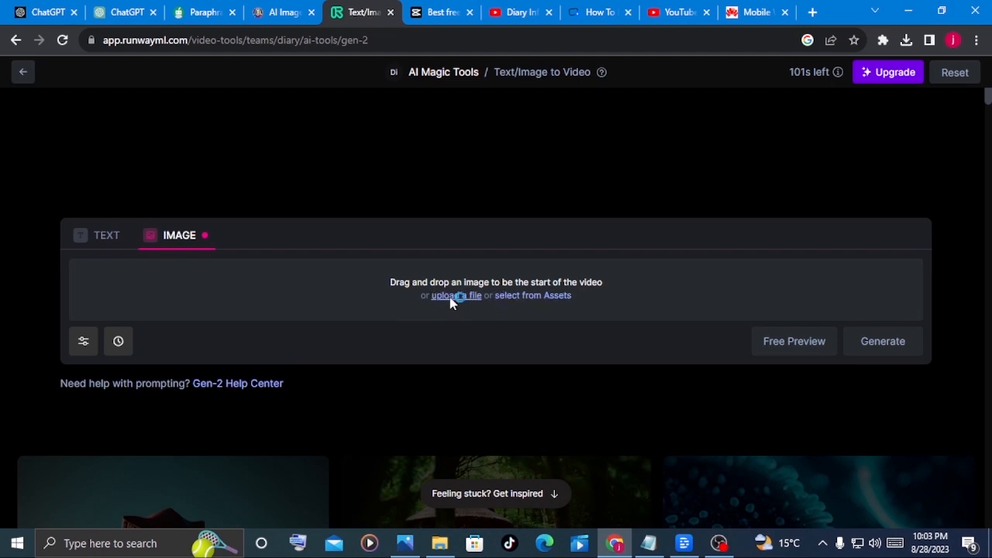
pyautogui.click(455, 295)
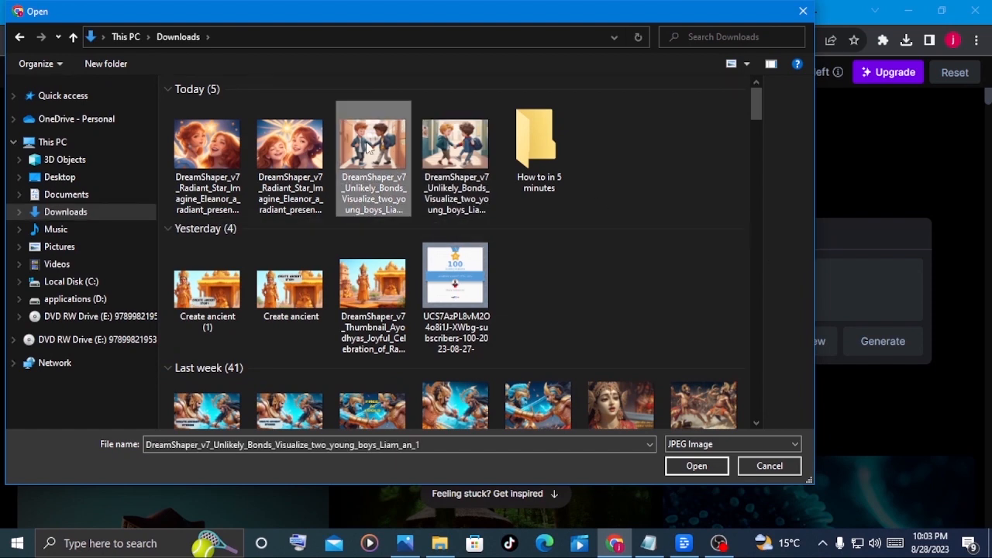
pyautogui.click(695, 465)
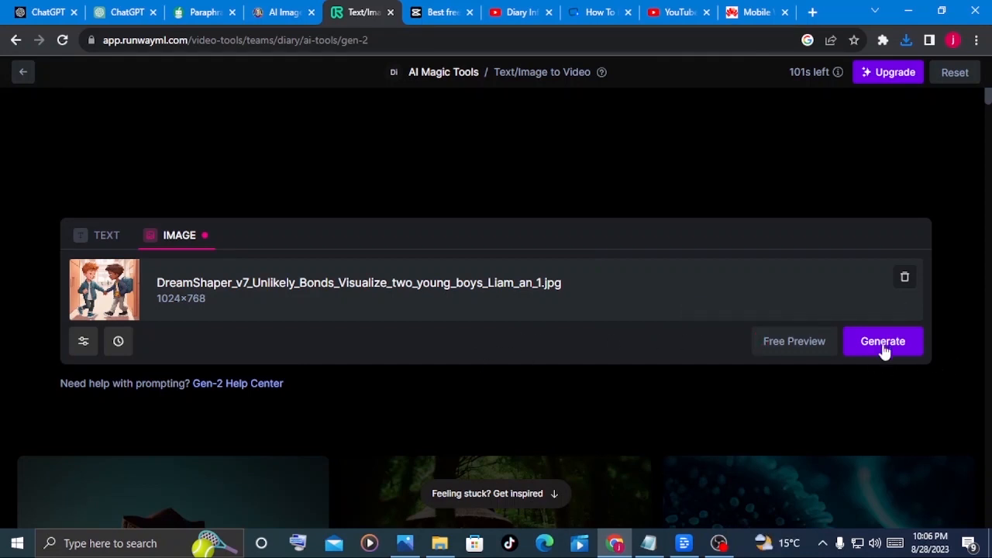
pyautogui.click(883, 341)
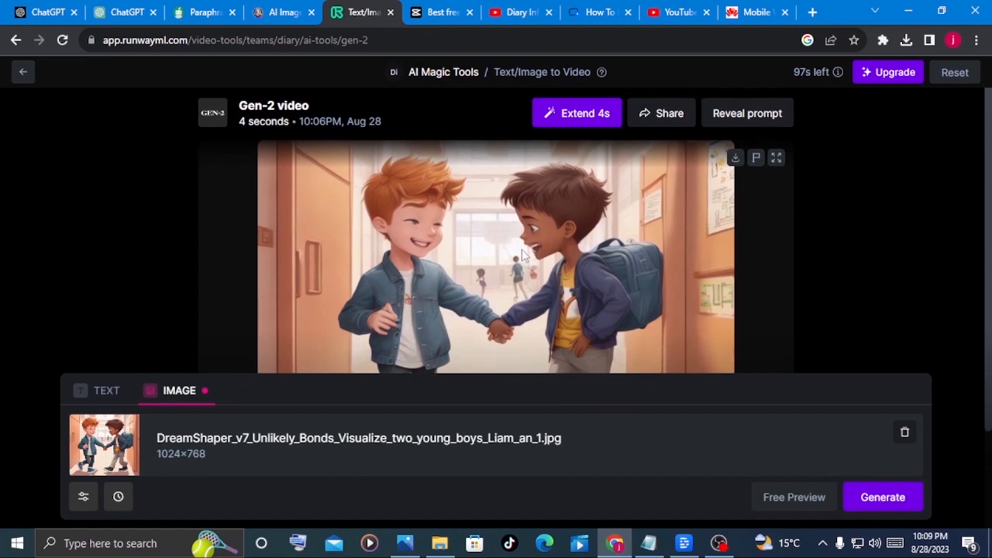
pyautogui.moveTo(407, 240)
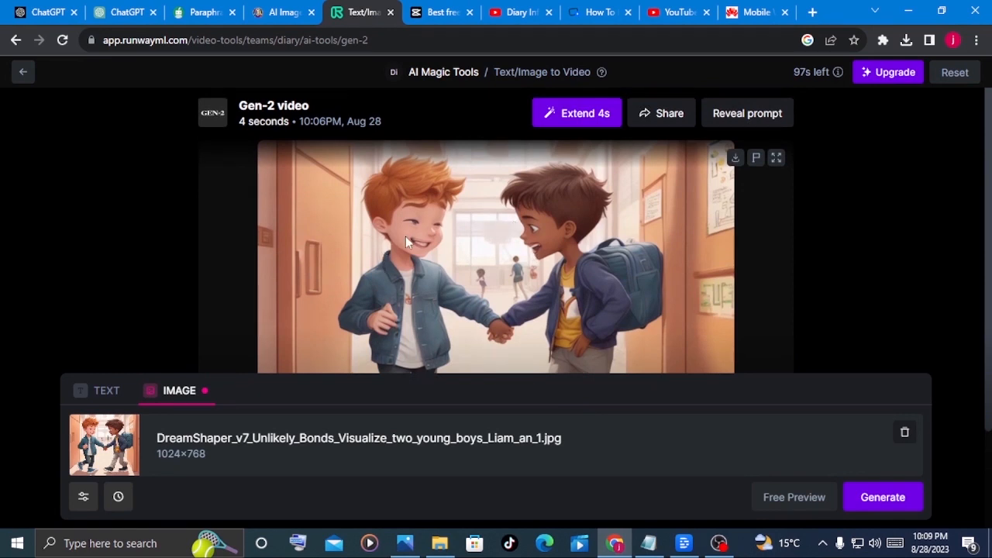
pyautogui.moveTo(422, 194)
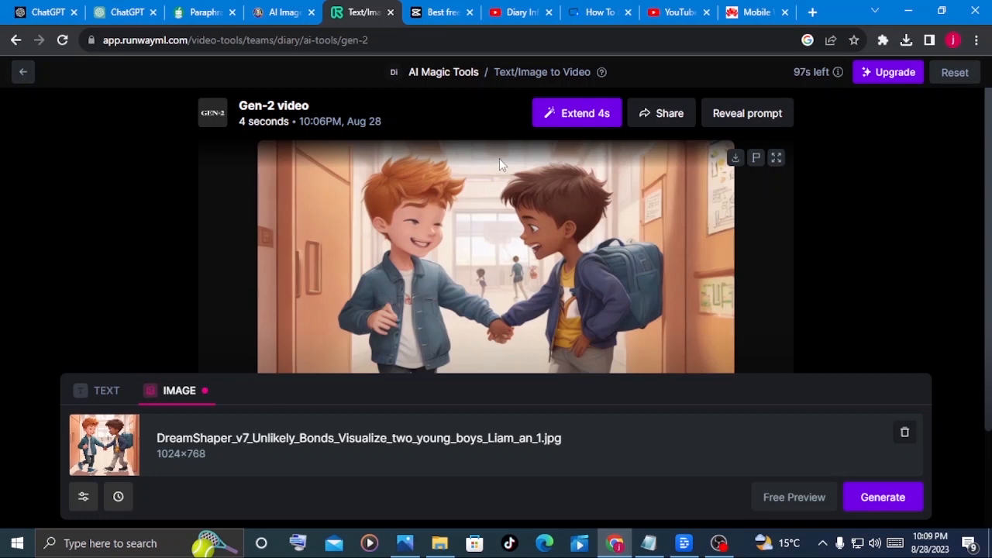
pyautogui.moveTo(735, 158)
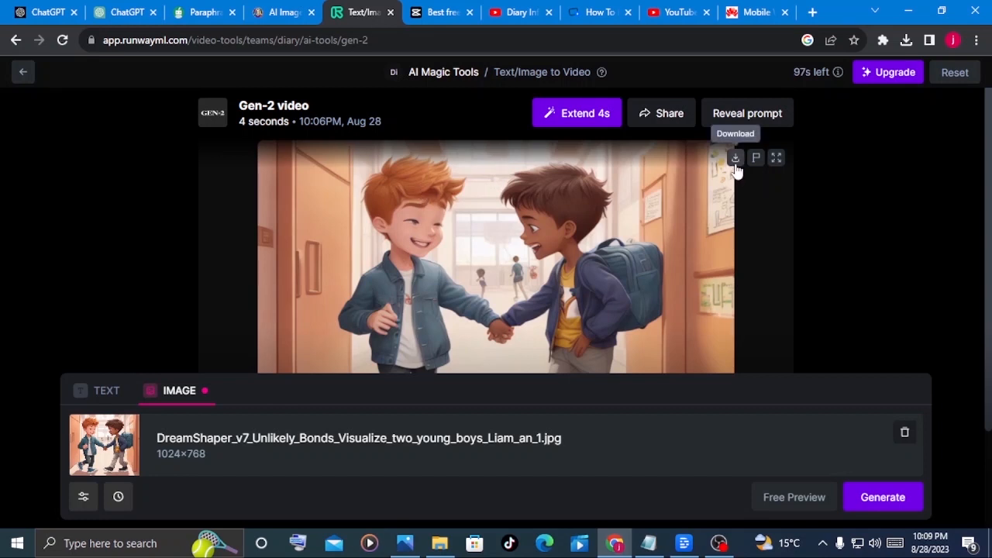
pyautogui.moveTo(577, 111)
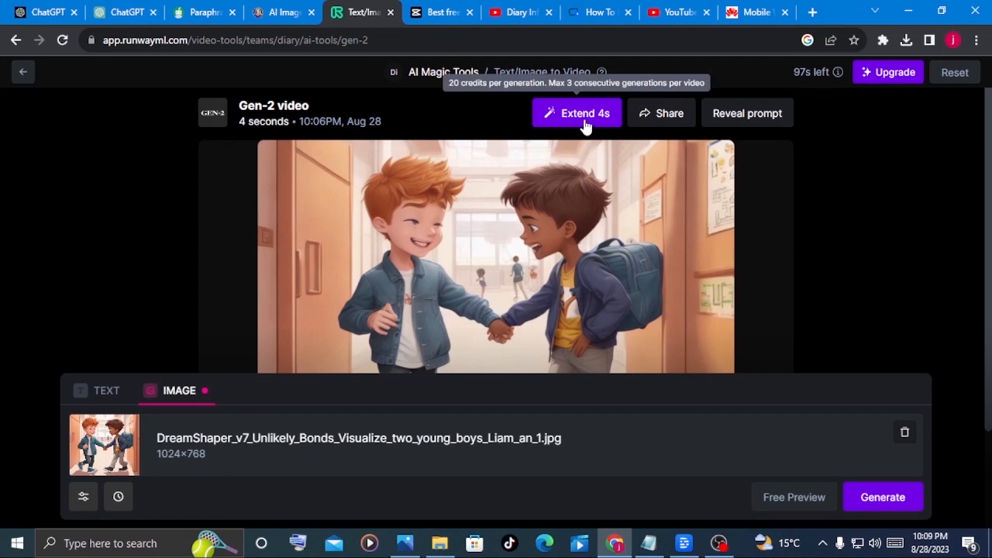
pyautogui.moveTo(577, 121)
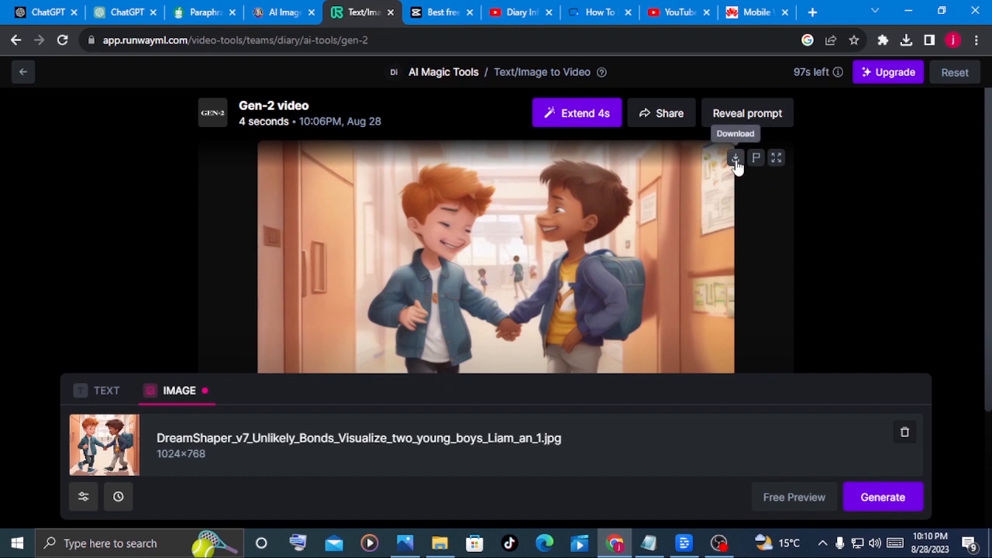
# Step: Download the generated 4-second Gen-2 clip of Liam and Noah
pyautogui.click(735, 158)
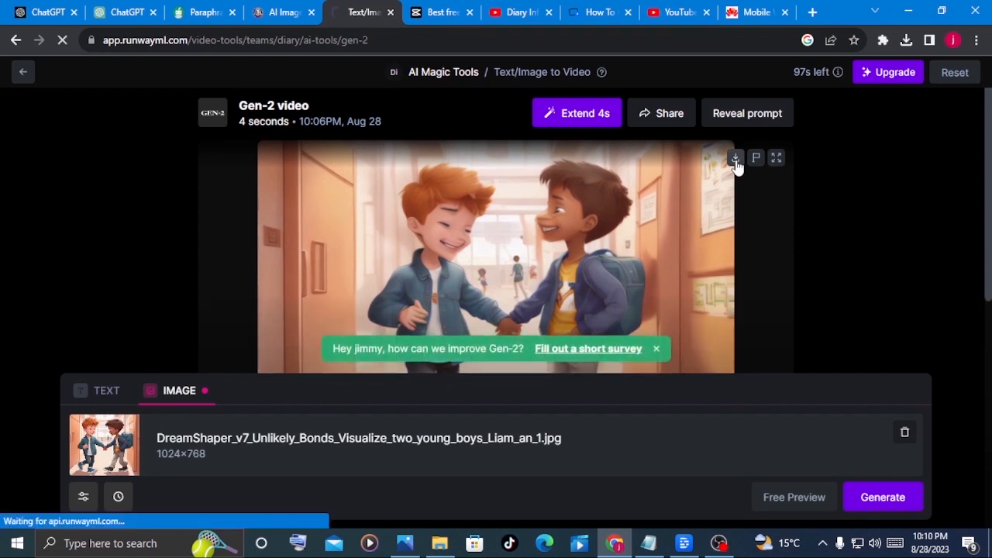
pyautogui.moveTo(597, 394)
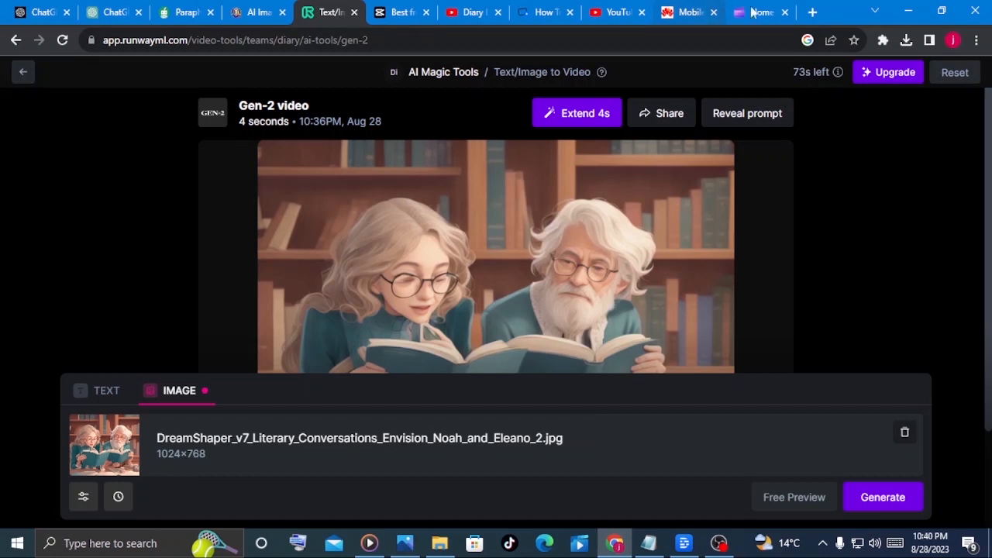
# Step: Switch over to the Clipchamp tab to start a new video project
pyautogui.click(759, 13)
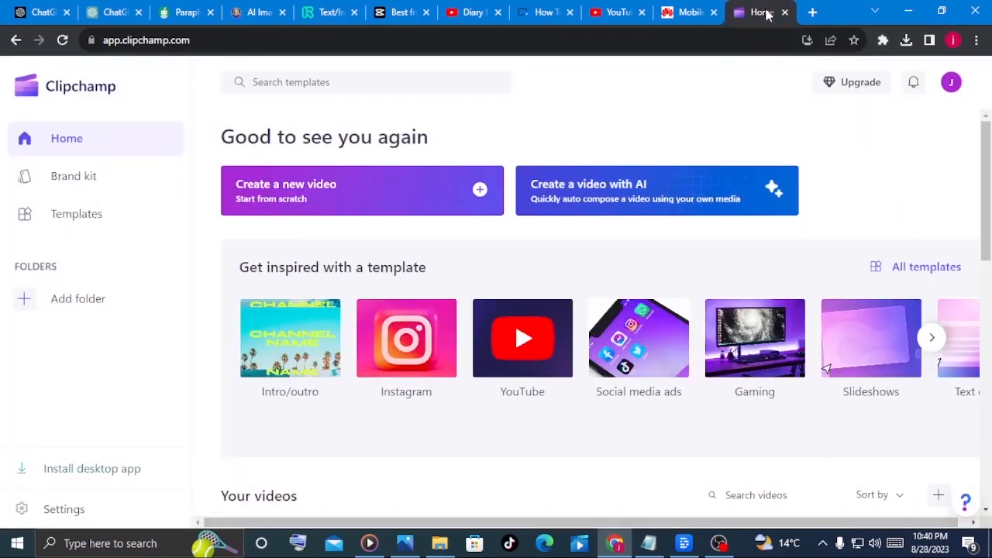
pyautogui.moveTo(288, 189)
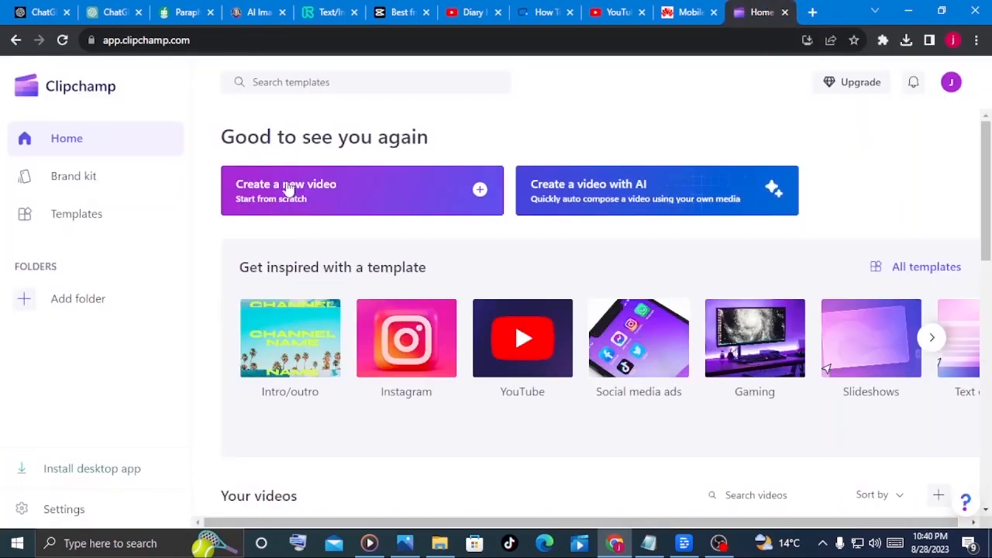
pyautogui.moveTo(247, 211)
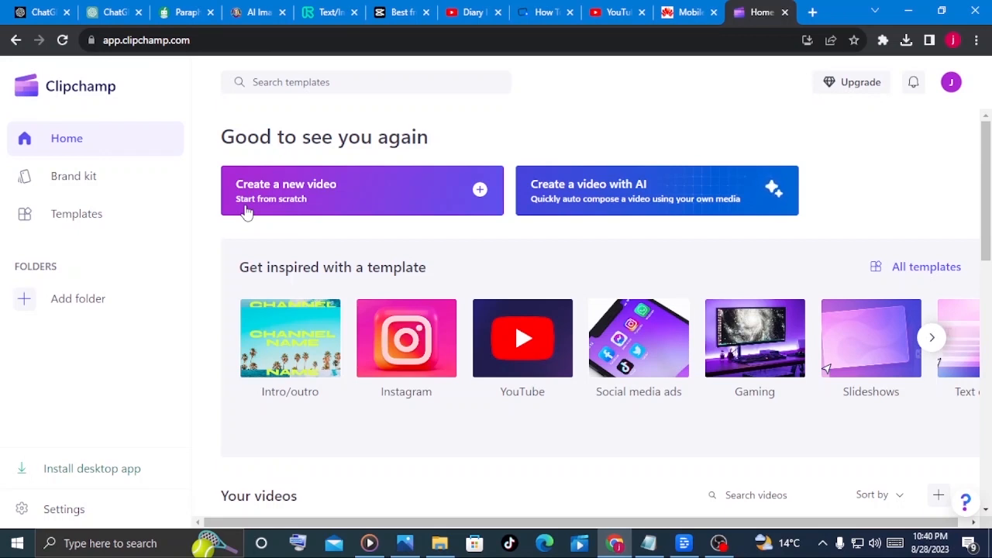
pyautogui.moveTo(279, 193)
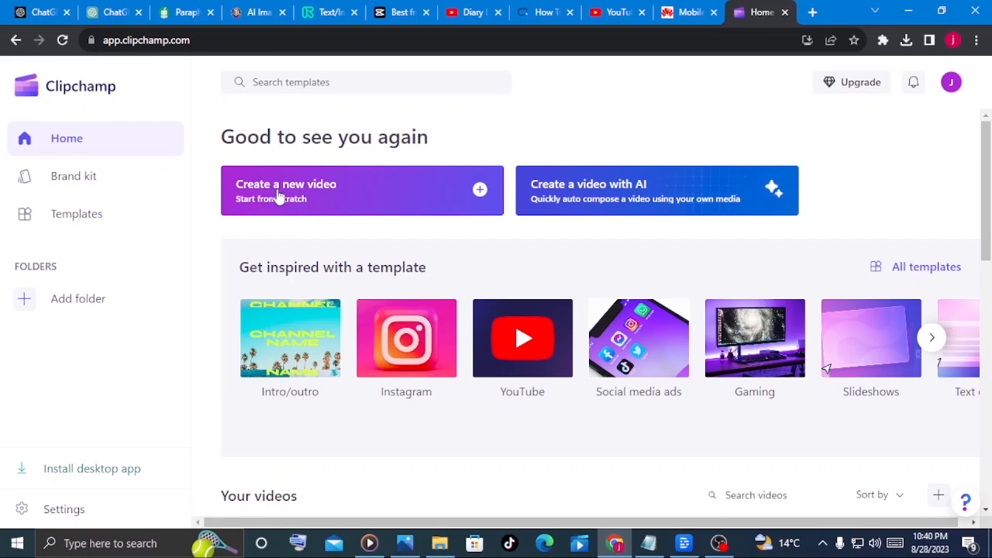
pyautogui.moveTo(271, 203)
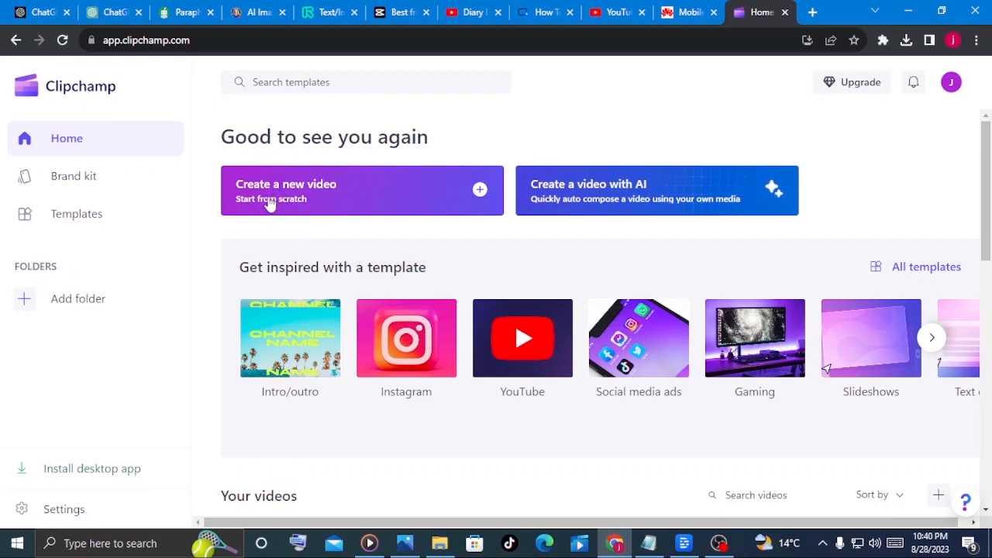
pyautogui.moveTo(329, 195)
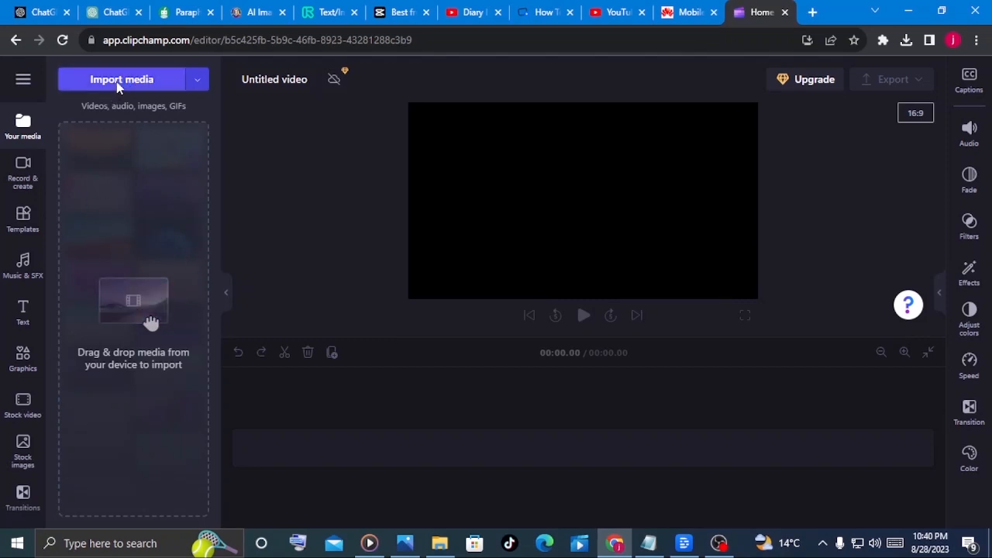
# Step: Import the story MP3 and the Gen-2 MP4 clips from Downloads into the project media
pyautogui.click(121, 79)
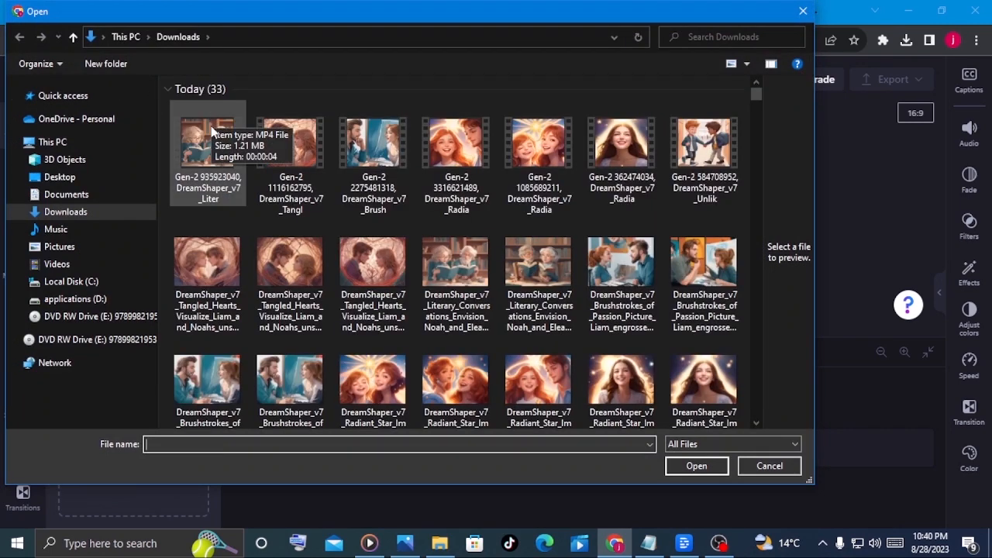
pyautogui.click(695, 465)
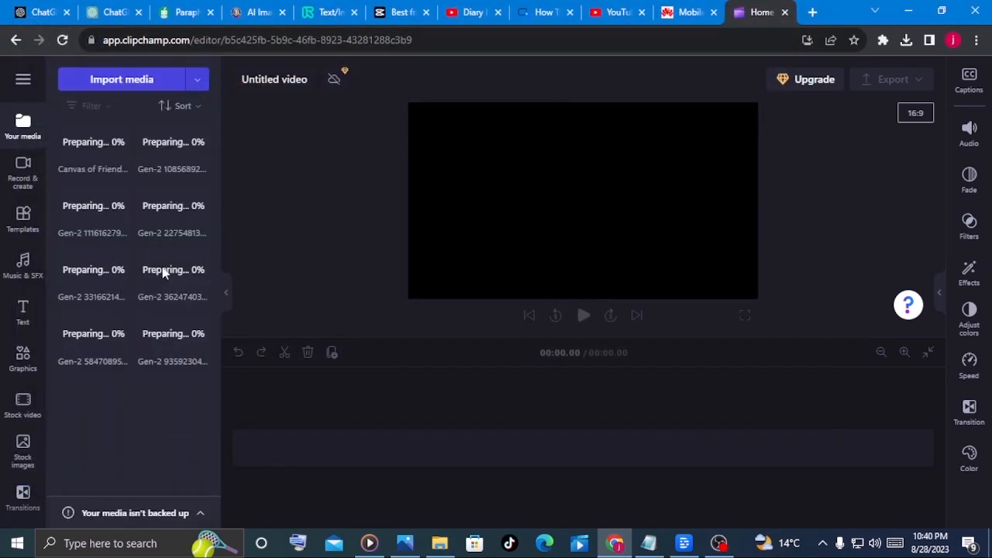
pyautogui.moveTo(101, 307)
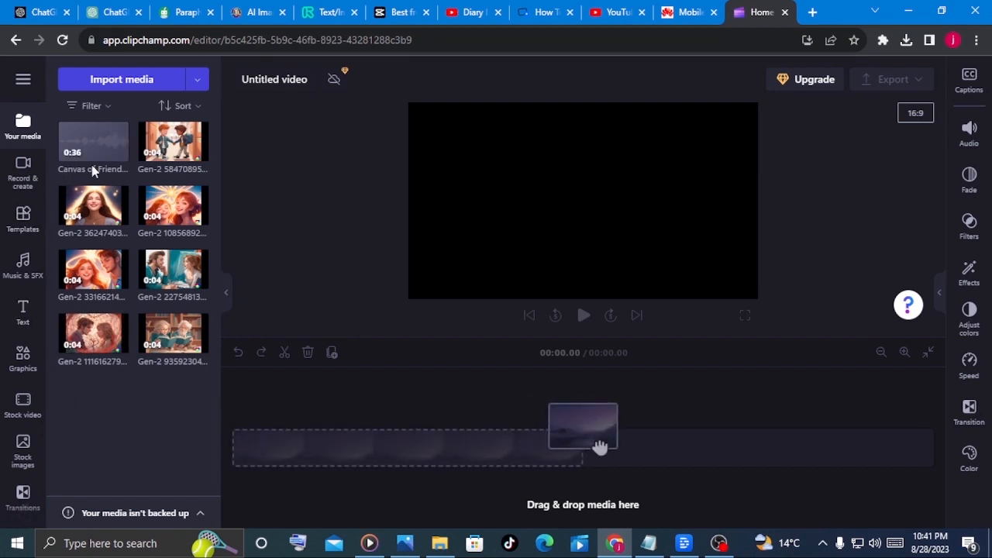
pyautogui.moveTo(77, 155)
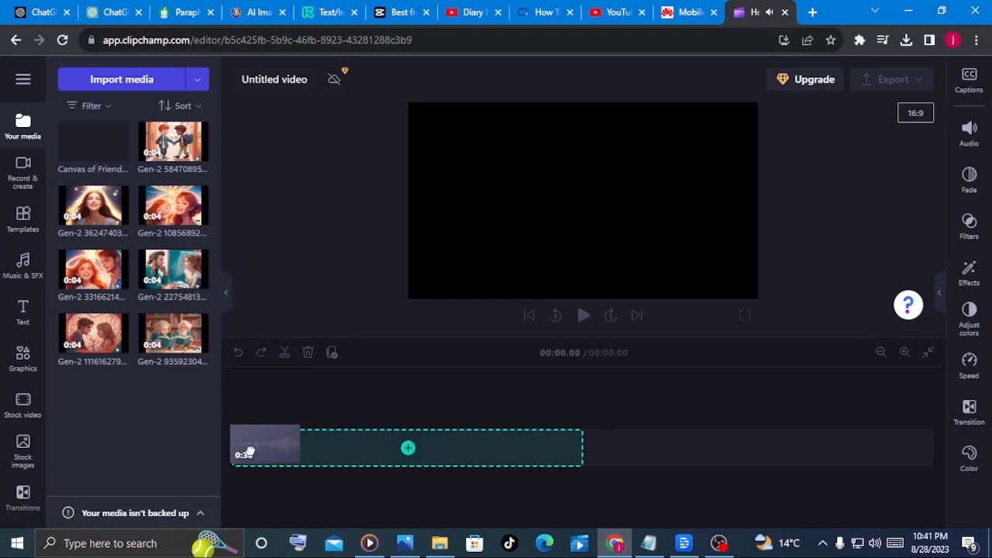
# Step: Place the story MP3 on the timeline and add the Gen-2 clips on the video track above it
pyautogui.click(408, 448)
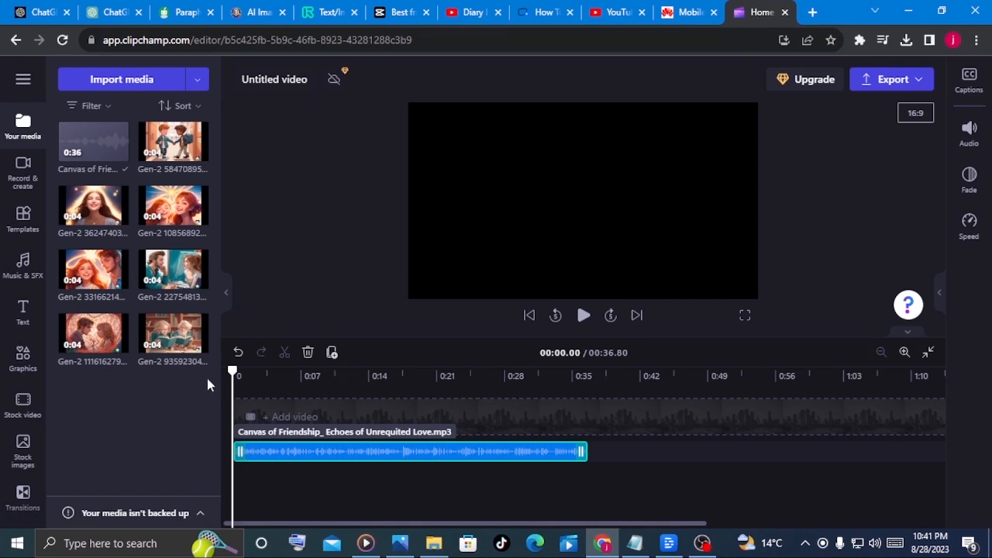
pyautogui.moveTo(248, 434)
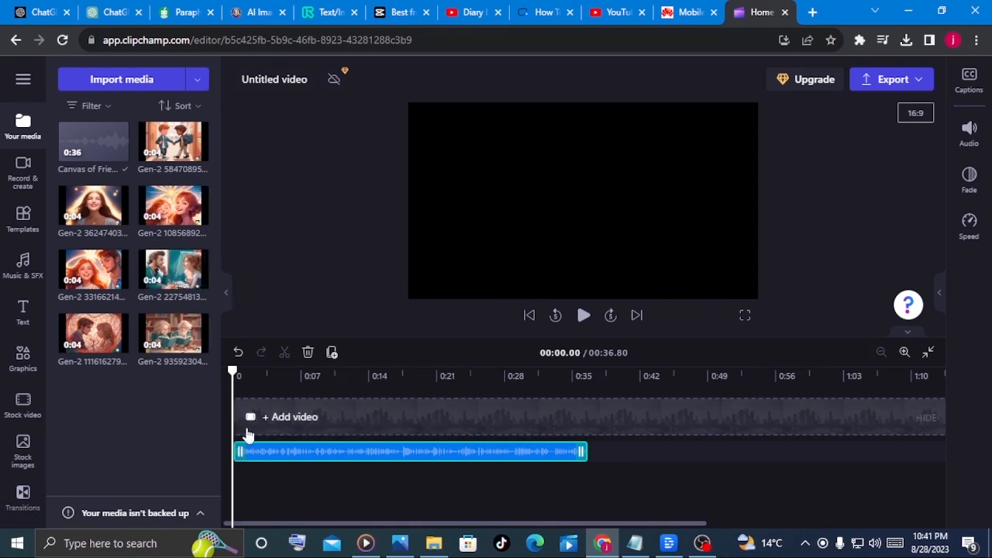
pyautogui.moveTo(333, 431)
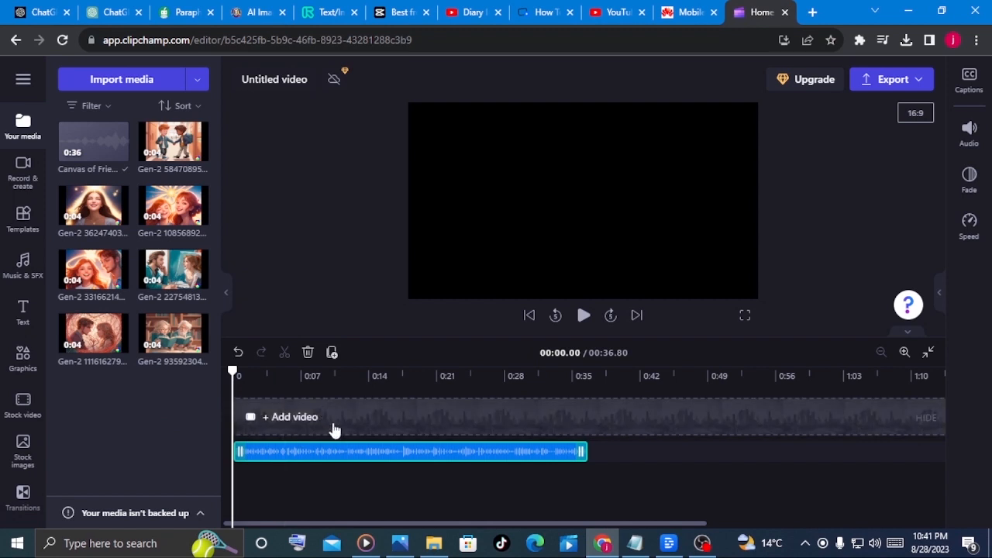
pyautogui.moveTo(396, 440)
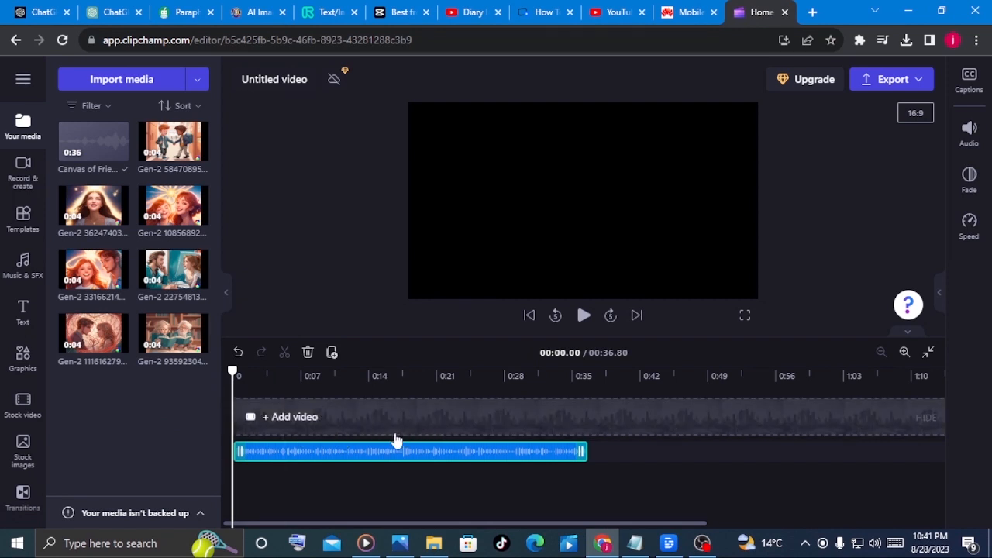
pyautogui.moveTo(397, 441)
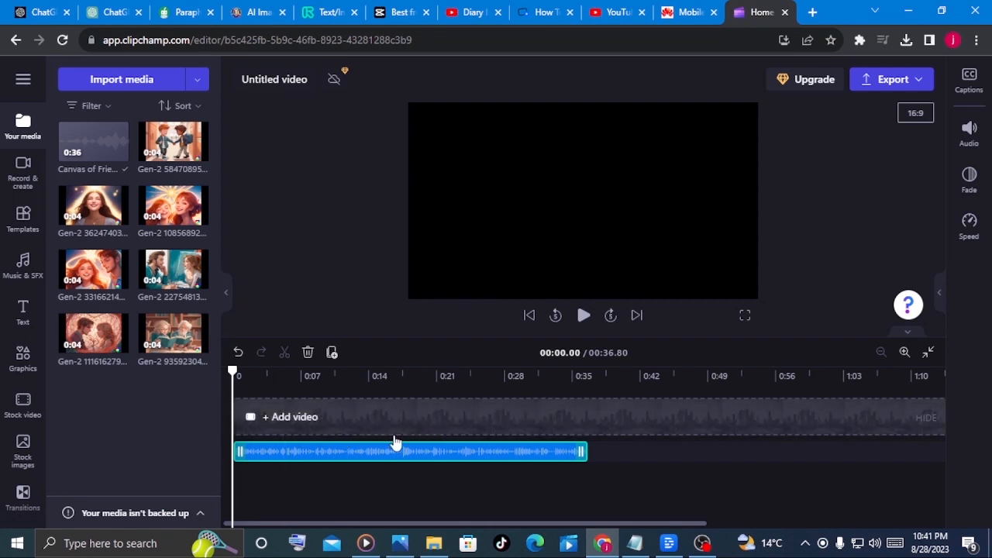
pyautogui.moveTo(173, 141); pyautogui.dragTo(232, 304)
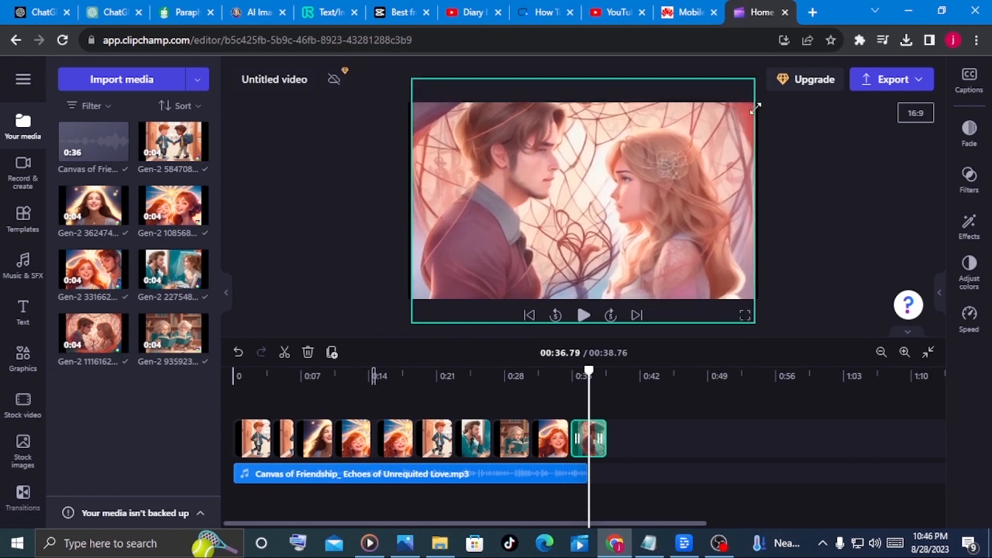
# Step: Select the final Gen-2 clip near the end of the 38.76-second timeline
pyautogui.click(583, 198)
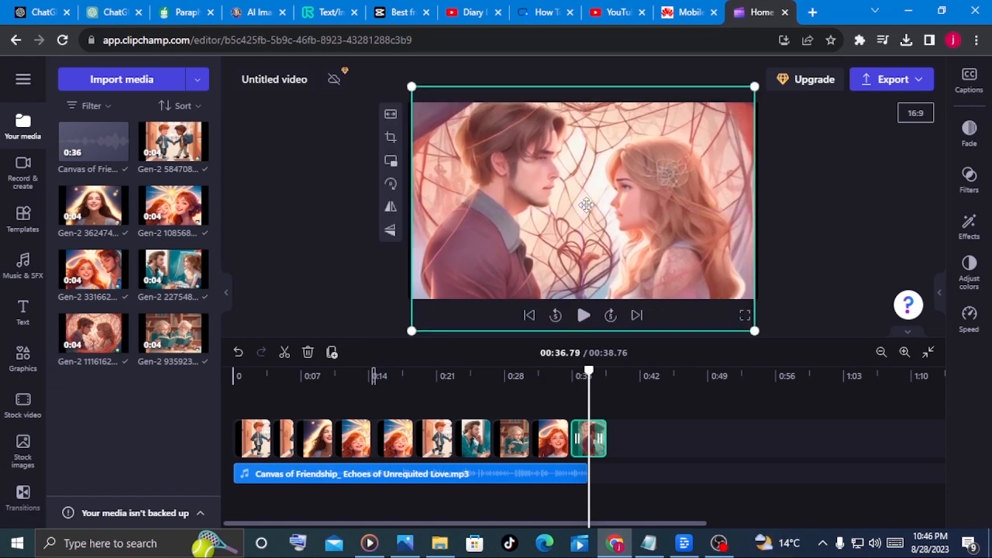
pyautogui.moveTo(402, 418)
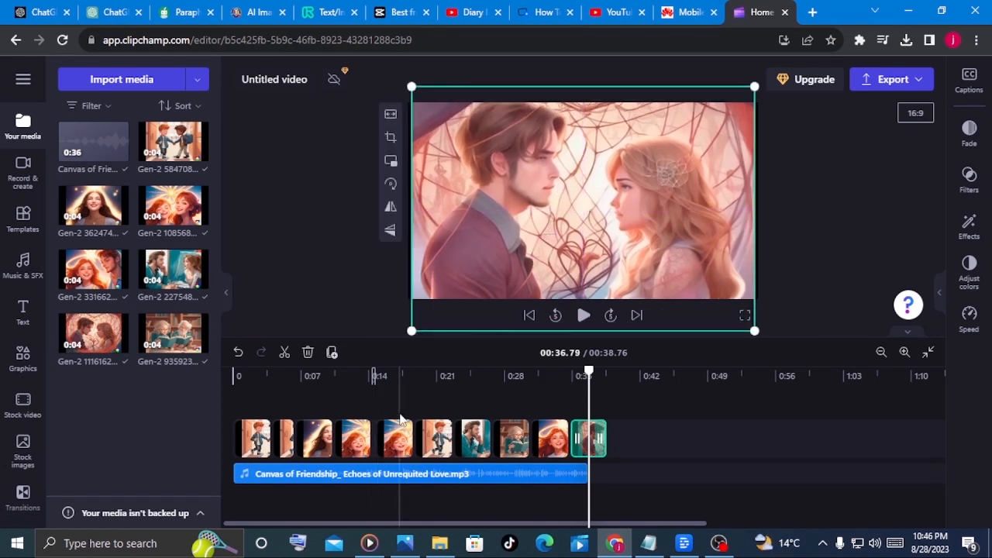
pyautogui.moveTo(572, 441)
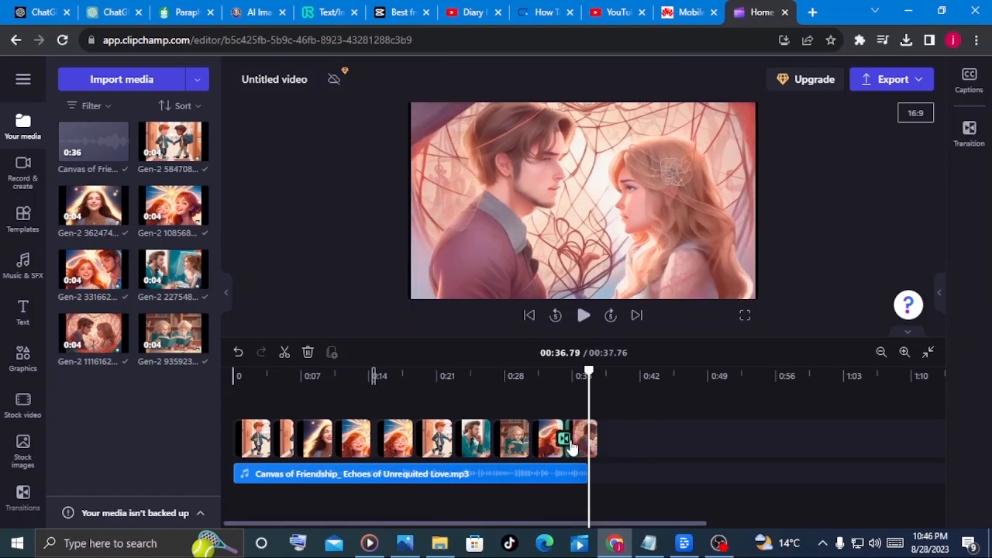
pyautogui.moveTo(530, 438)
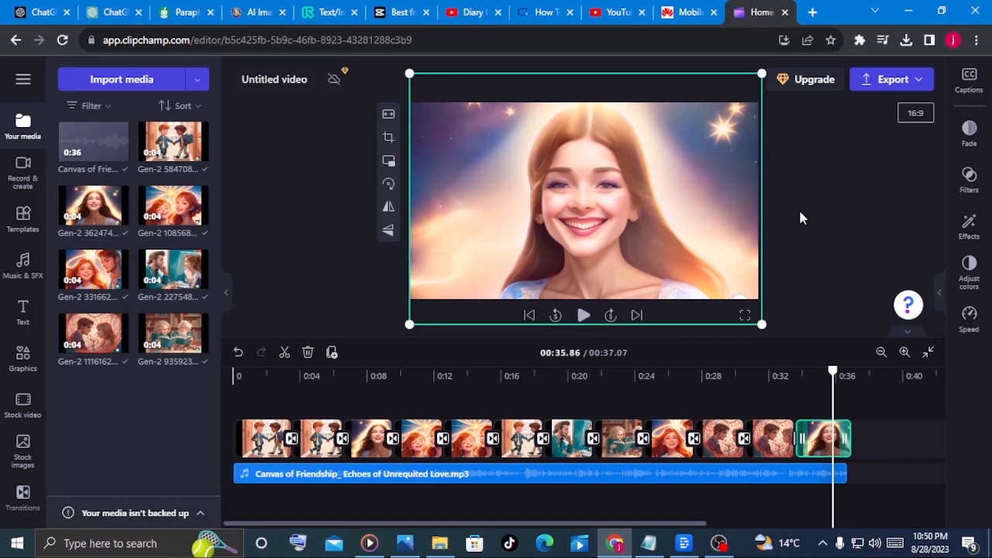
pyautogui.moveTo(874, 91)
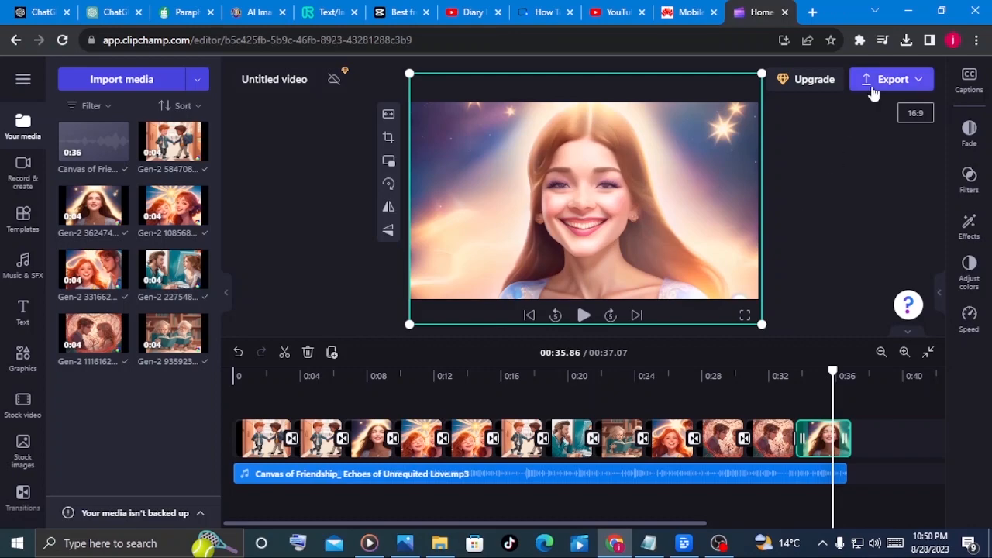
# Step: Export the video as a 1080p MP4, continuing past the 'Mind the gap' warning
pyautogui.click(891, 79)
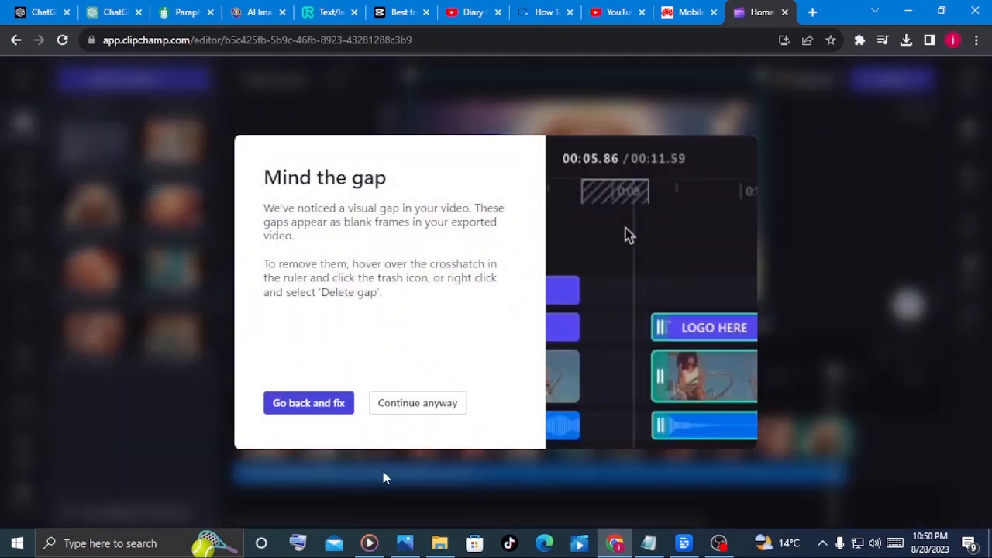
pyautogui.click(417, 403)
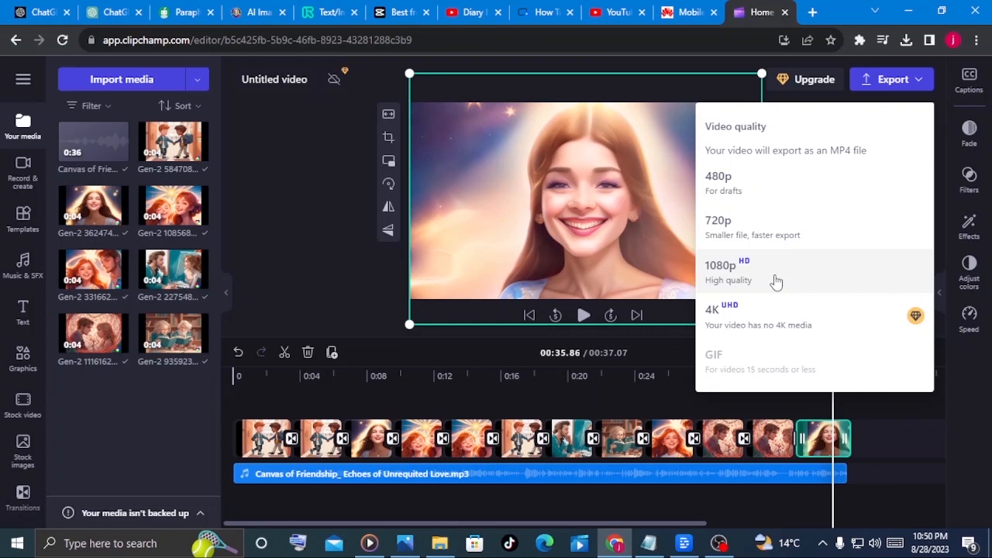
pyautogui.click(719, 272)
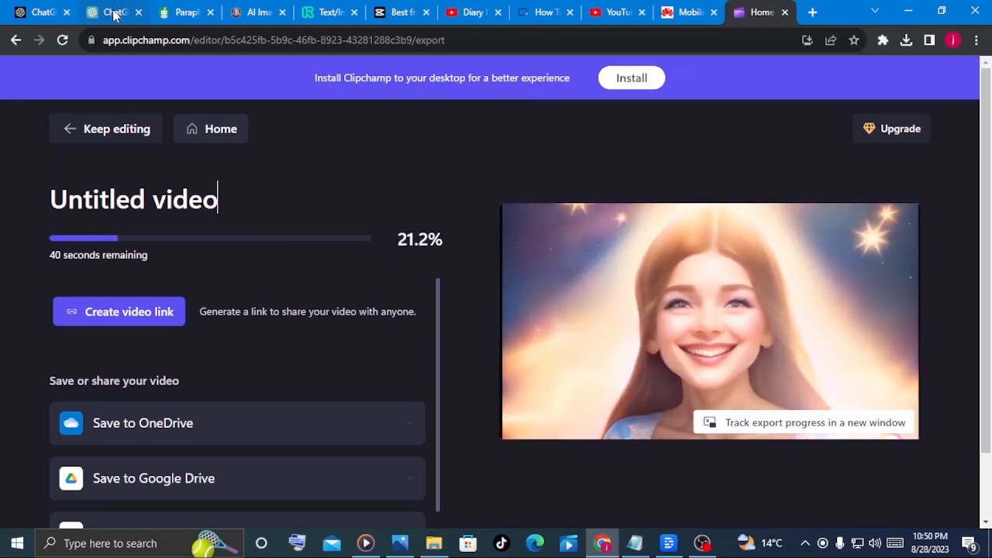
# Step: Copy the title "Canvas of Friendship: Echoes of Unrequited Love" from ChatGPT
pyautogui.click(115, 12)
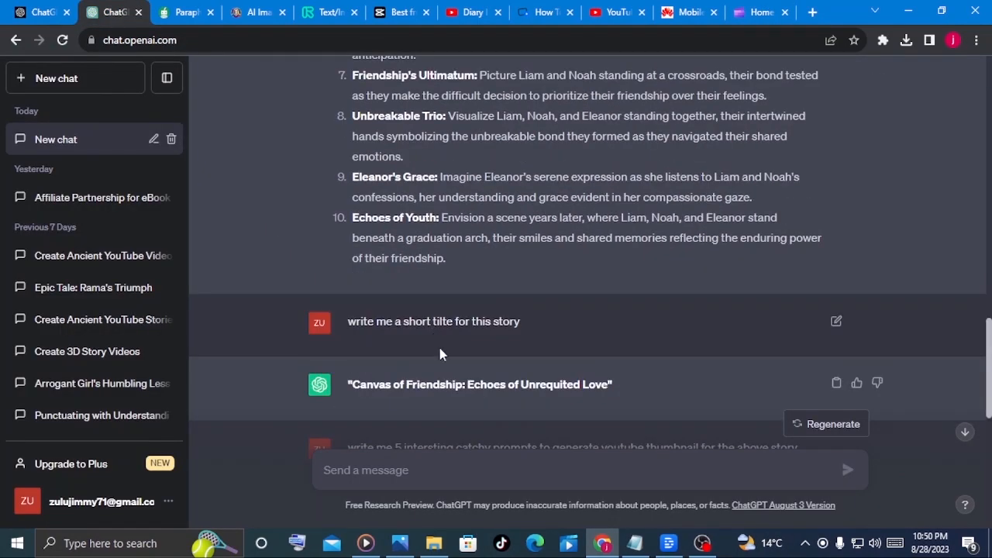
pyautogui.doubleClick(479, 385)
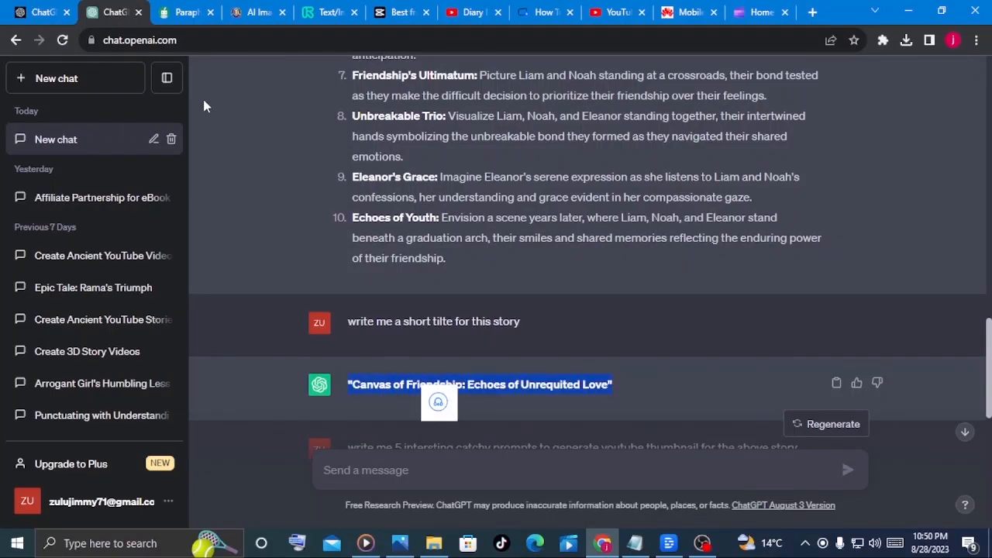
pyautogui.click(759, 13)
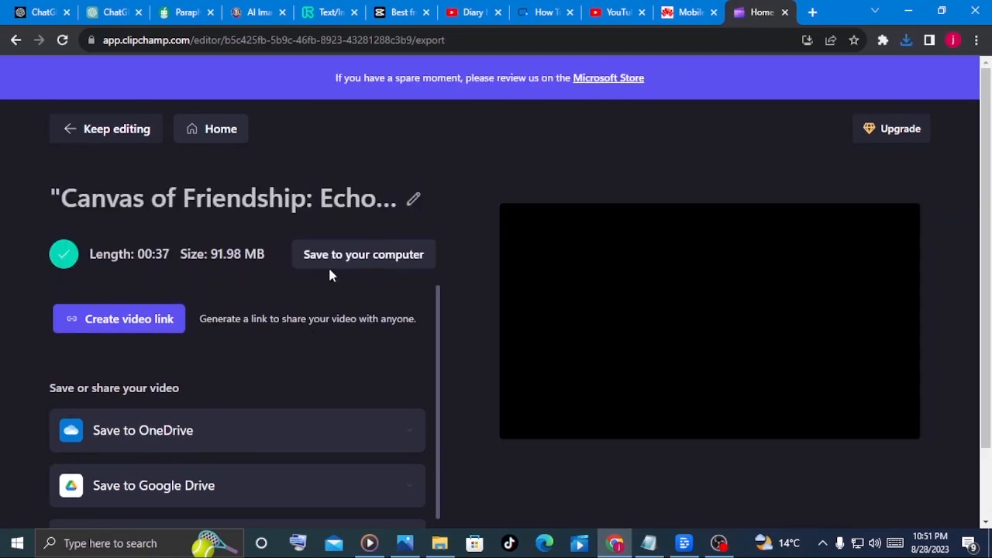
# Step: Save the titled 37-second export to the computer's Downloads folder
pyautogui.click(363, 254)
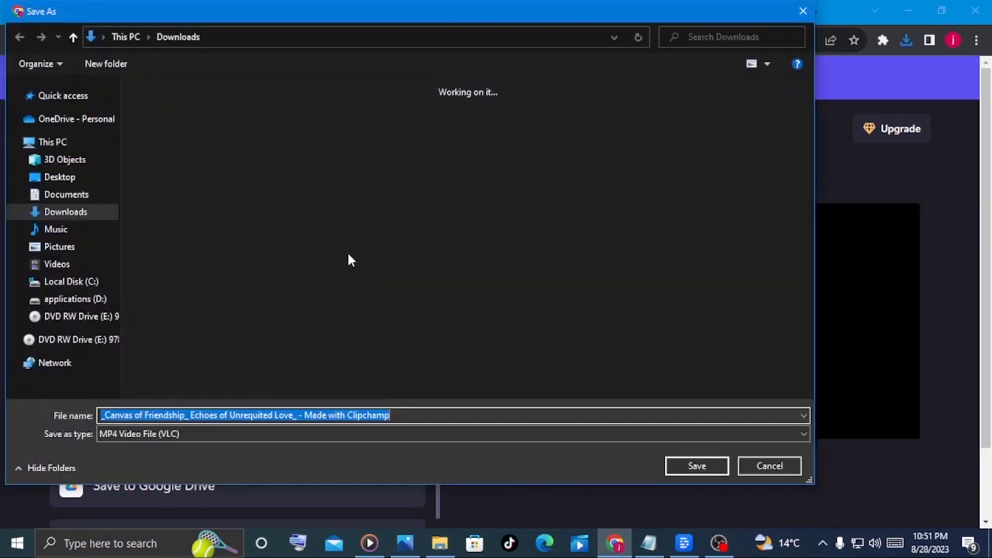